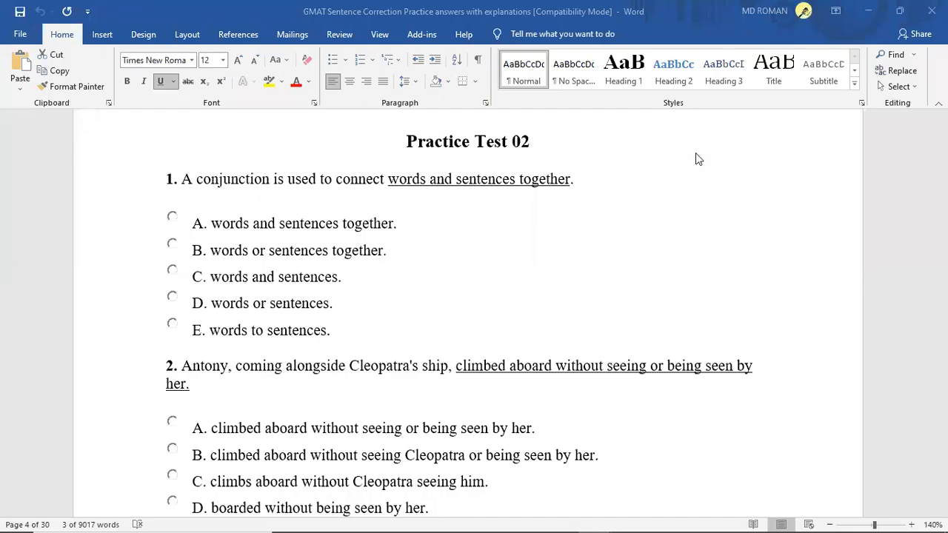
pyautogui.moveTo(690, 167)
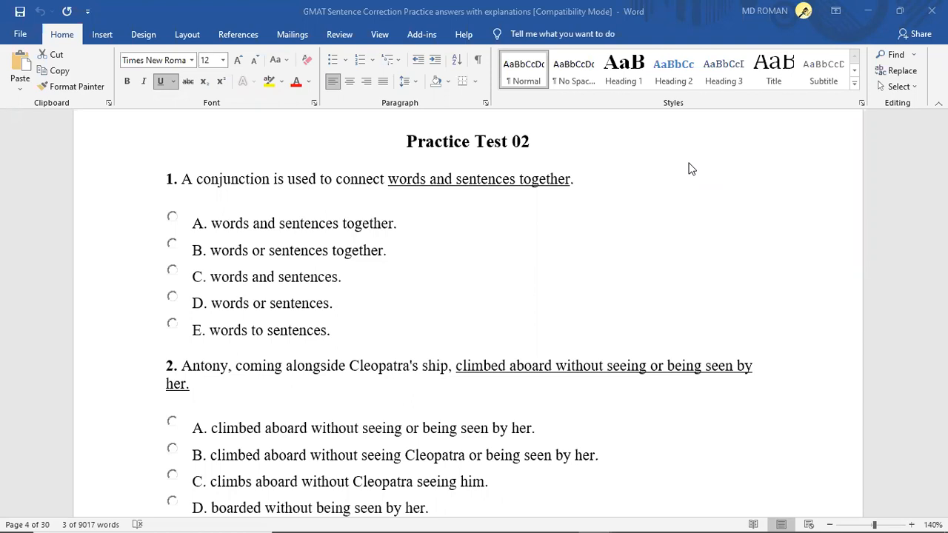
pyautogui.moveTo(534, 162)
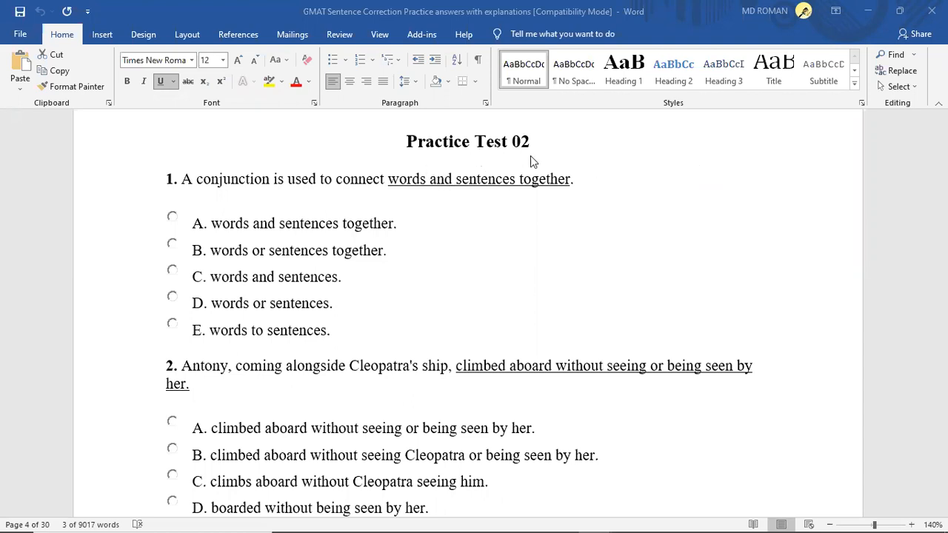
pyautogui.moveTo(749, 185)
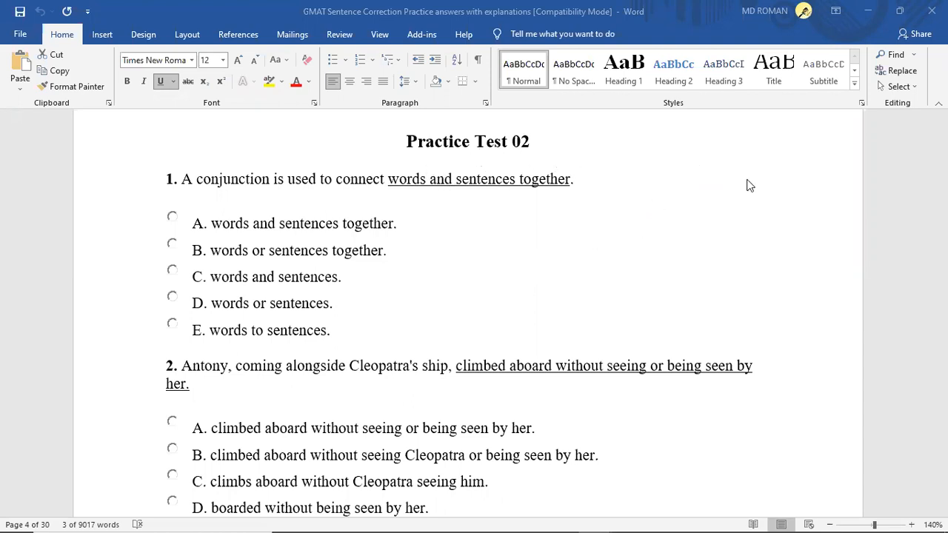
pyautogui.moveTo(651, 237)
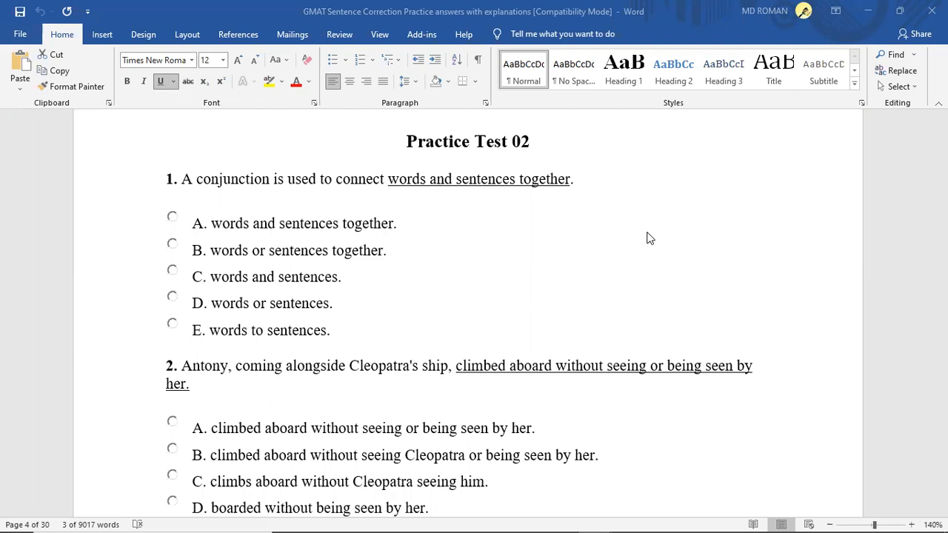
pyautogui.moveTo(654, 261)
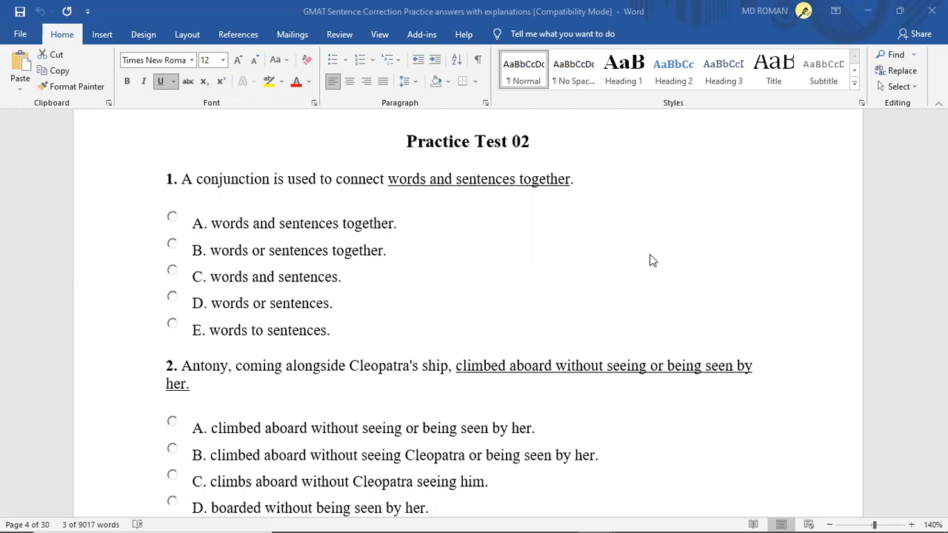
pyautogui.moveTo(646, 266)
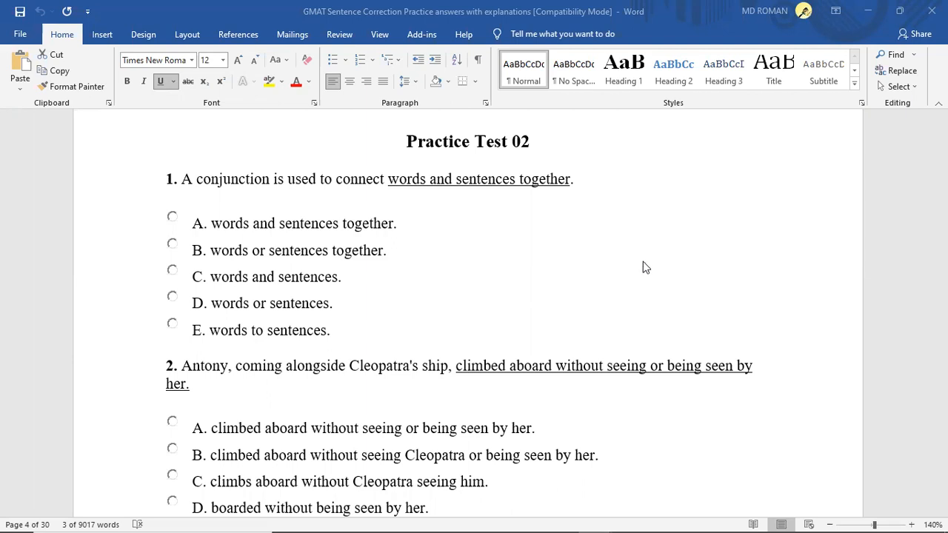
pyautogui.moveTo(652, 255)
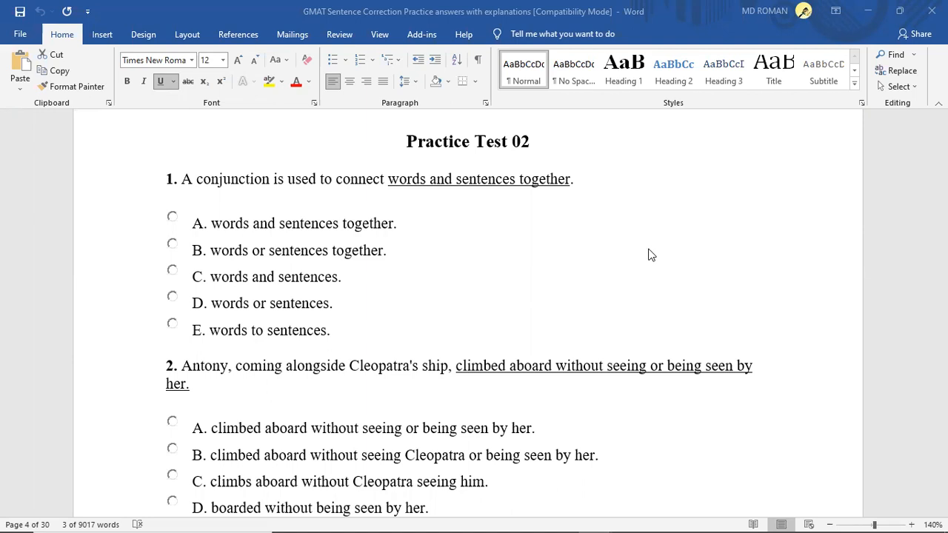
pyautogui.moveTo(655, 258)
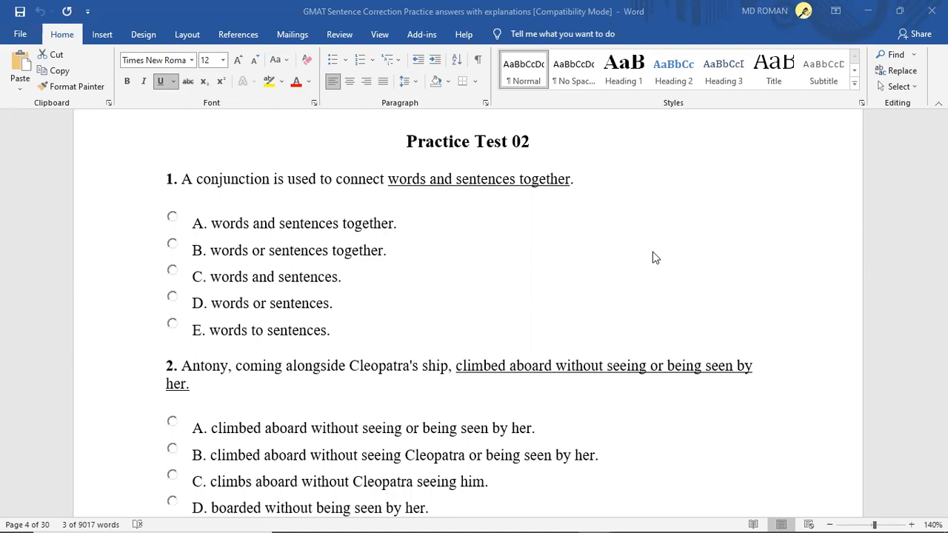
pyautogui.moveTo(599, 274)
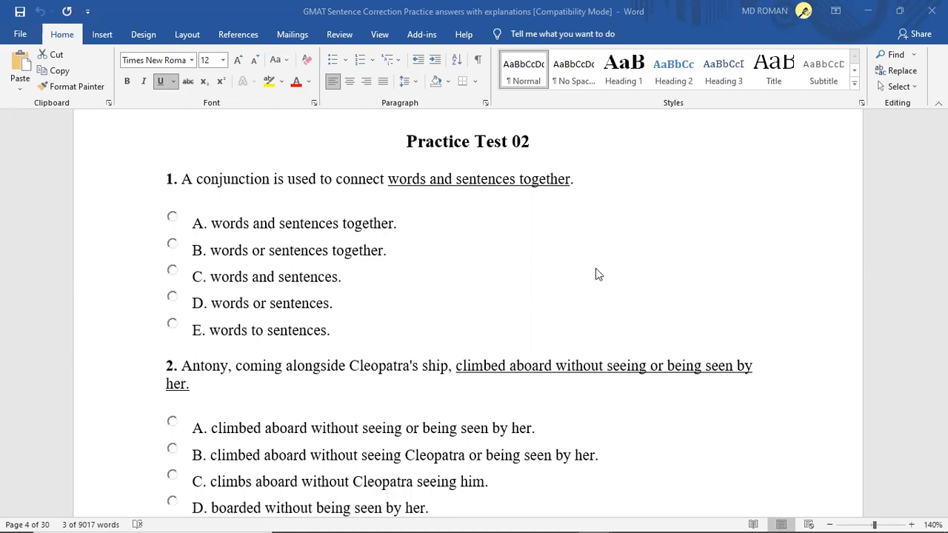
pyautogui.moveTo(436, 234)
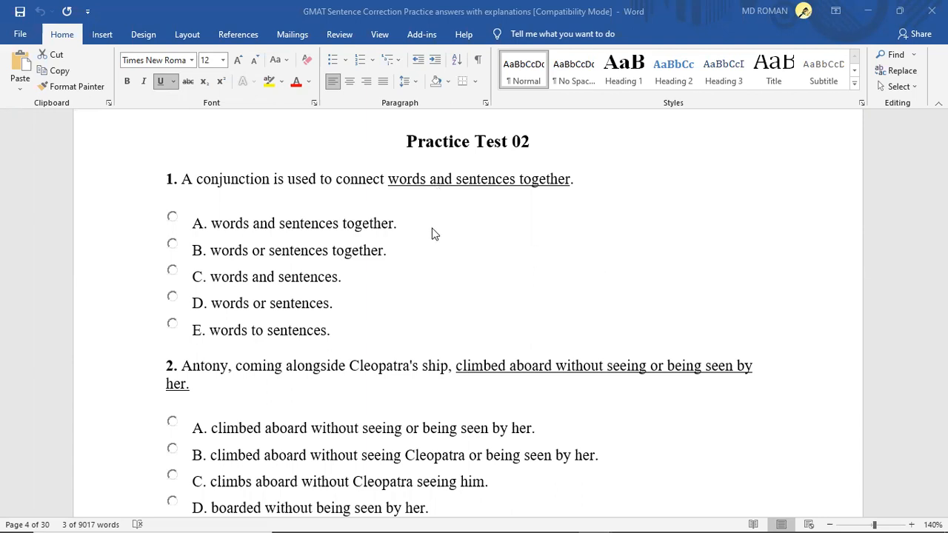
pyautogui.moveTo(491, 163)
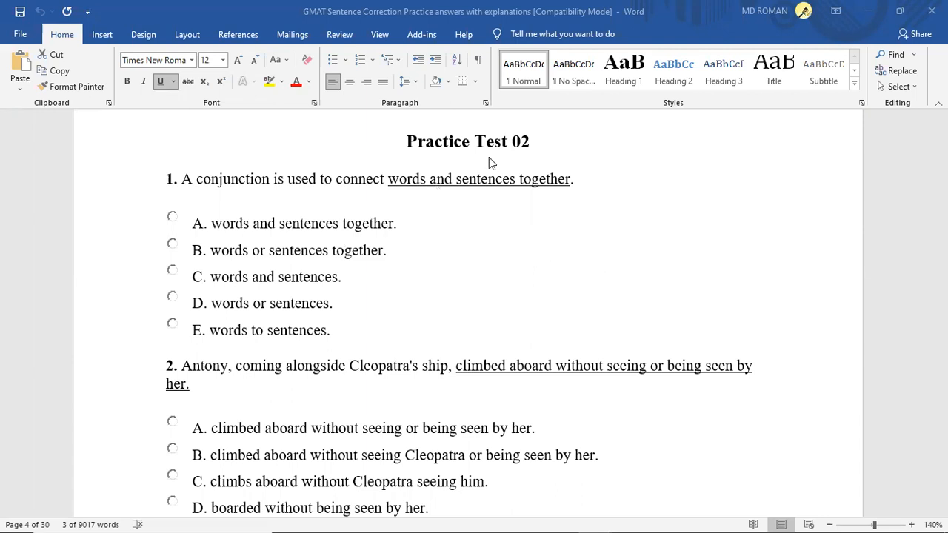
pyautogui.moveTo(400, 194)
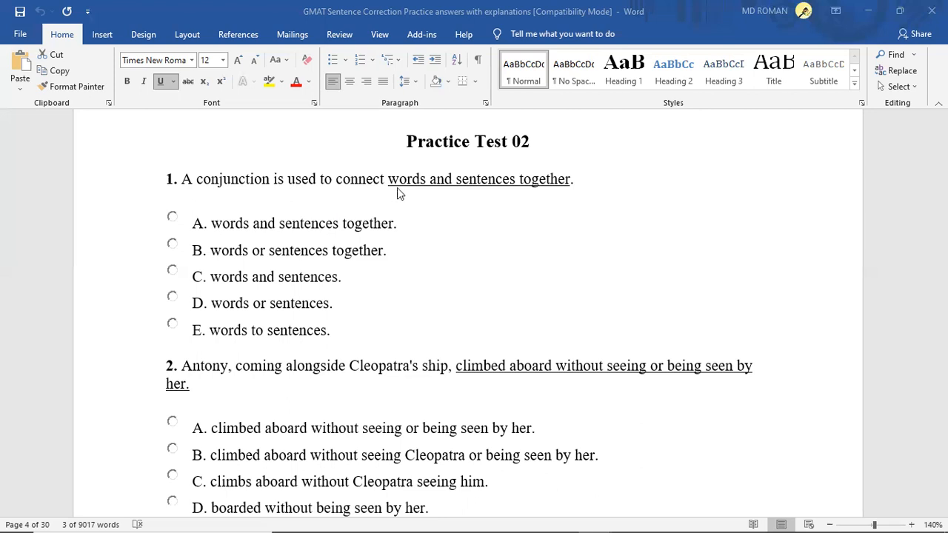
pyautogui.moveTo(495, 198)
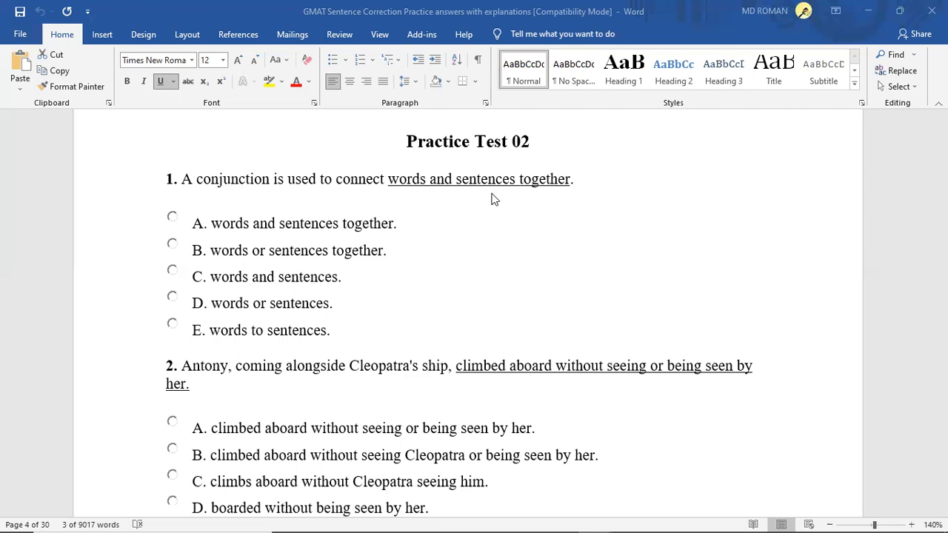
pyautogui.moveTo(552, 207)
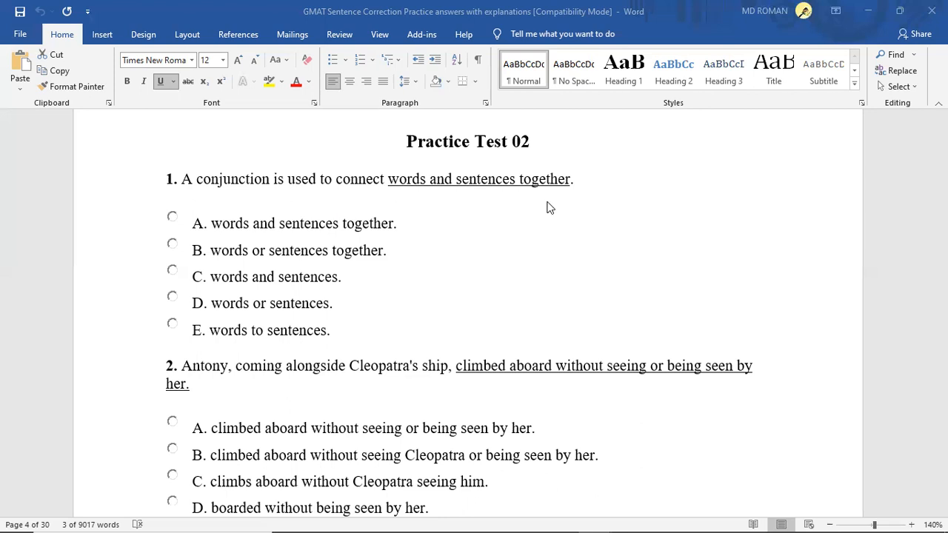
pyautogui.moveTo(496, 231)
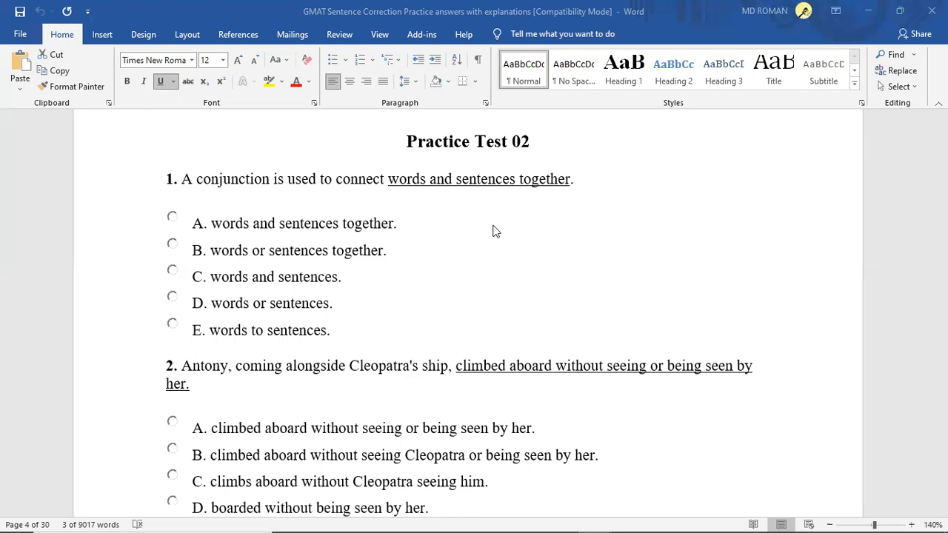
pyautogui.moveTo(406, 217)
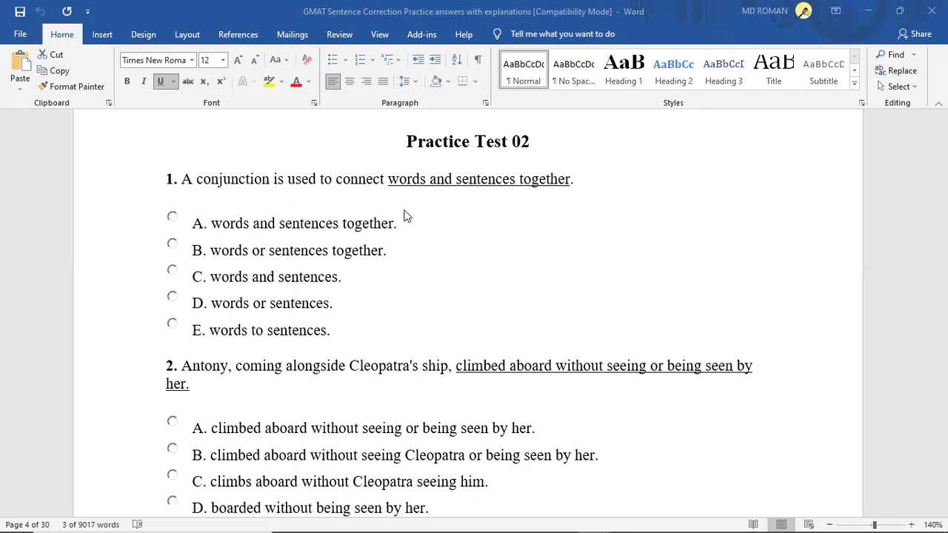
pyautogui.moveTo(517, 208)
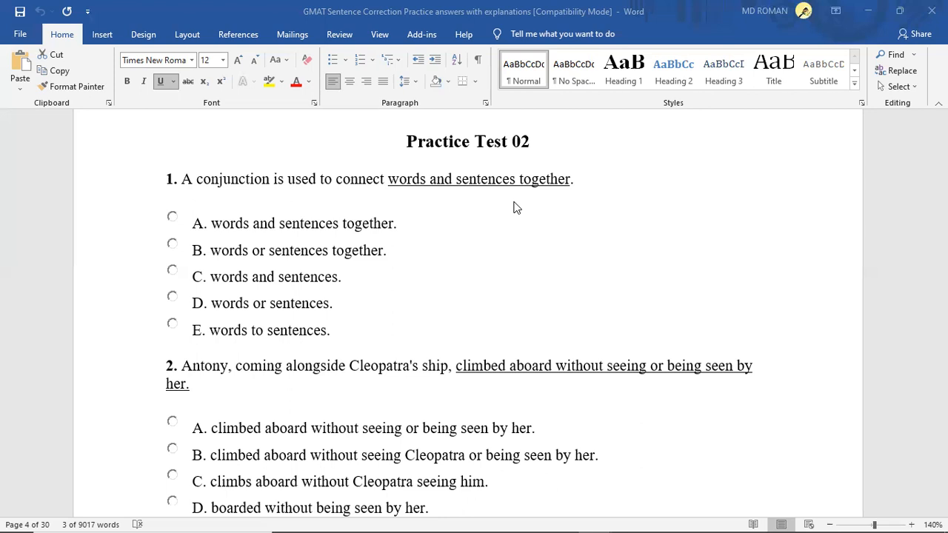
pyautogui.moveTo(529, 235)
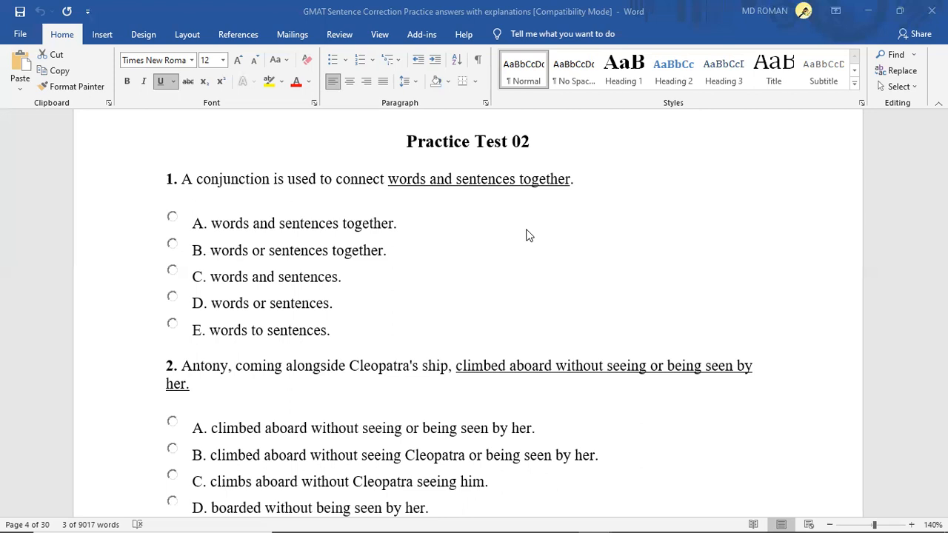
pyautogui.moveTo(548, 264)
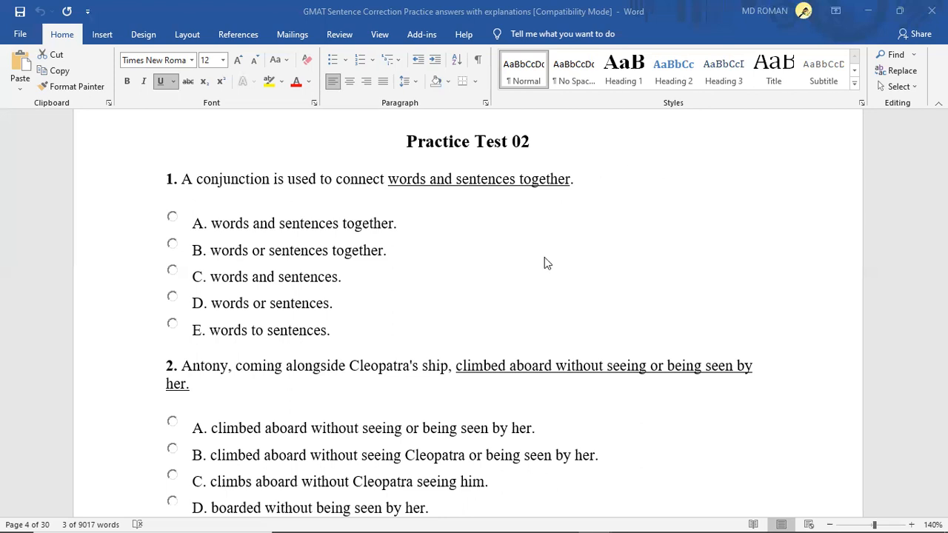
pyautogui.moveTo(533, 261)
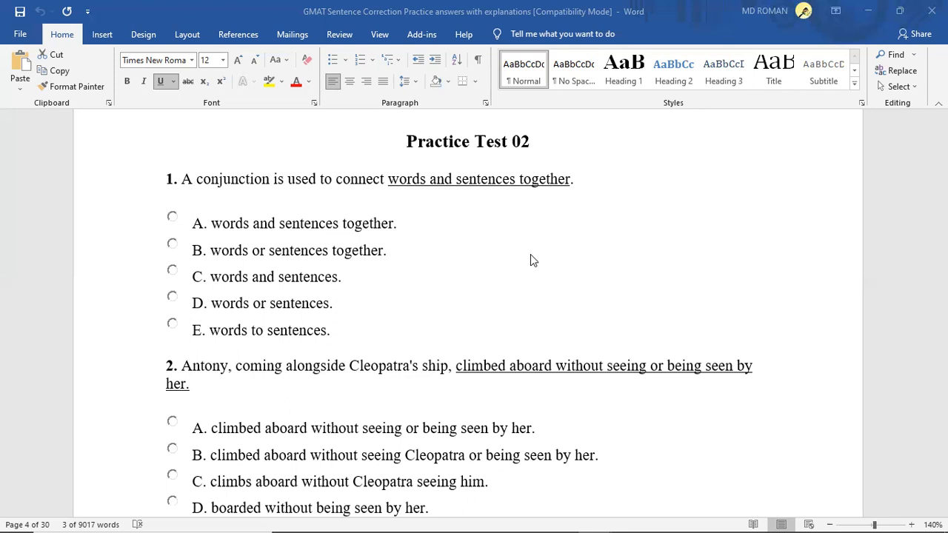
pyautogui.moveTo(556, 273)
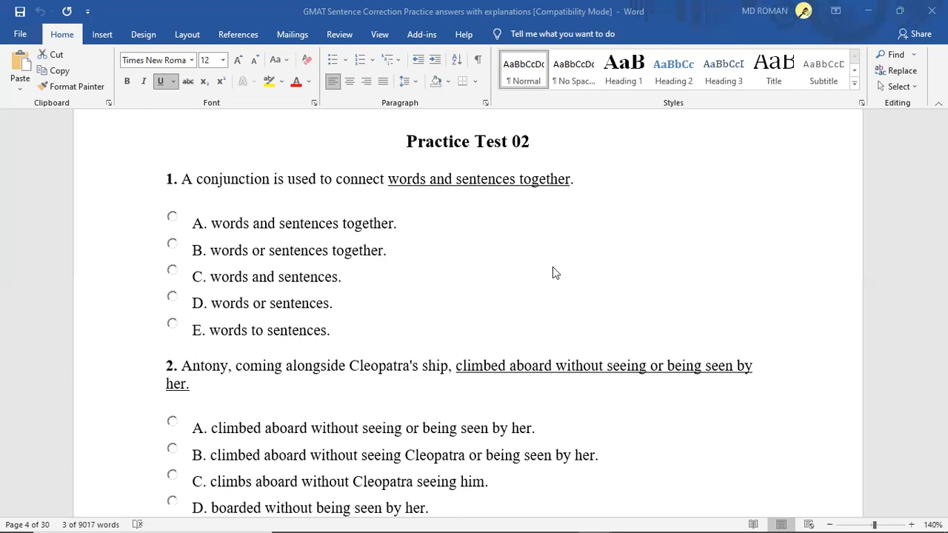
pyautogui.moveTo(551, 260)
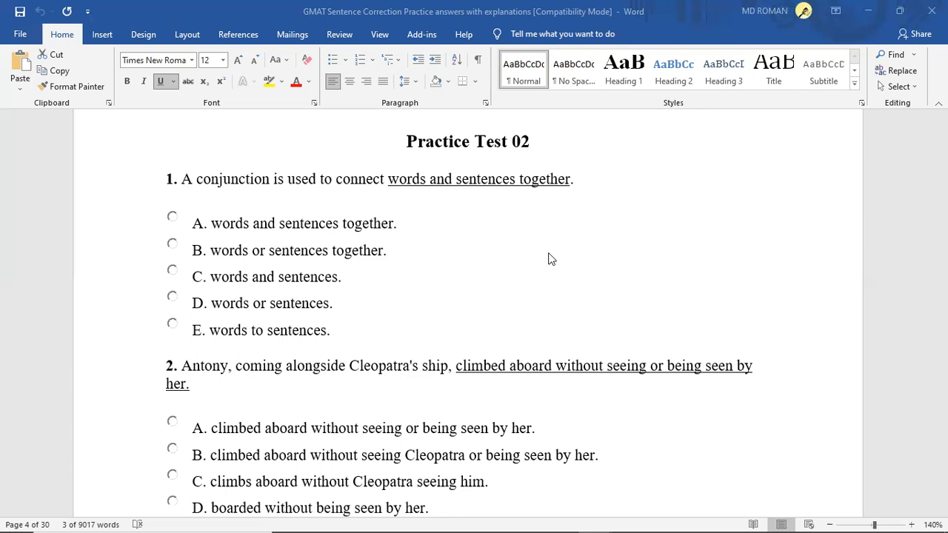
pyautogui.moveTo(226, 230)
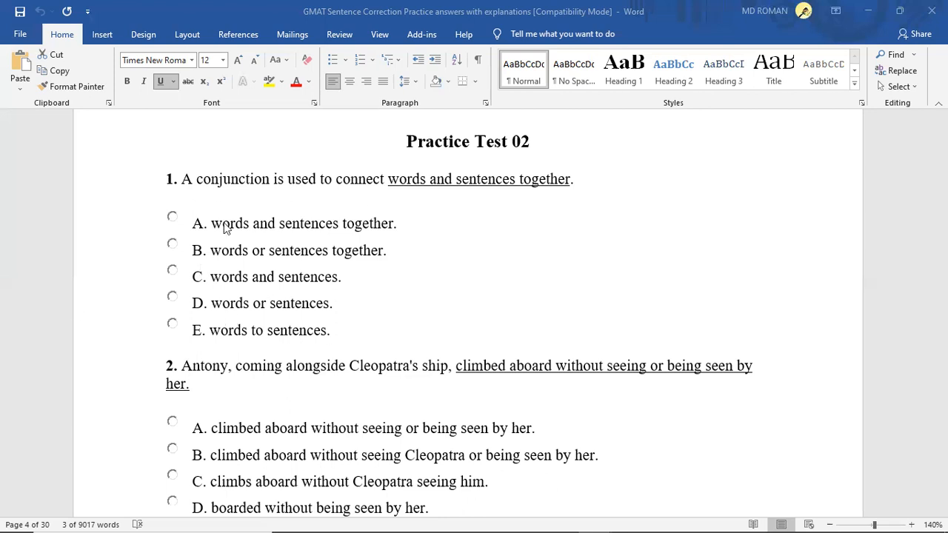
pyautogui.moveTo(437, 292)
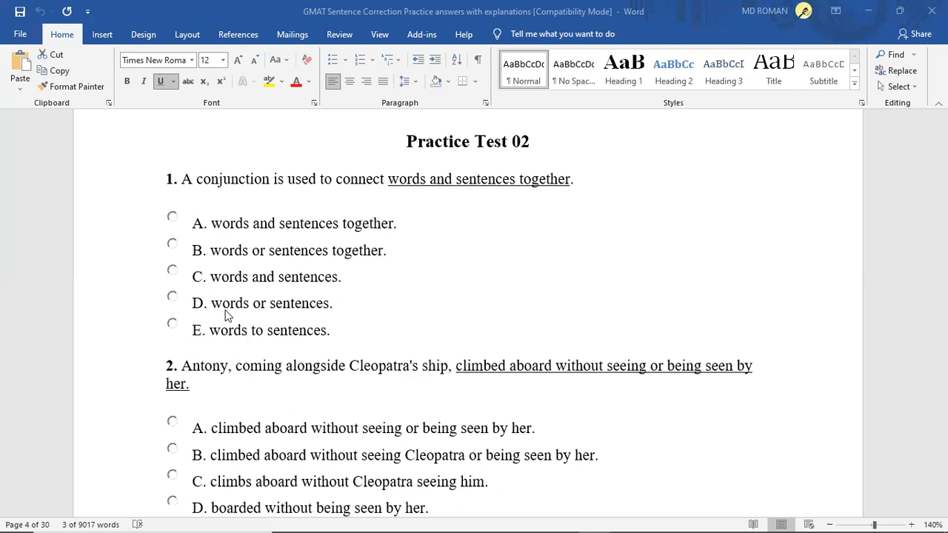
pyautogui.moveTo(382, 326)
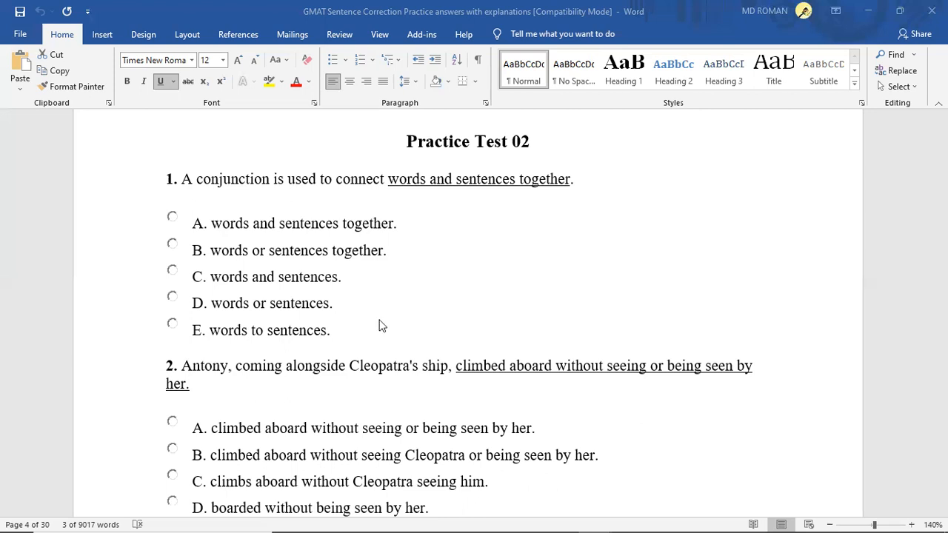
pyautogui.moveTo(267, 290)
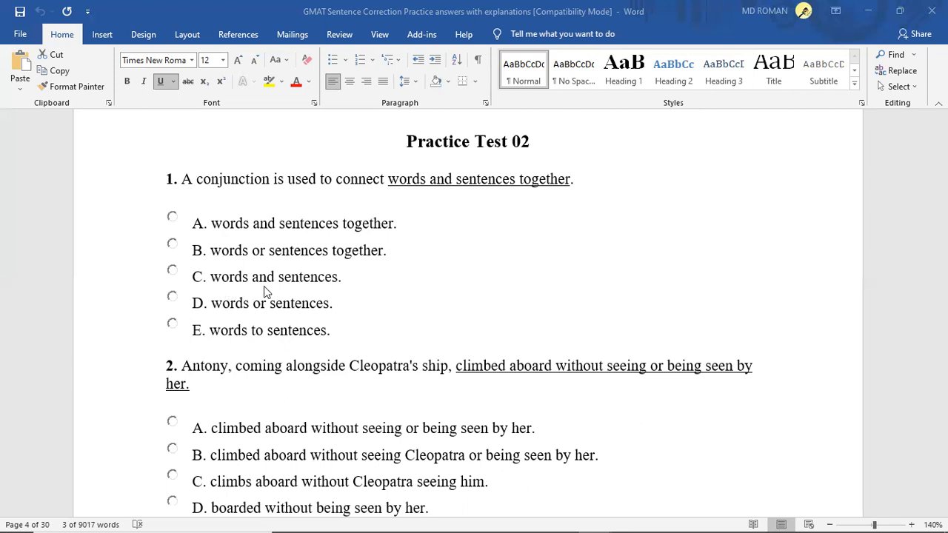
pyautogui.moveTo(289, 290)
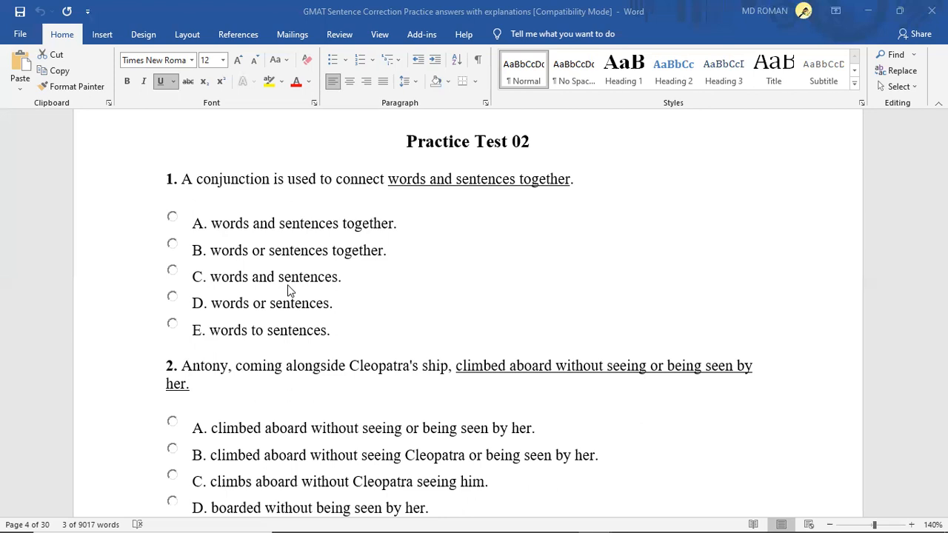
pyautogui.moveTo(281, 264)
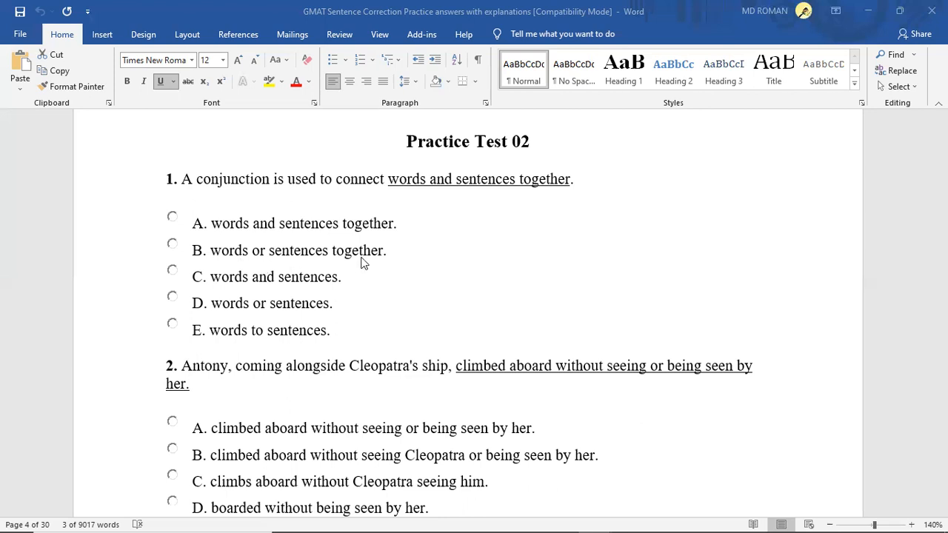
pyautogui.moveTo(267, 258)
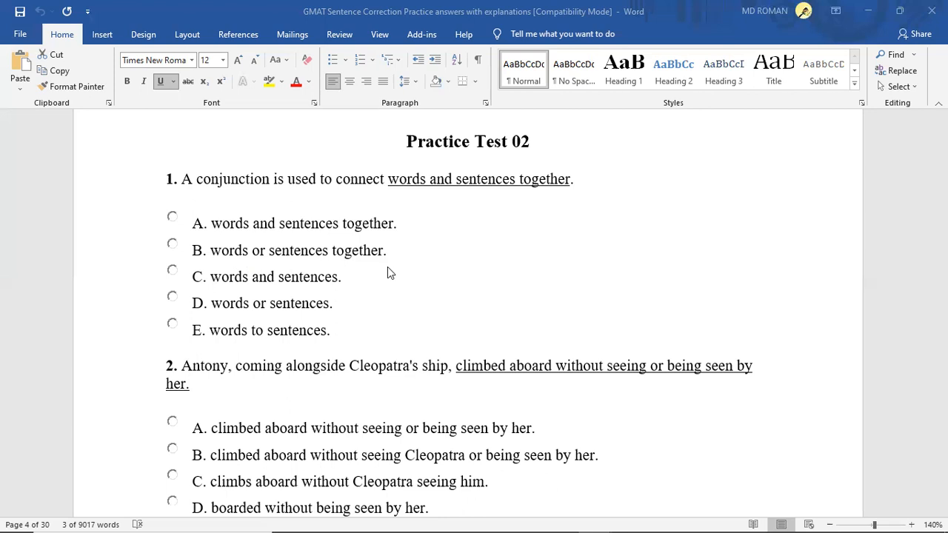
pyautogui.moveTo(410, 280)
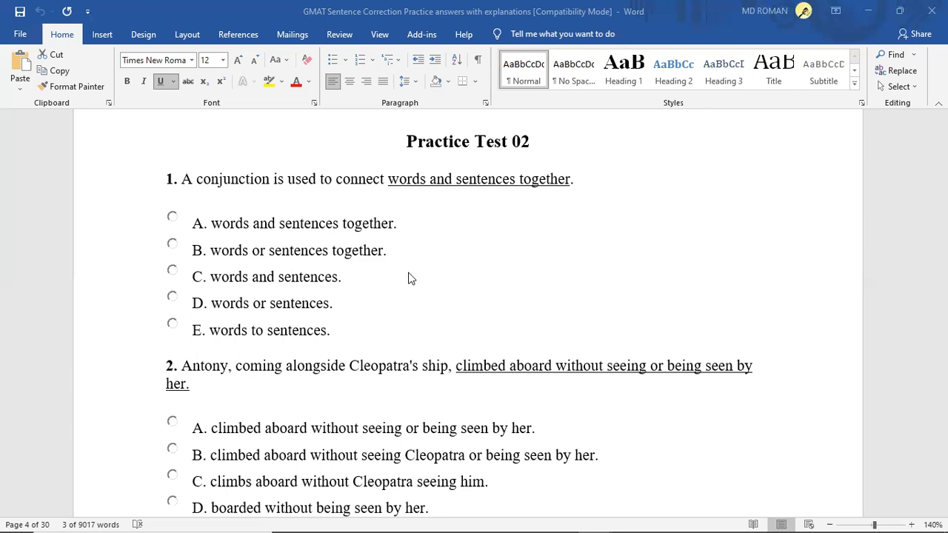
pyautogui.moveTo(445, 266)
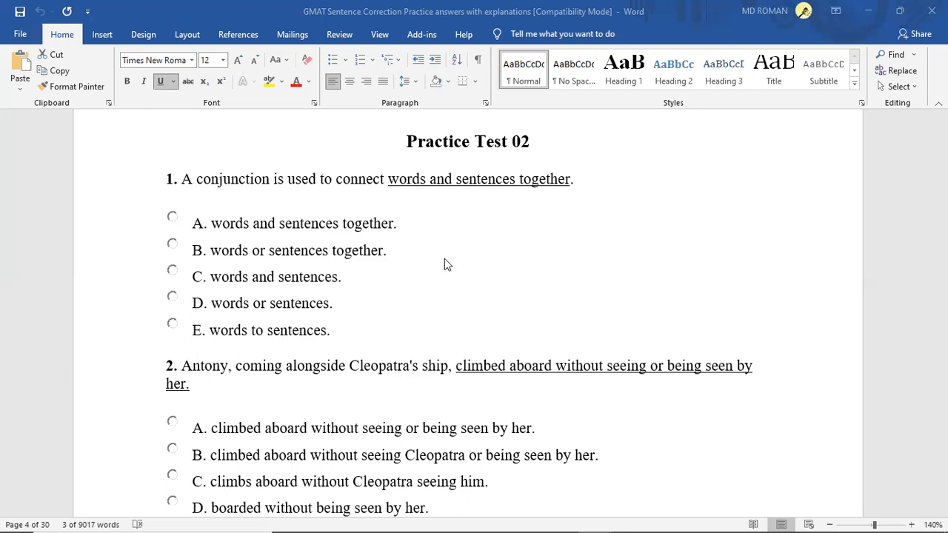
pyautogui.moveTo(480, 290)
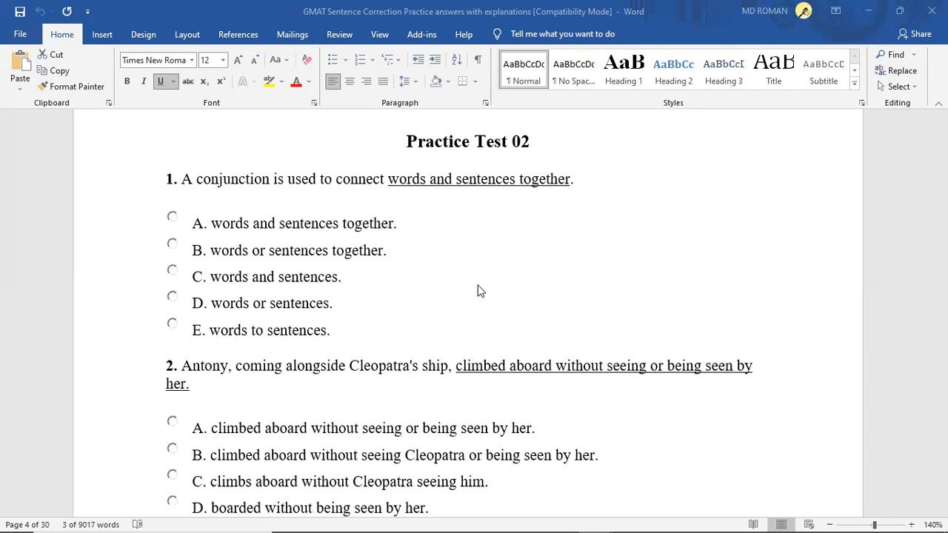
pyautogui.moveTo(468, 270)
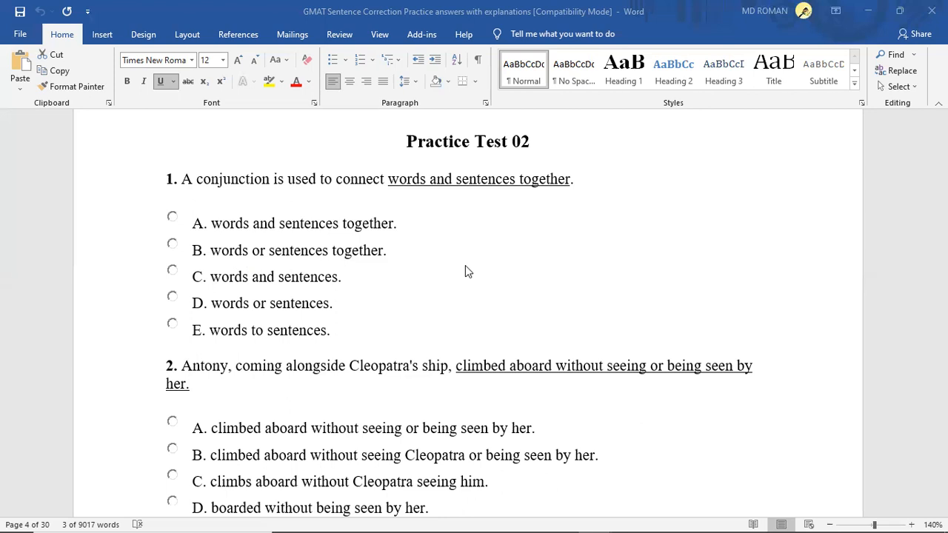
pyautogui.moveTo(216, 300)
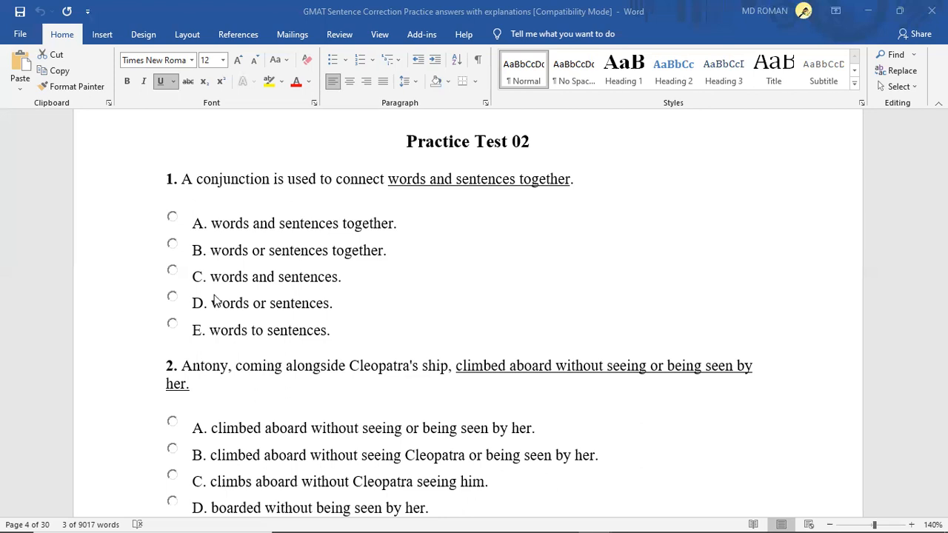
pyautogui.moveTo(289, 311)
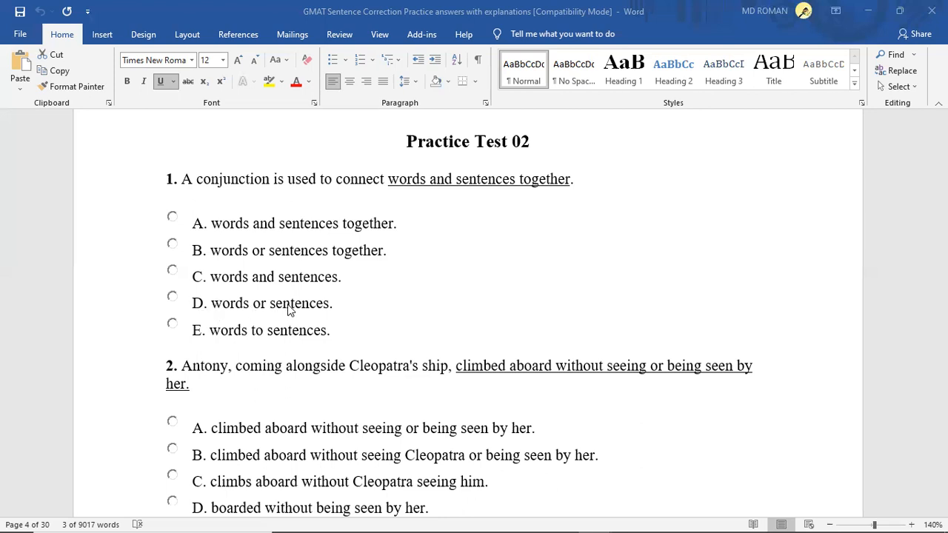
pyautogui.moveTo(427, 299)
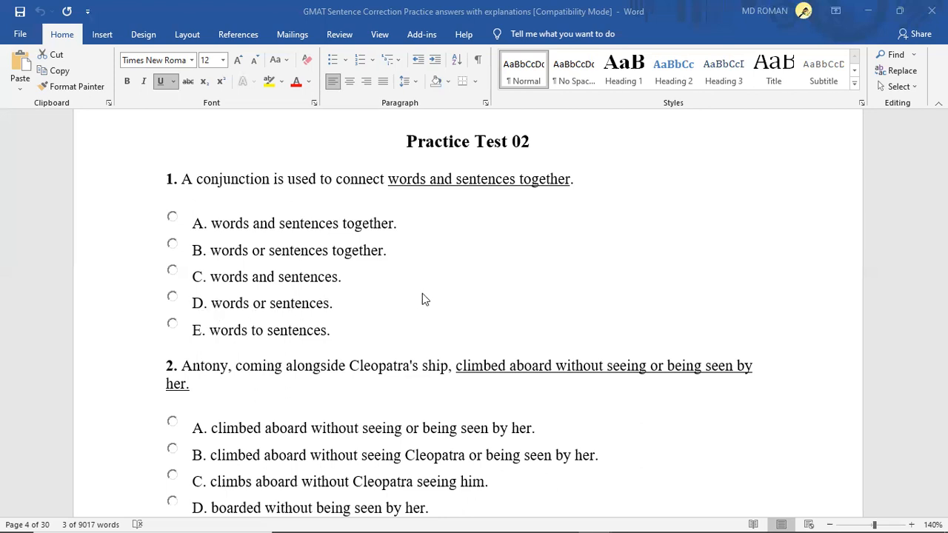
# Step: Scroll down through the earlier questions and place the cursor in the question text
pyautogui.scroll(-3)
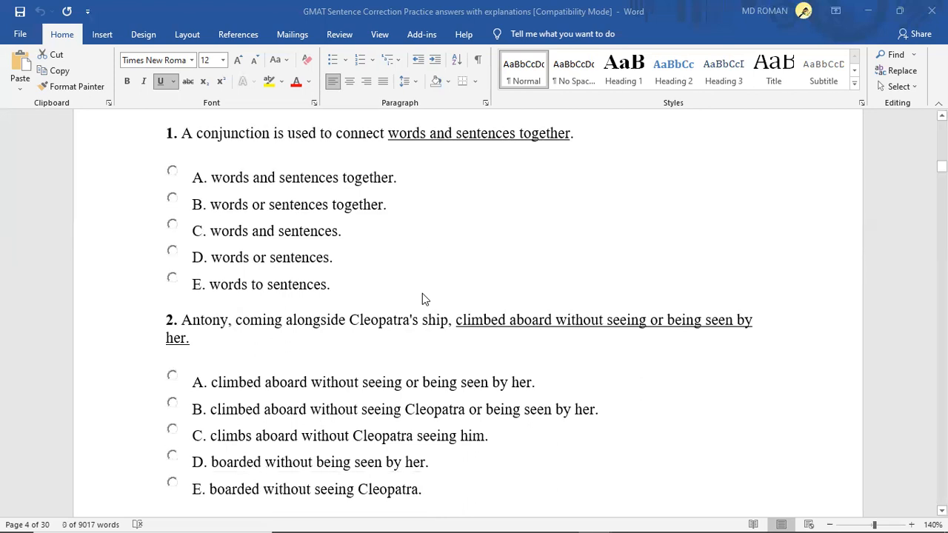
pyautogui.scroll(-3)
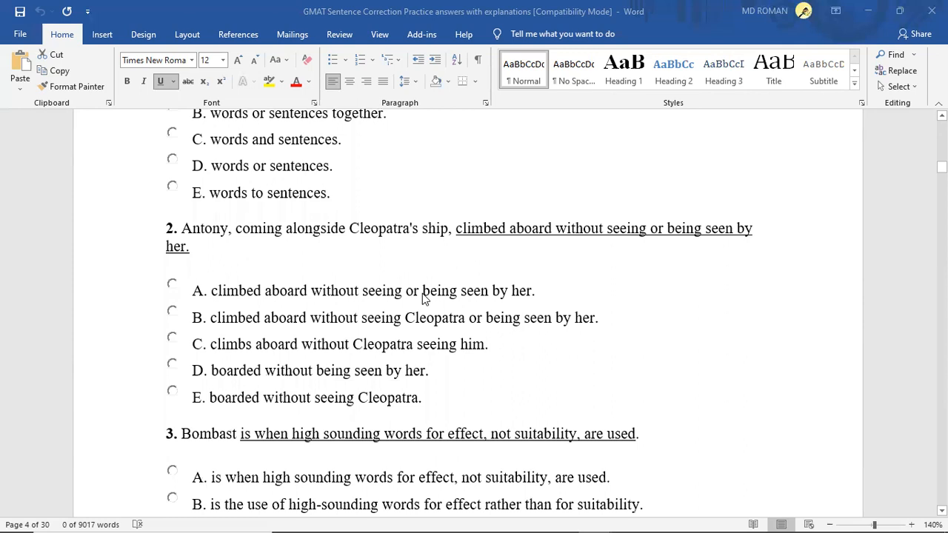
pyautogui.moveTo(323, 244)
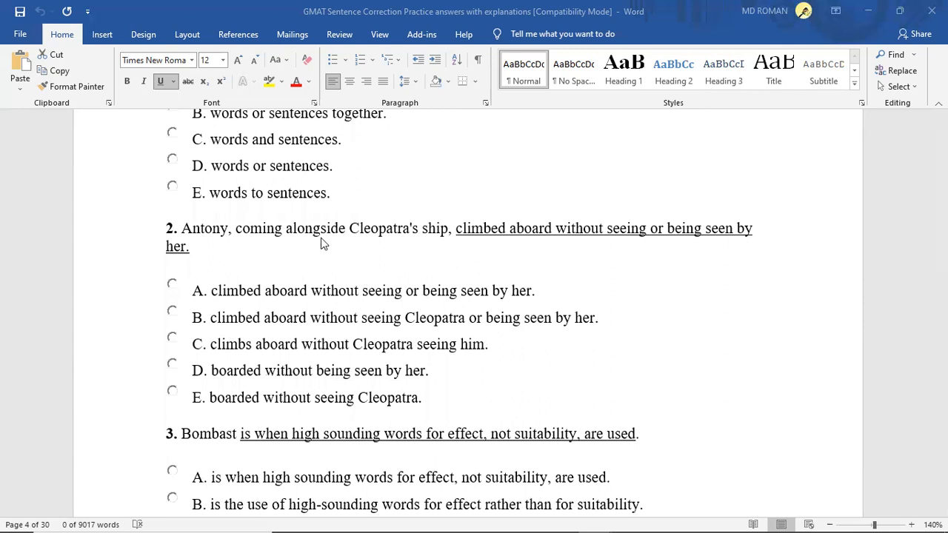
pyautogui.moveTo(393, 246)
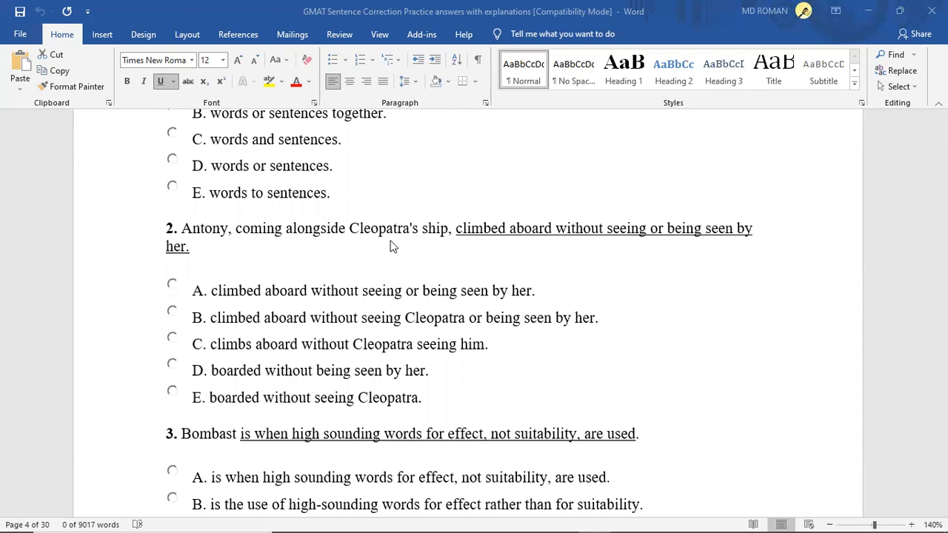
pyautogui.moveTo(385, 246)
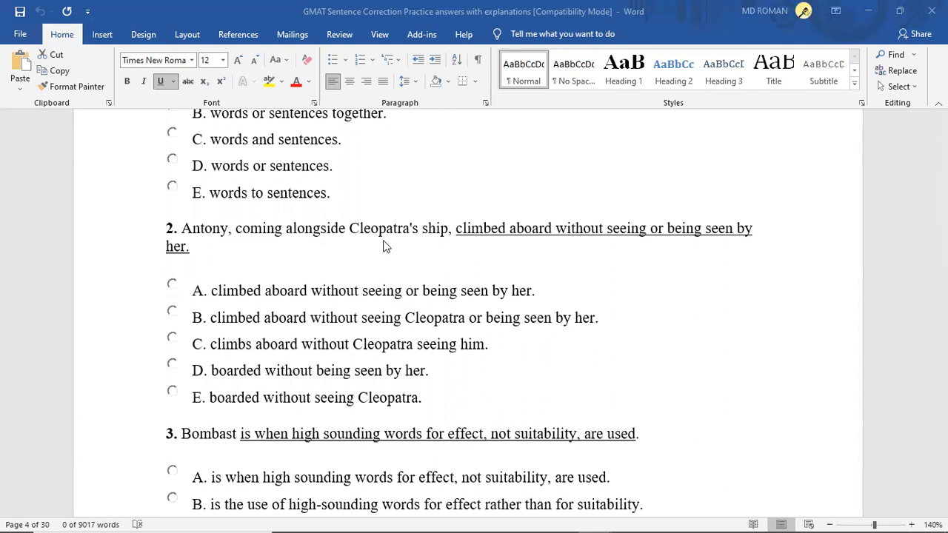
pyautogui.moveTo(311, 270)
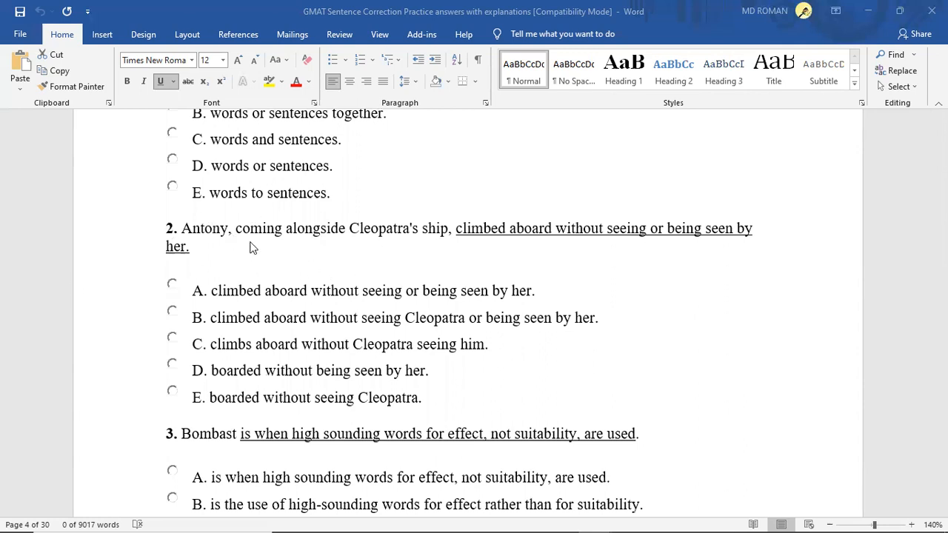
pyautogui.moveTo(213, 246)
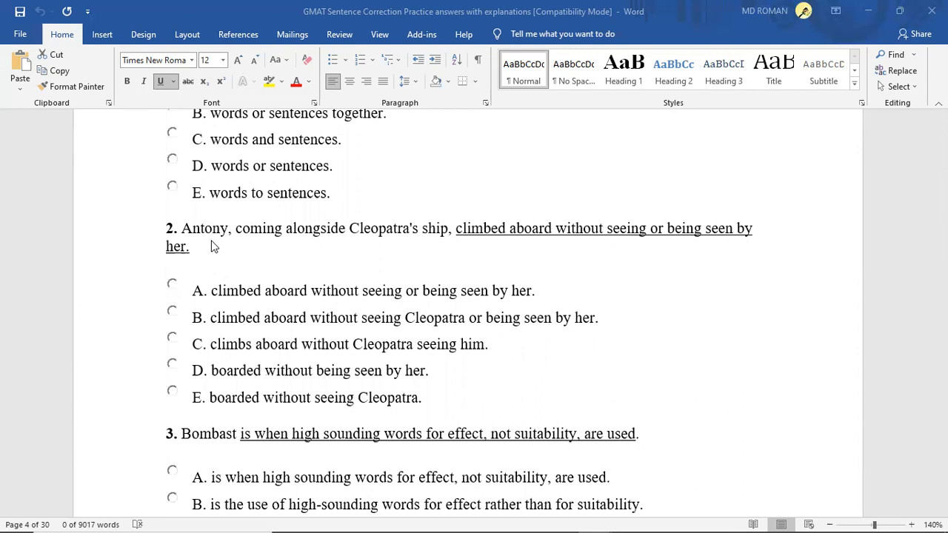
pyautogui.moveTo(266, 246)
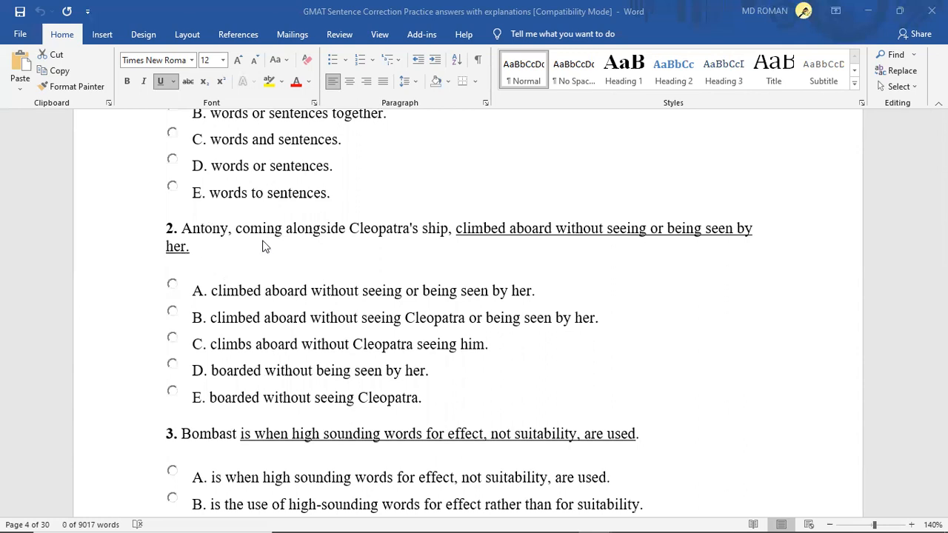
pyautogui.moveTo(270, 245)
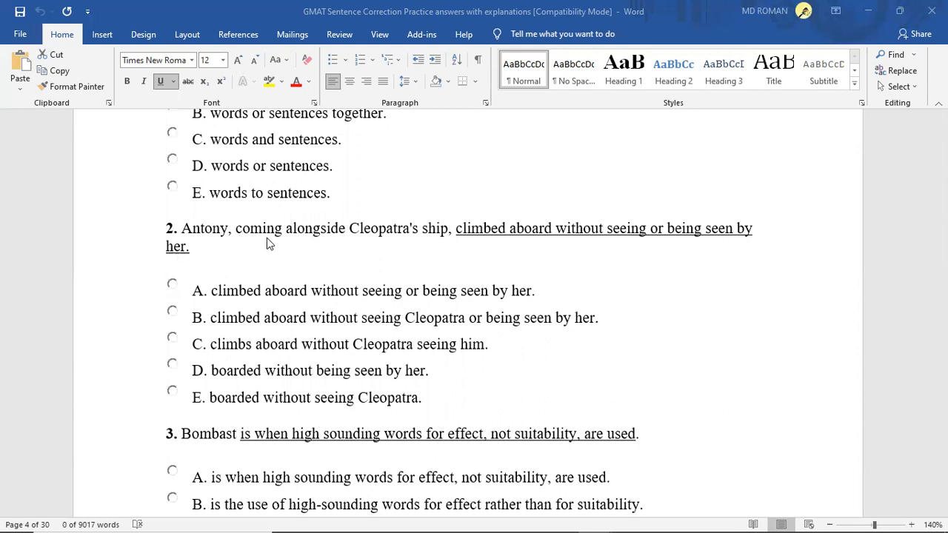
pyautogui.moveTo(423, 237)
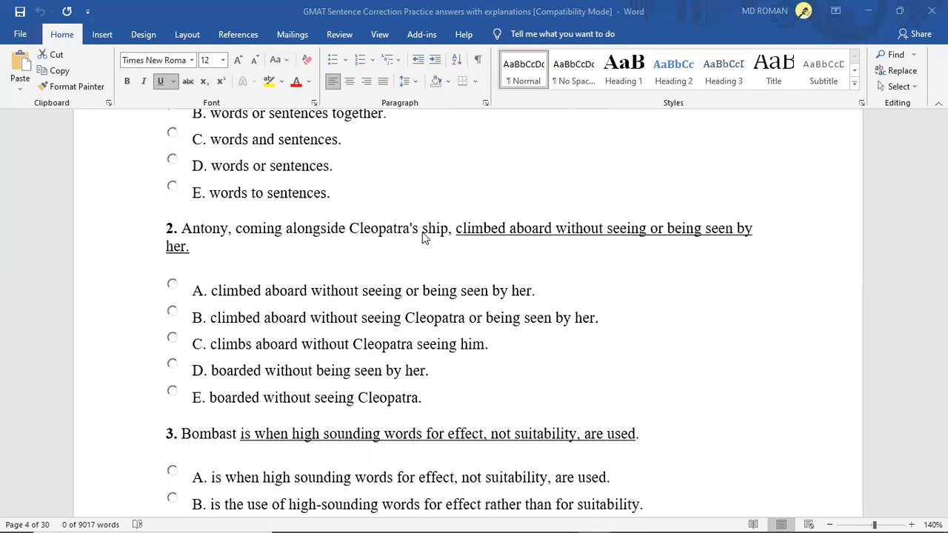
pyautogui.moveTo(261, 250)
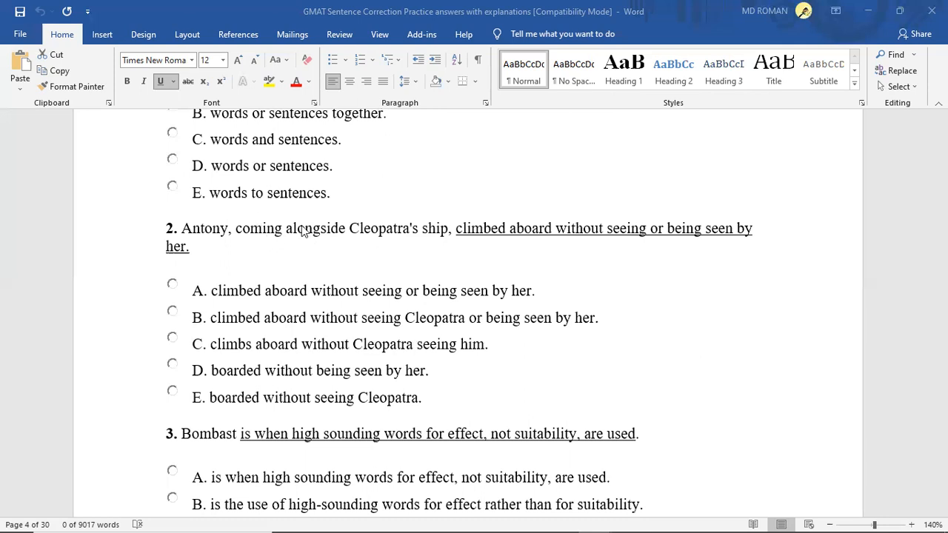
pyautogui.moveTo(260, 255)
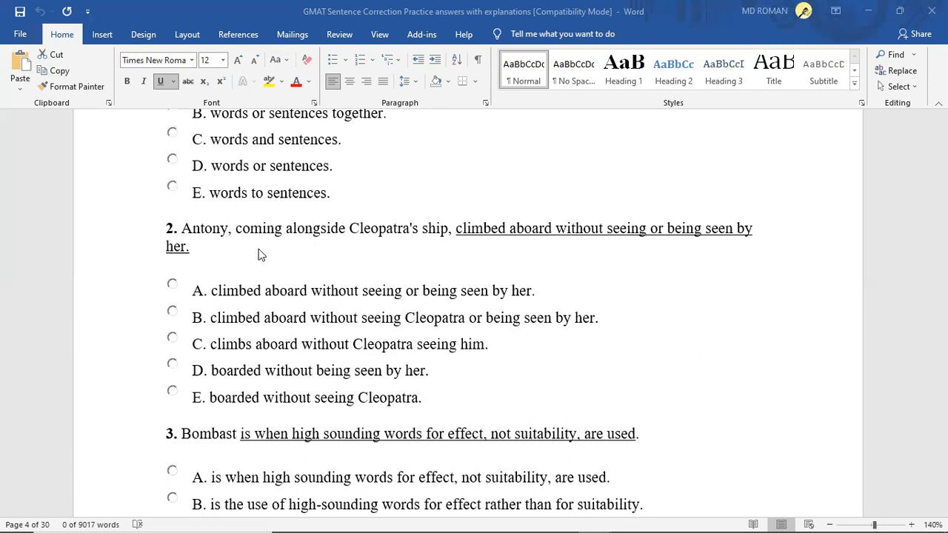
pyautogui.moveTo(280, 258)
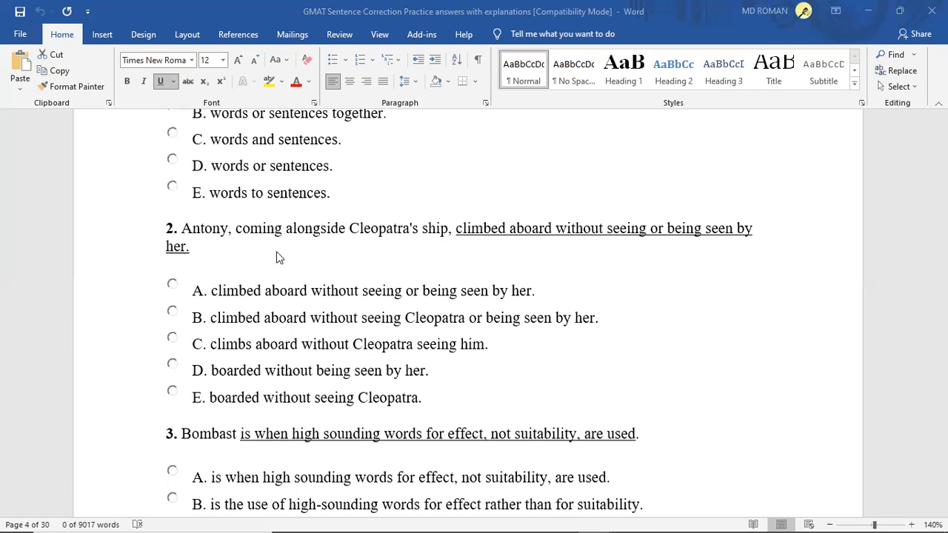
pyautogui.moveTo(308, 250)
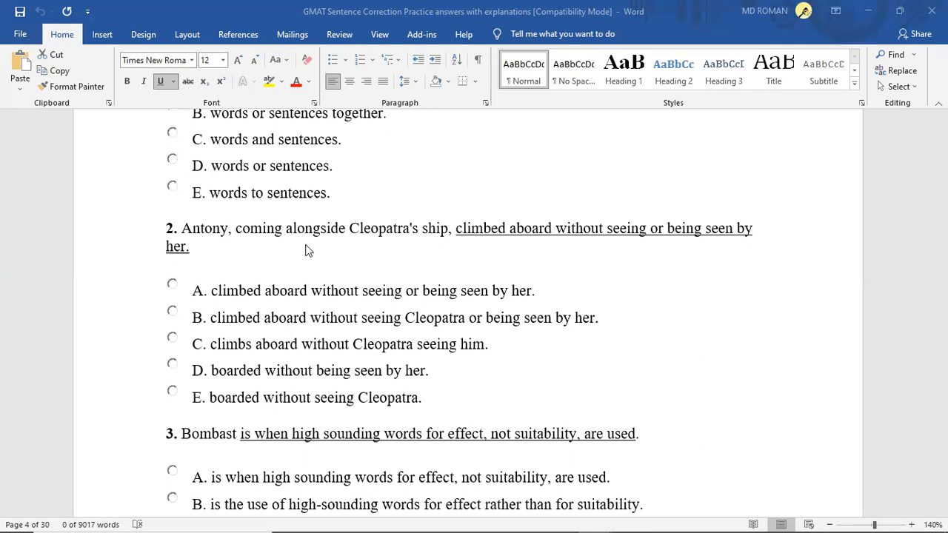
pyautogui.moveTo(423, 264)
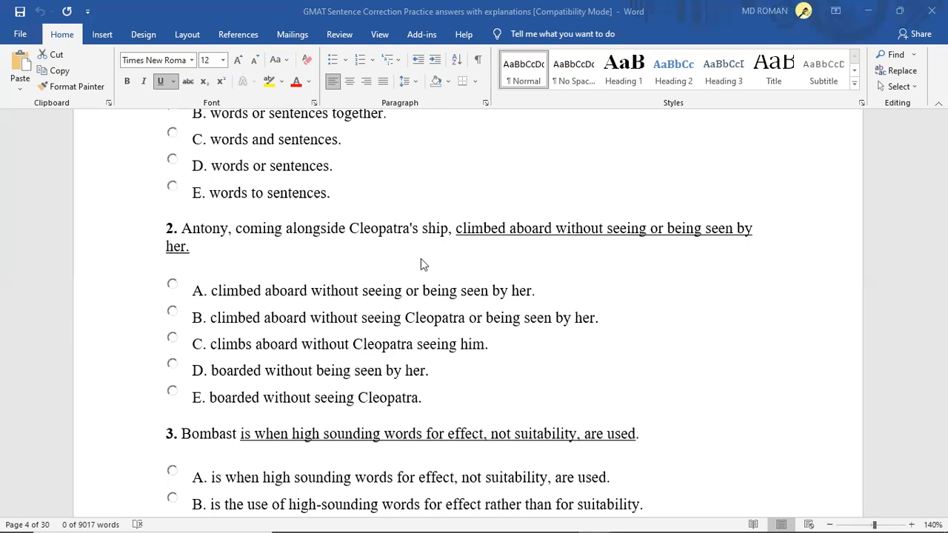
pyautogui.moveTo(303, 255)
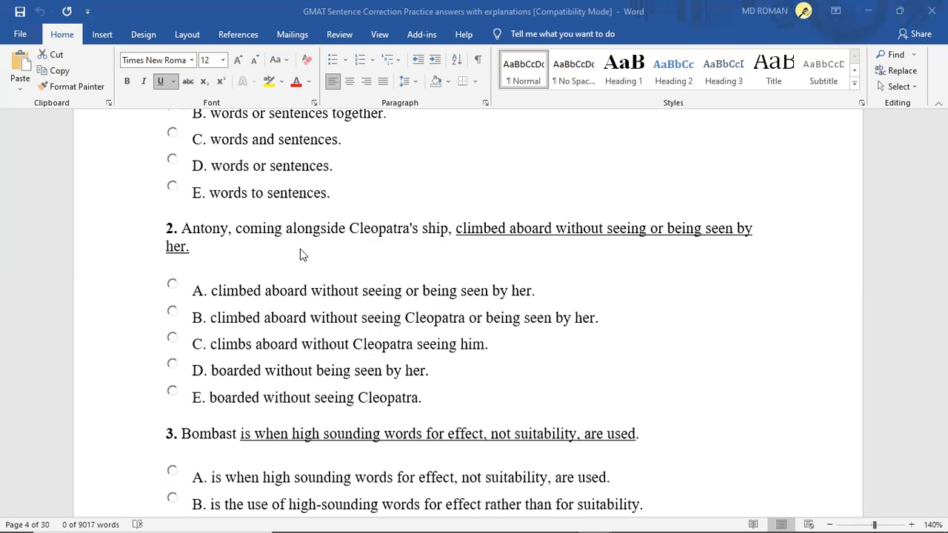
pyautogui.moveTo(313, 271)
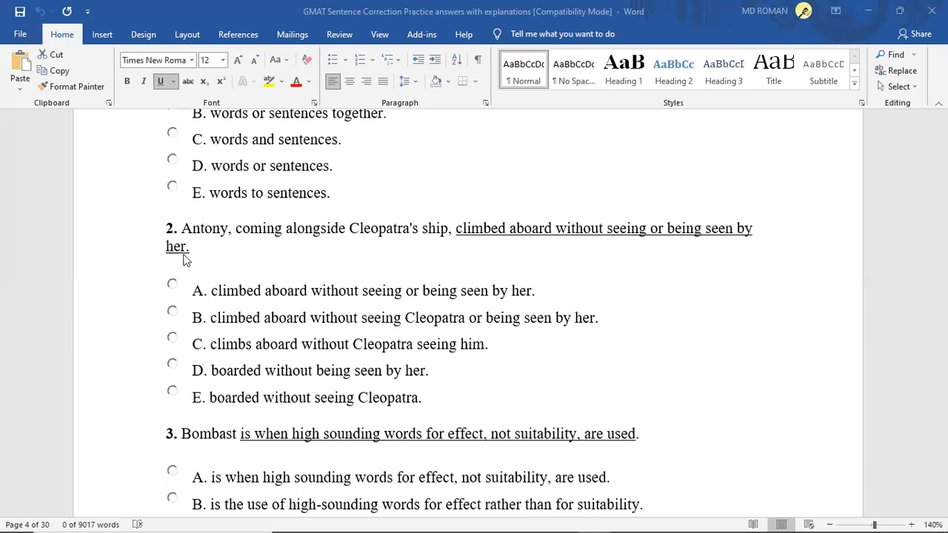
pyautogui.moveTo(323, 244)
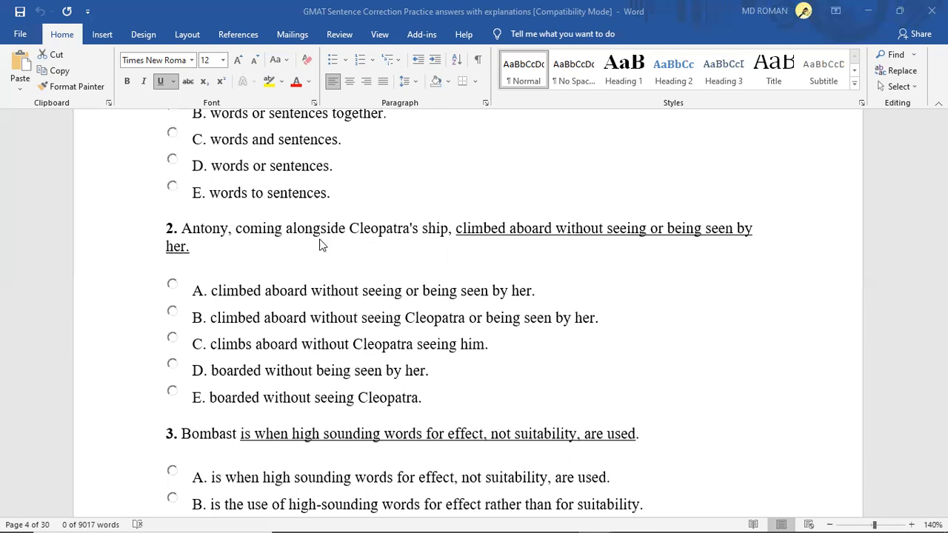
pyautogui.moveTo(428, 249)
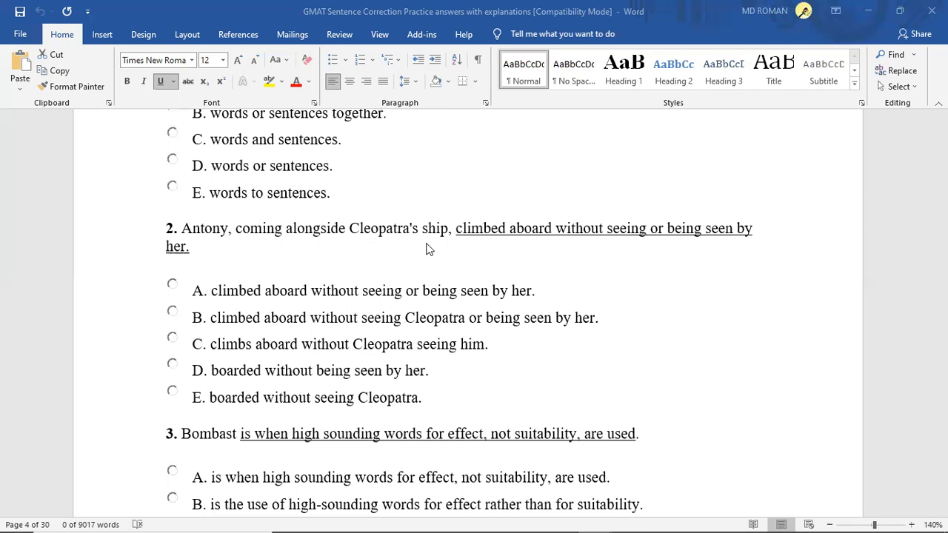
pyautogui.moveTo(539, 244)
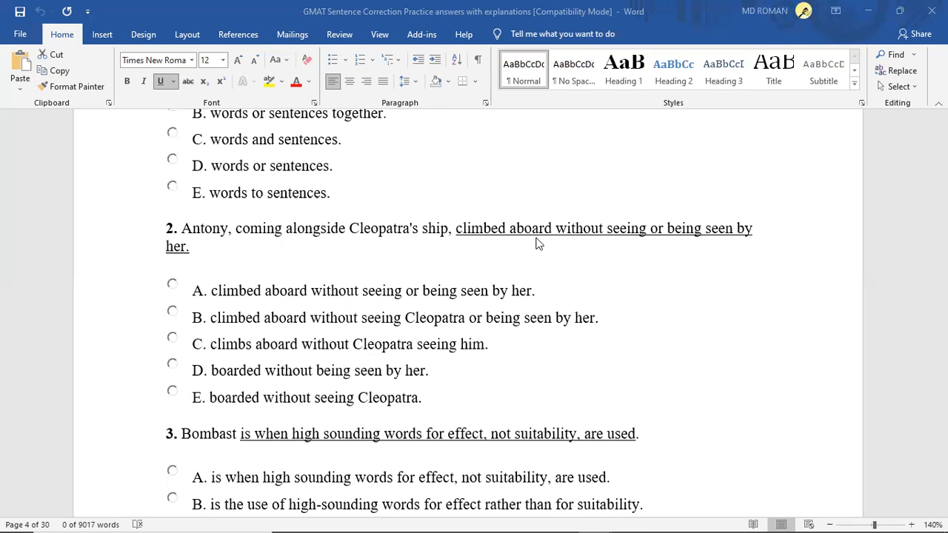
pyautogui.moveTo(543, 254)
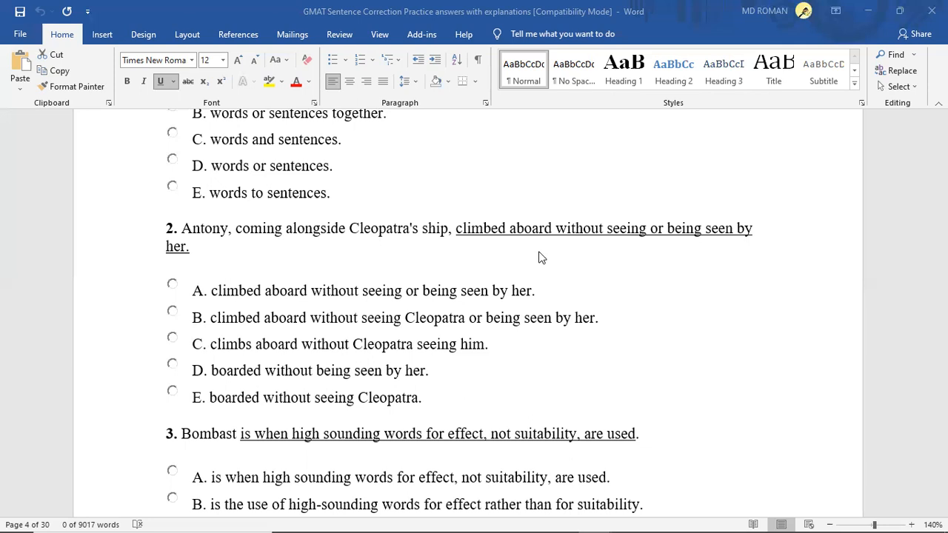
pyautogui.moveTo(649, 240)
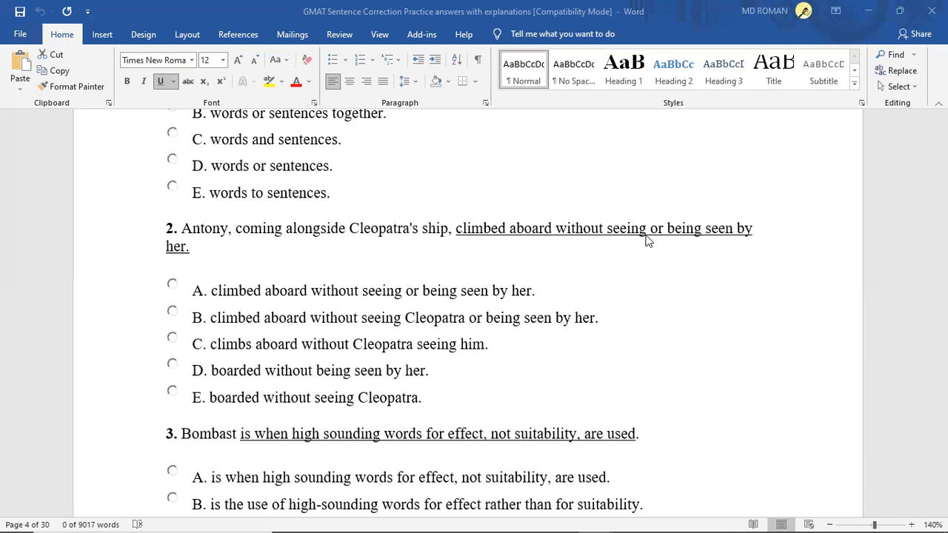
pyautogui.moveTo(658, 246)
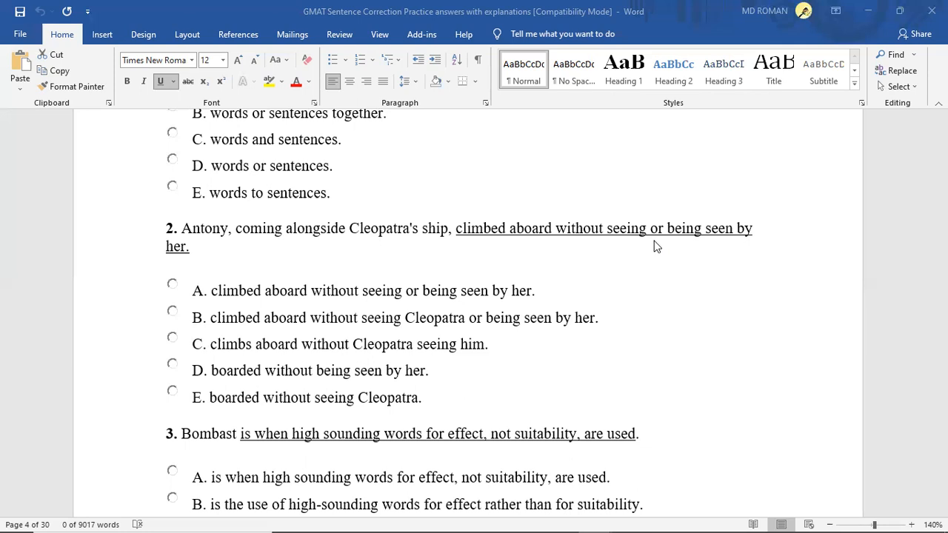
pyautogui.moveTo(649, 243)
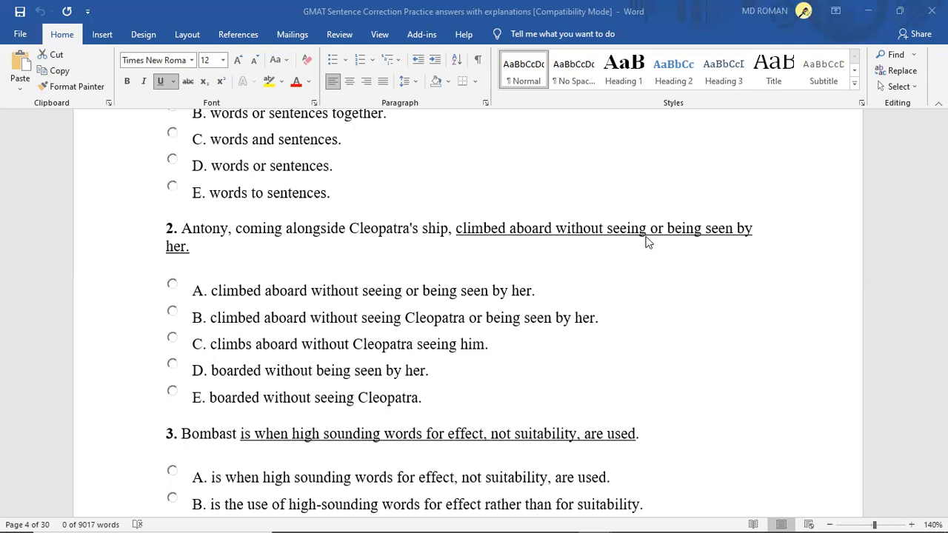
pyautogui.moveTo(704, 246)
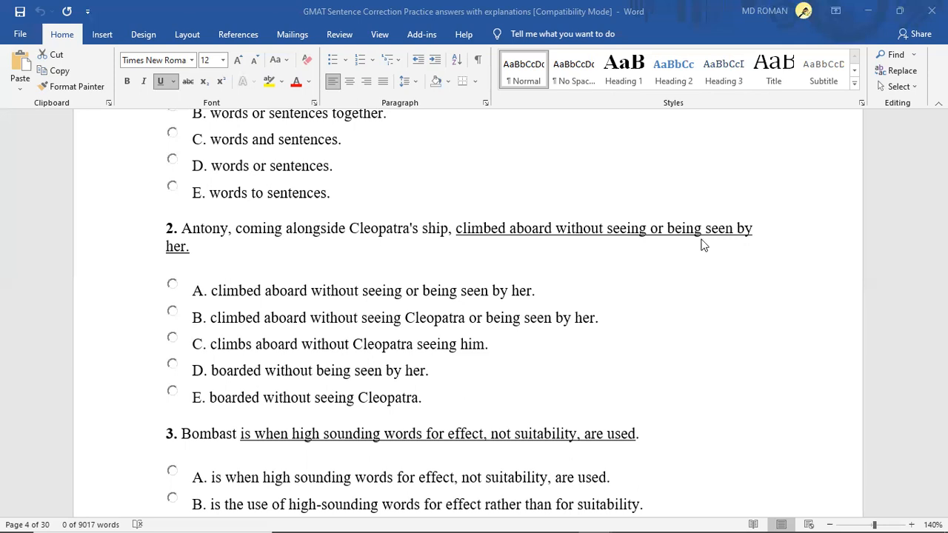
pyautogui.moveTo(627, 274)
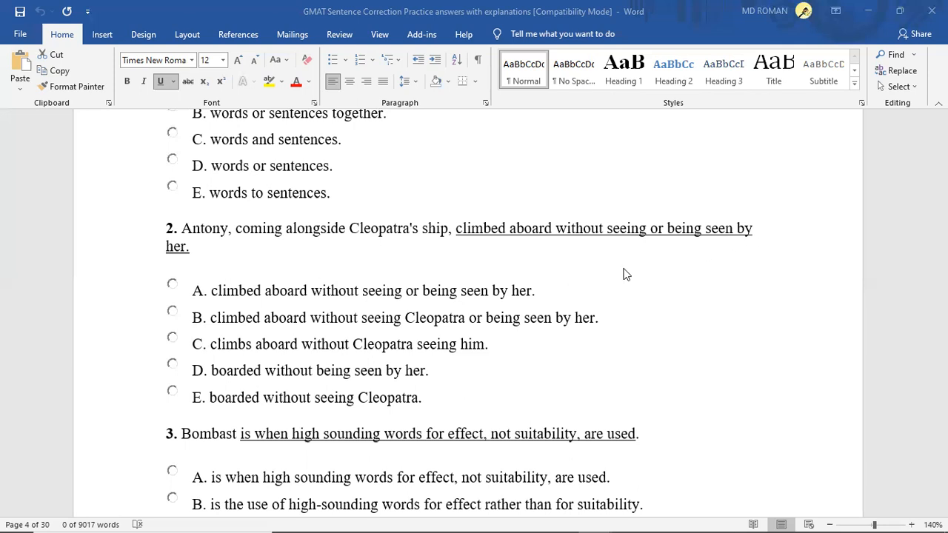
pyautogui.moveTo(643, 280)
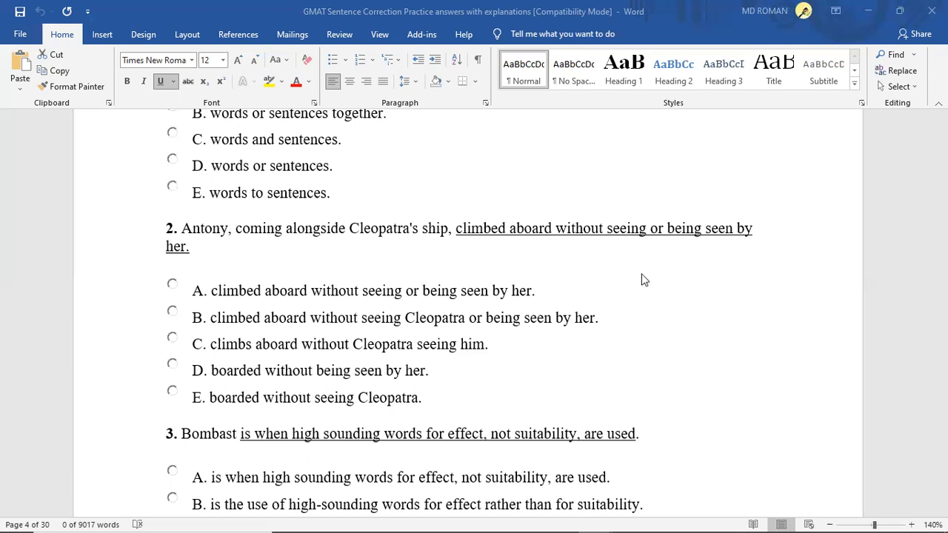
pyautogui.moveTo(640, 243)
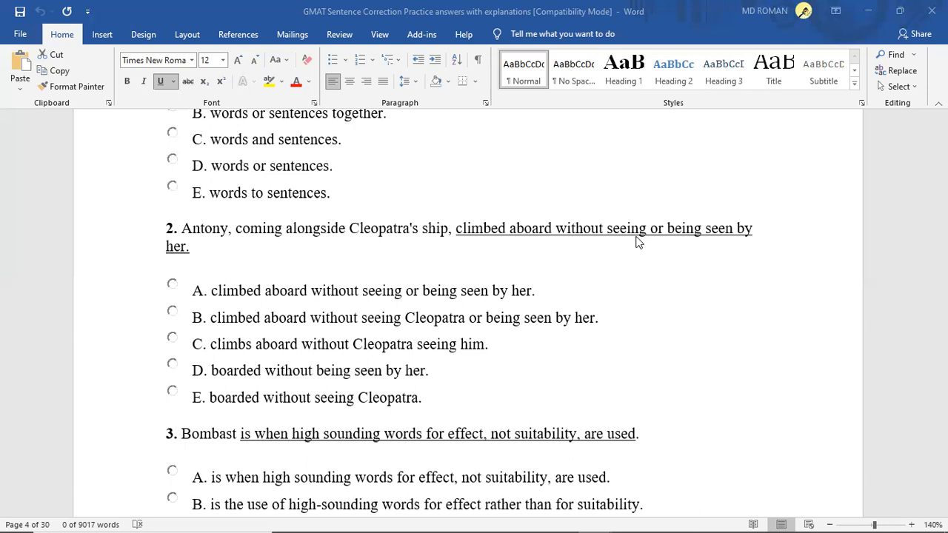
pyautogui.moveTo(646, 236)
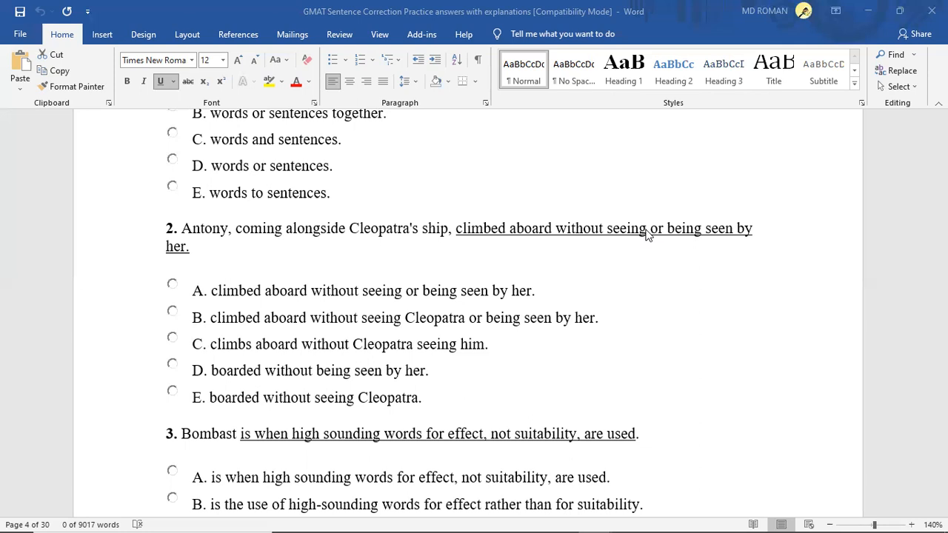
pyautogui.moveTo(649, 240)
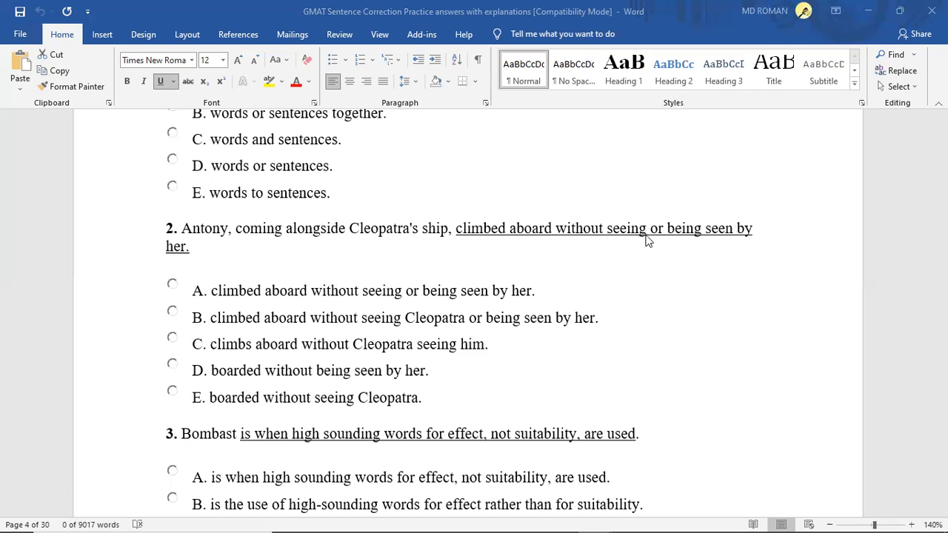
pyautogui.moveTo(548, 276)
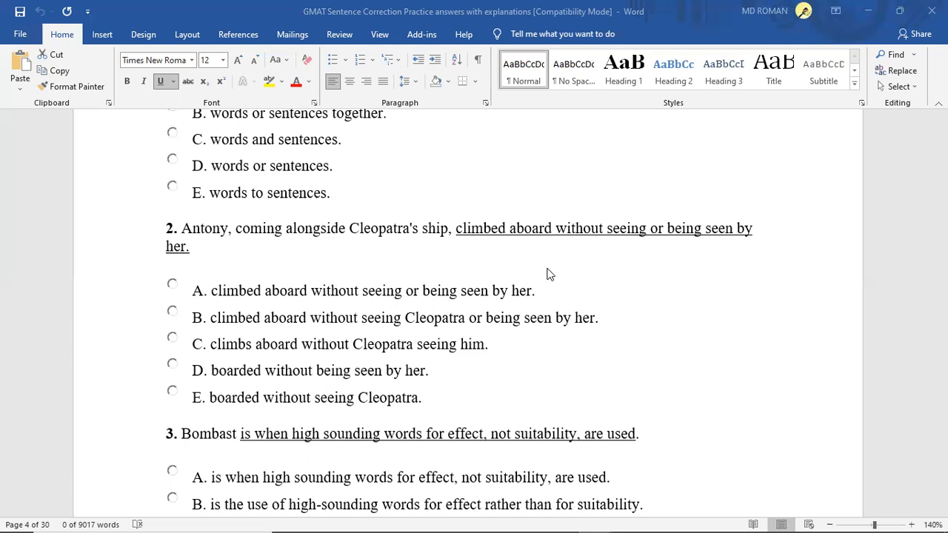
pyautogui.moveTo(640, 285)
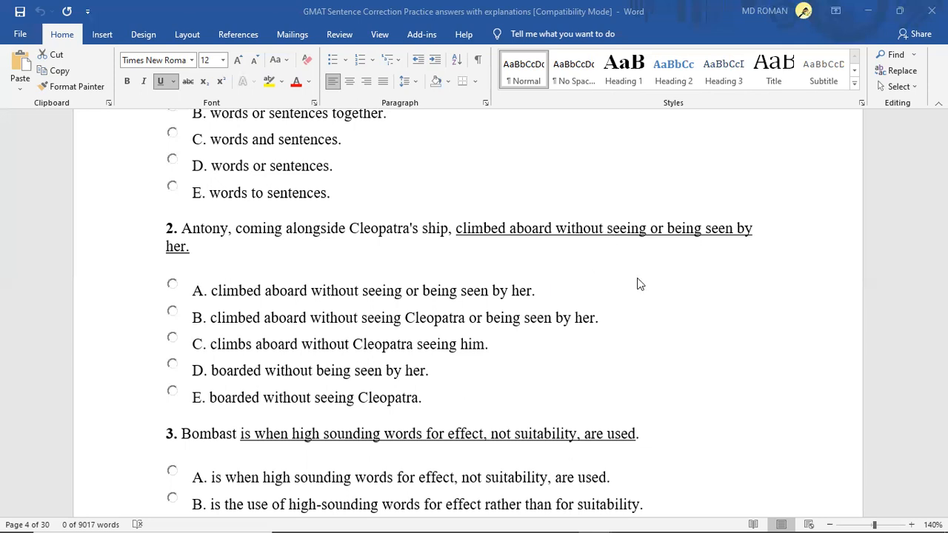
pyautogui.moveTo(652, 311)
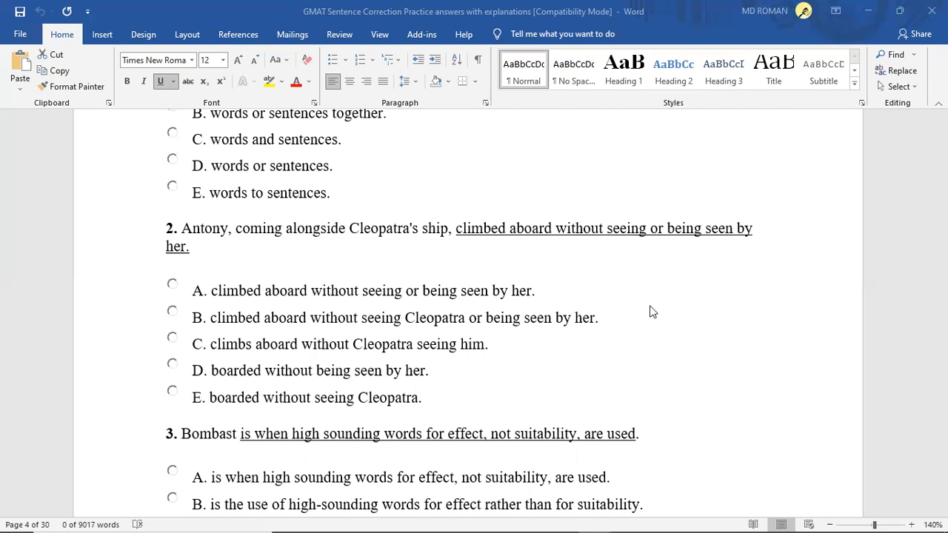
pyautogui.moveTo(190, 334)
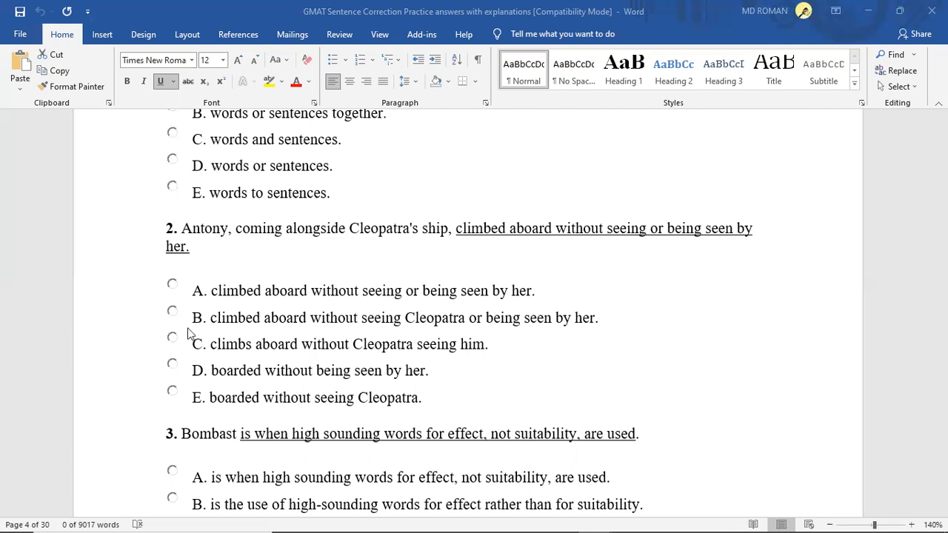
pyautogui.moveTo(513, 295)
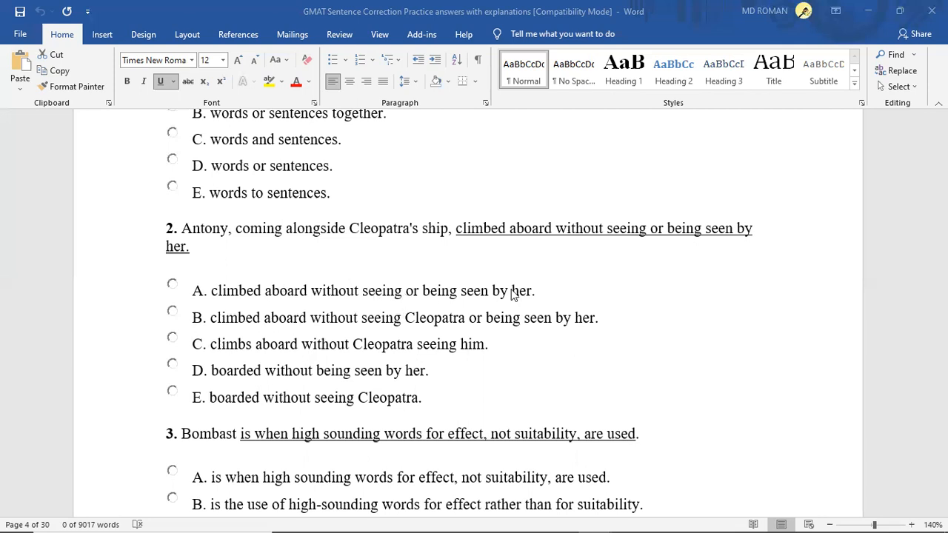
pyautogui.moveTo(412, 360)
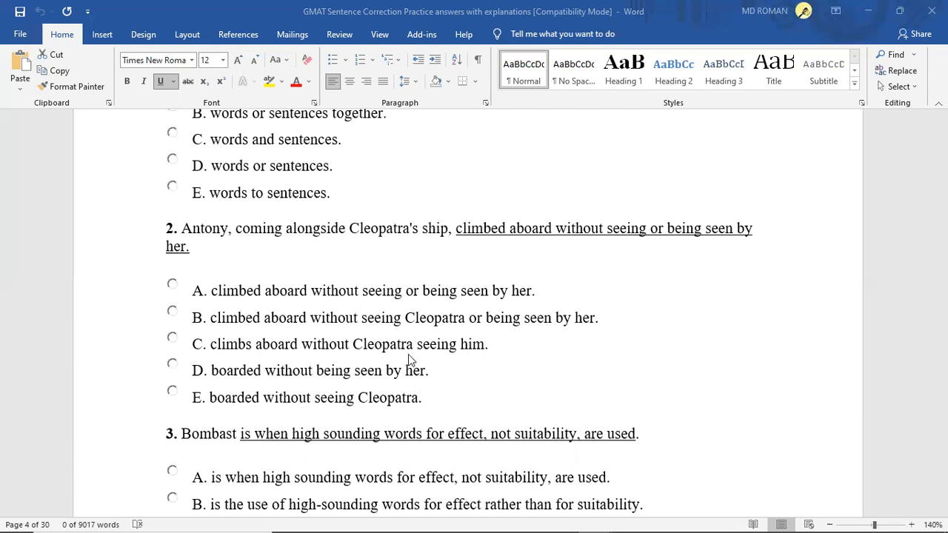
pyautogui.moveTo(276, 373)
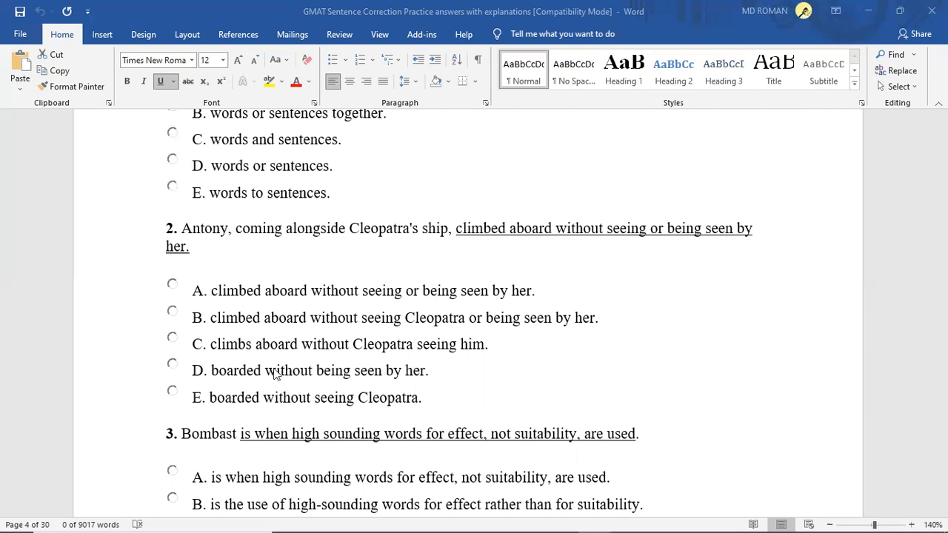
pyautogui.moveTo(400, 362)
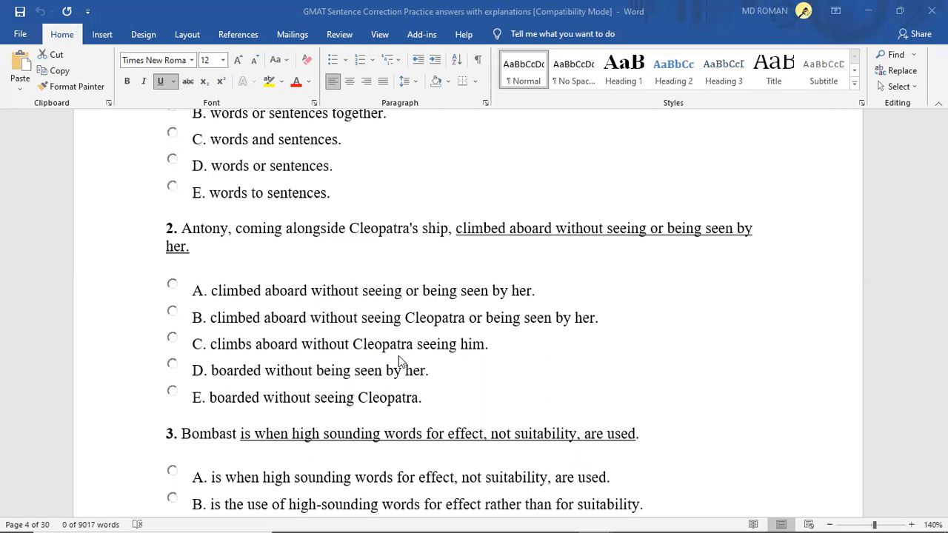
pyautogui.moveTo(400, 357)
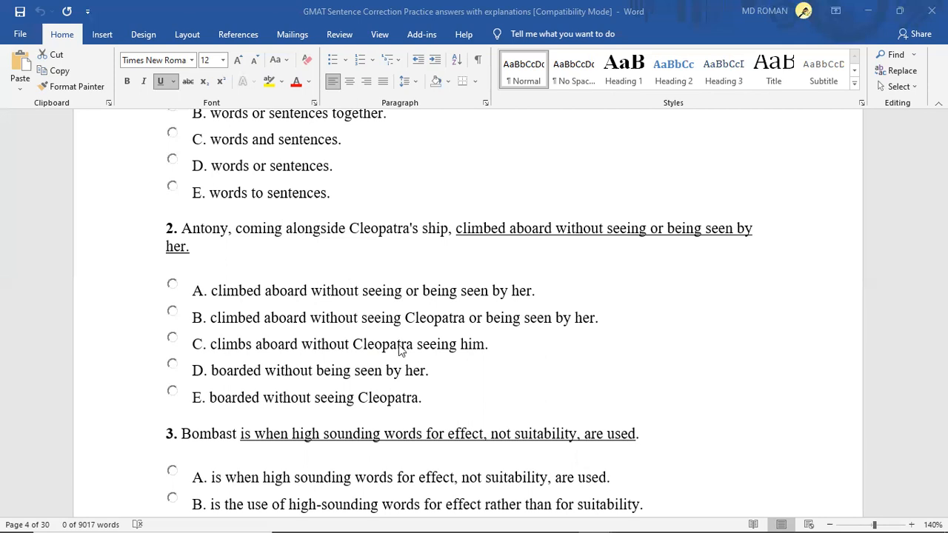
pyautogui.moveTo(504, 362)
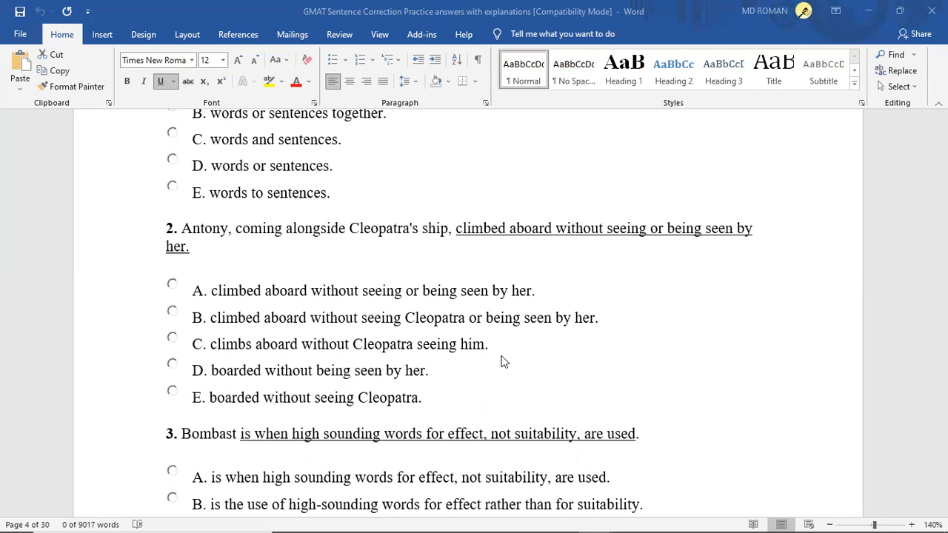
pyautogui.moveTo(172, 379)
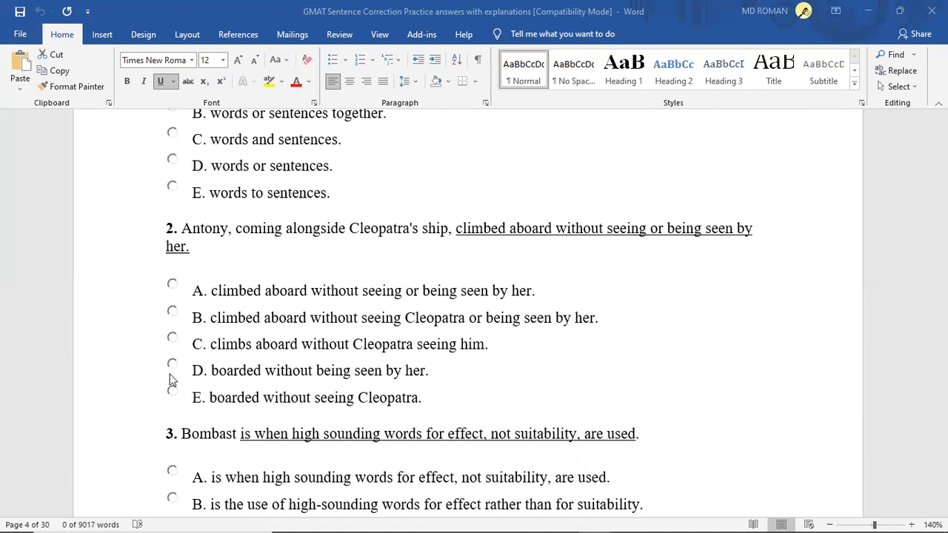
pyautogui.moveTo(472, 368)
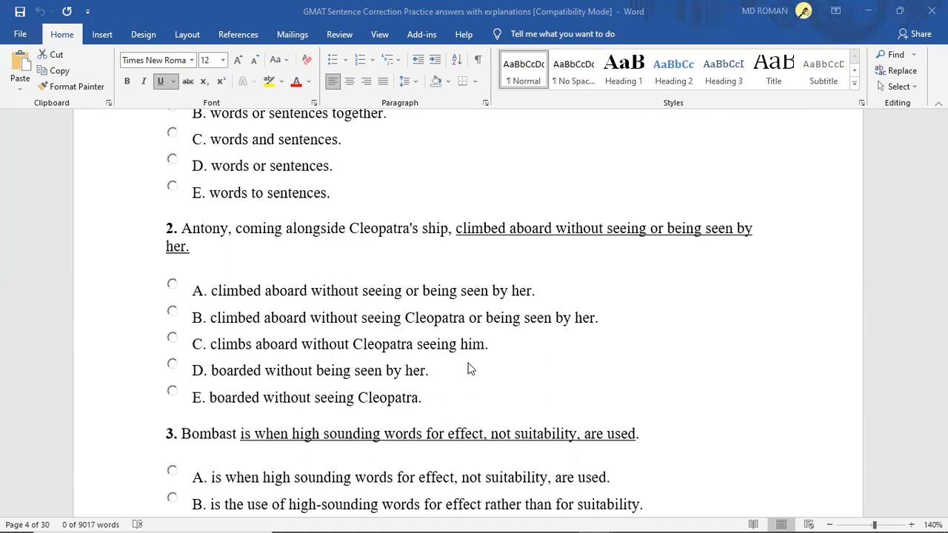
pyautogui.moveTo(495, 380)
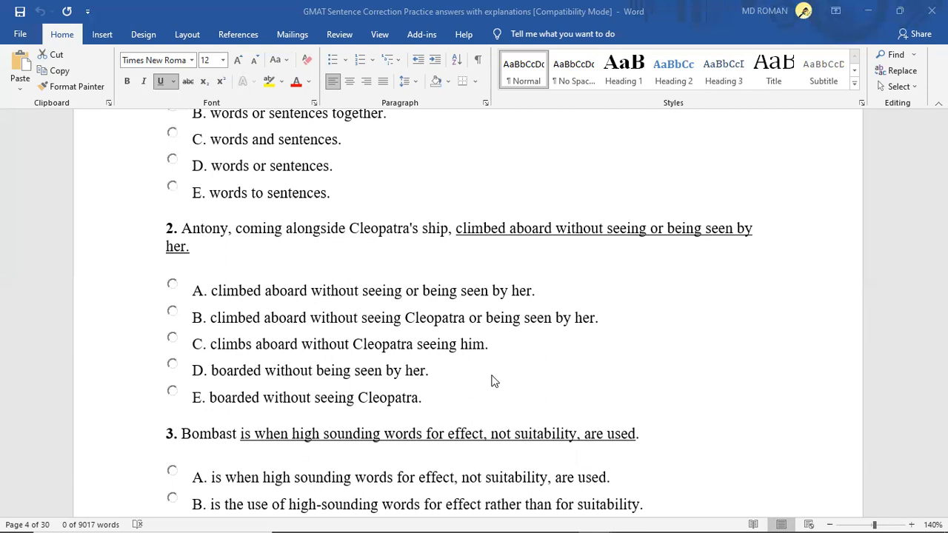
pyautogui.moveTo(172, 338)
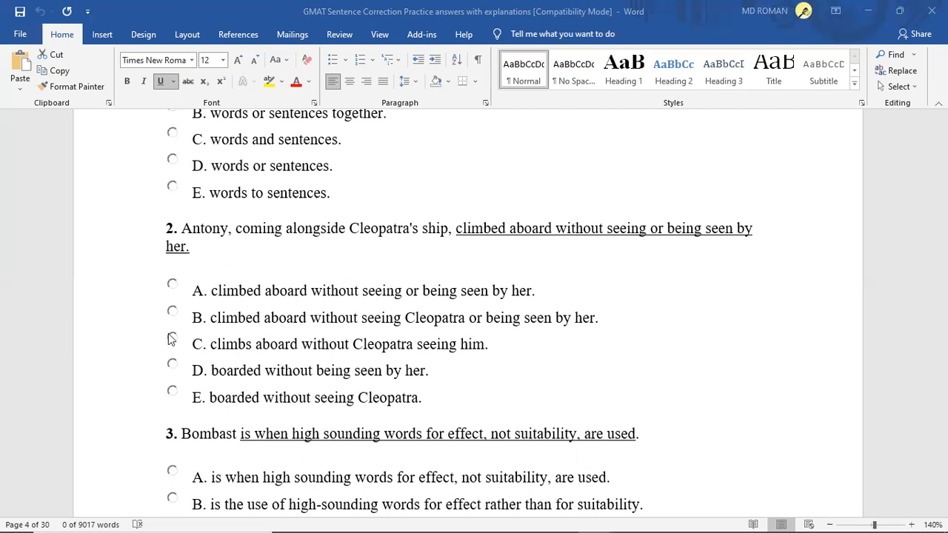
pyautogui.moveTo(195, 338)
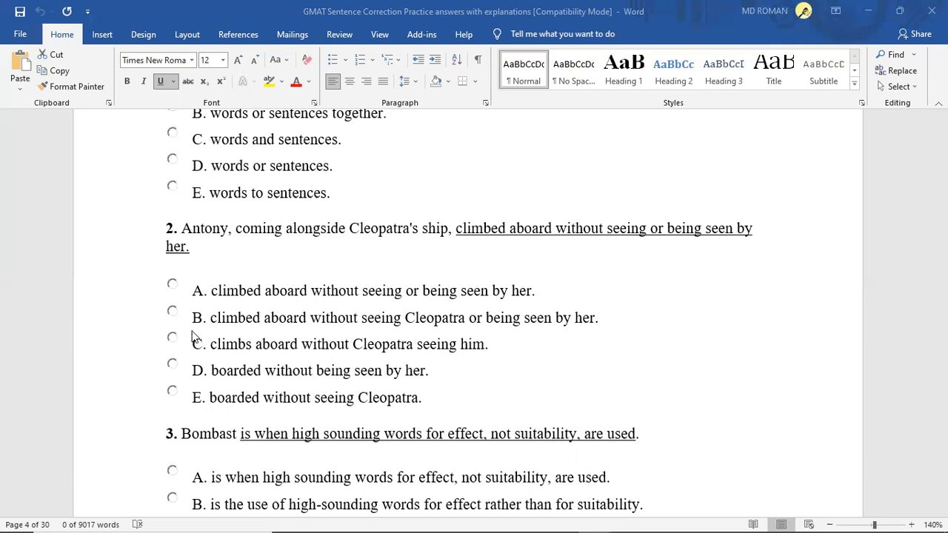
pyautogui.moveTo(234, 338)
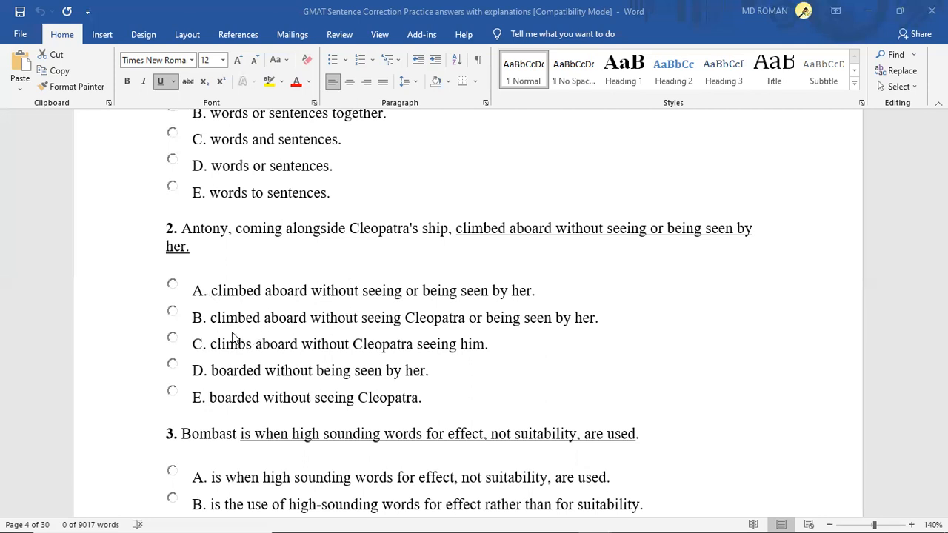
pyautogui.moveTo(401, 328)
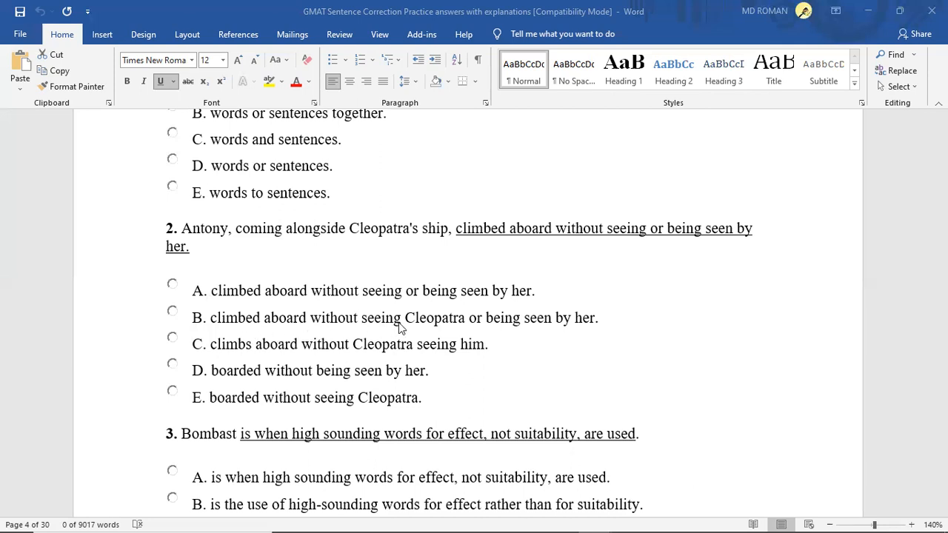
pyautogui.moveTo(566, 330)
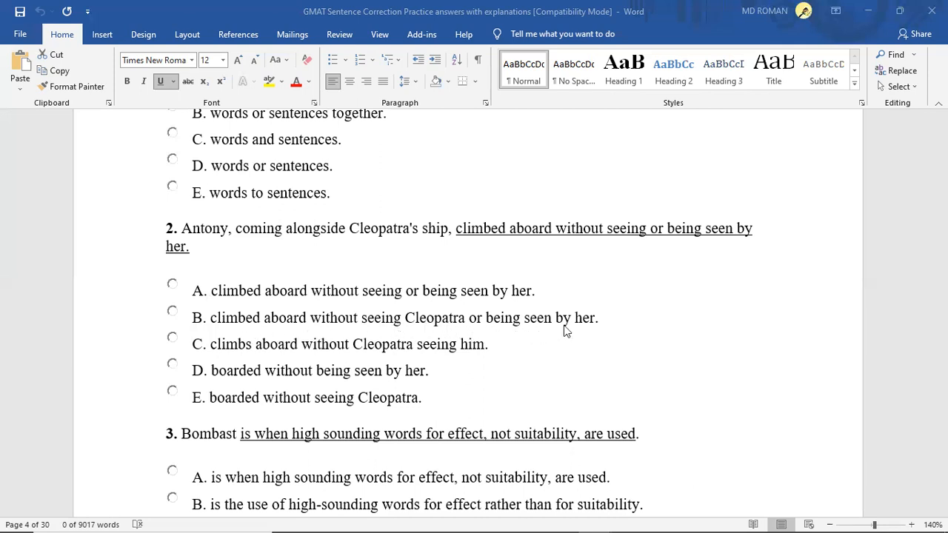
pyautogui.moveTo(613, 328)
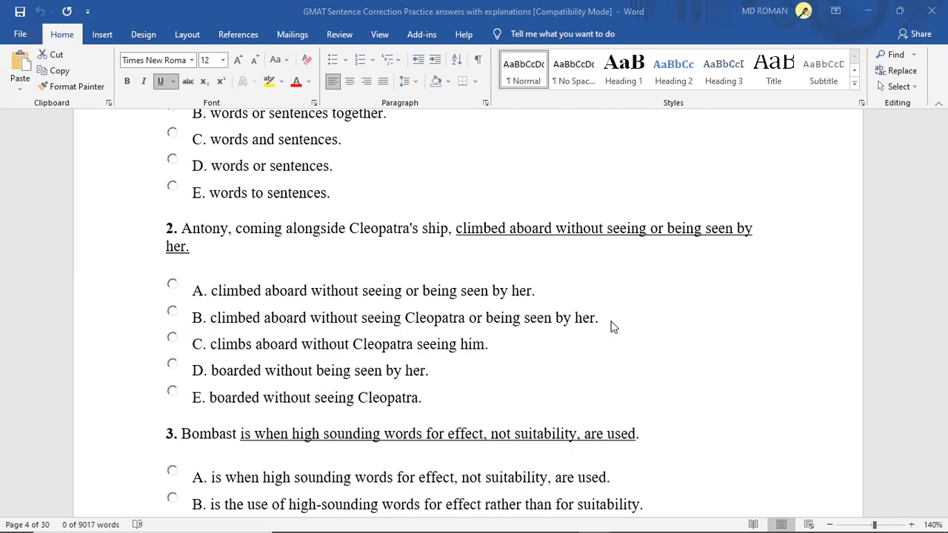
pyautogui.moveTo(207, 332)
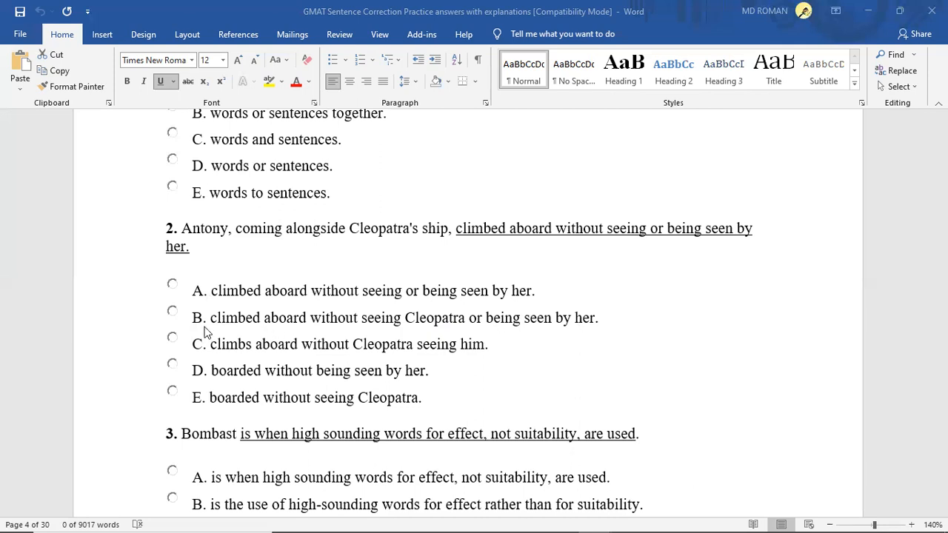
pyautogui.moveTo(507, 356)
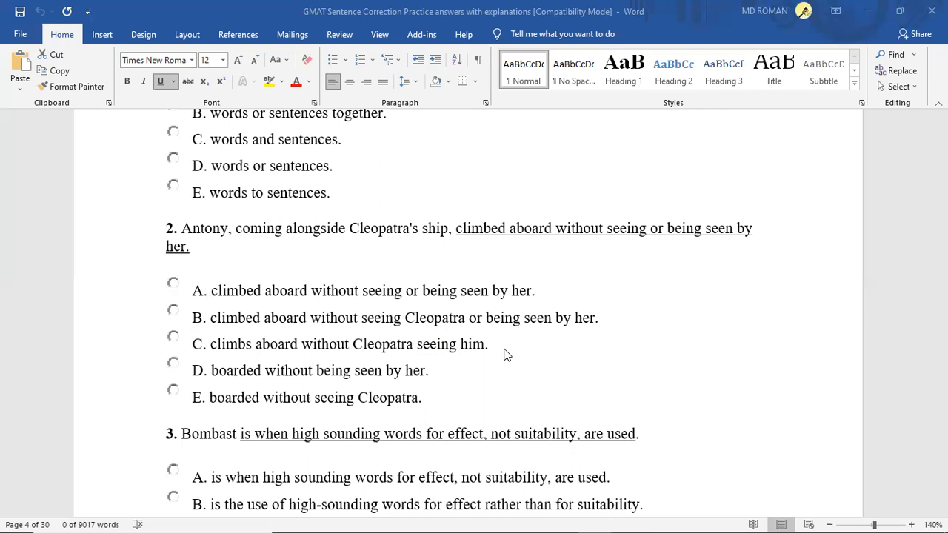
pyautogui.scroll(-3)
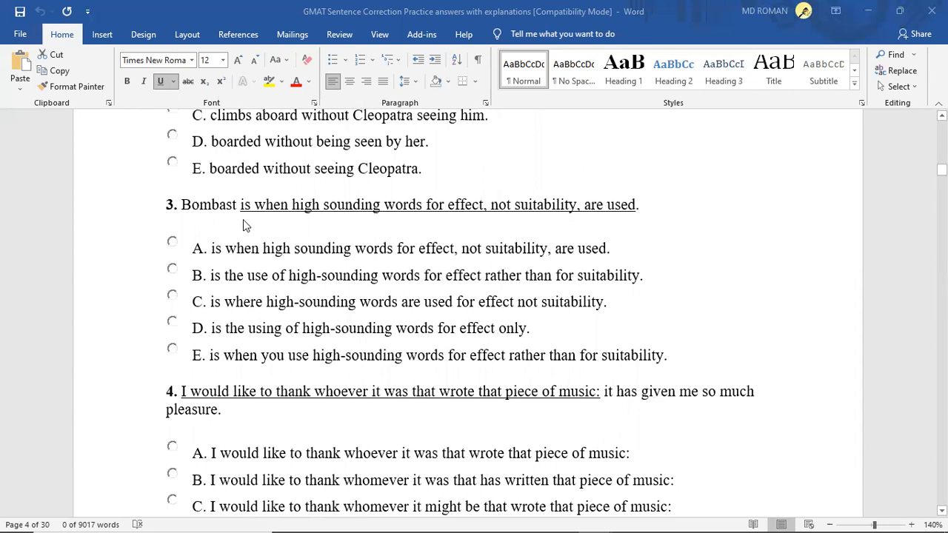
pyautogui.moveTo(436, 214)
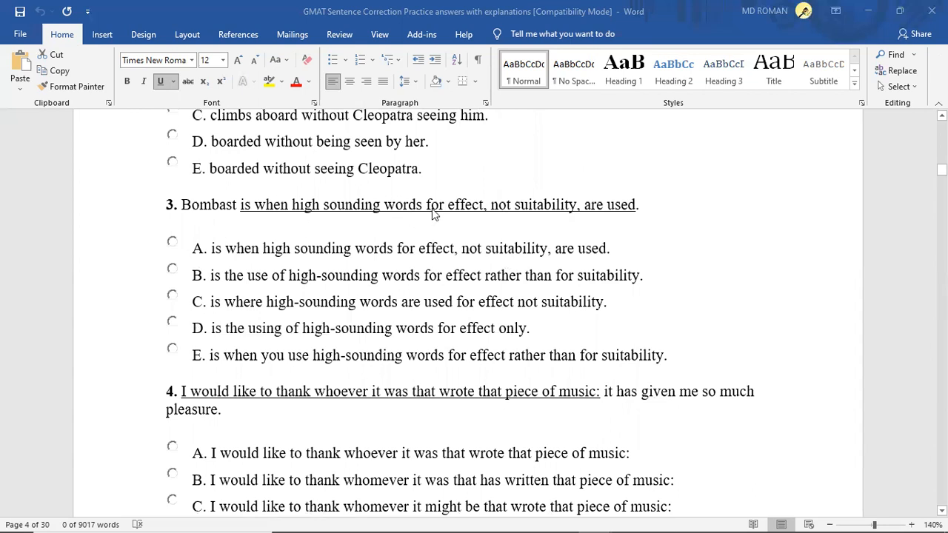
pyautogui.moveTo(518, 225)
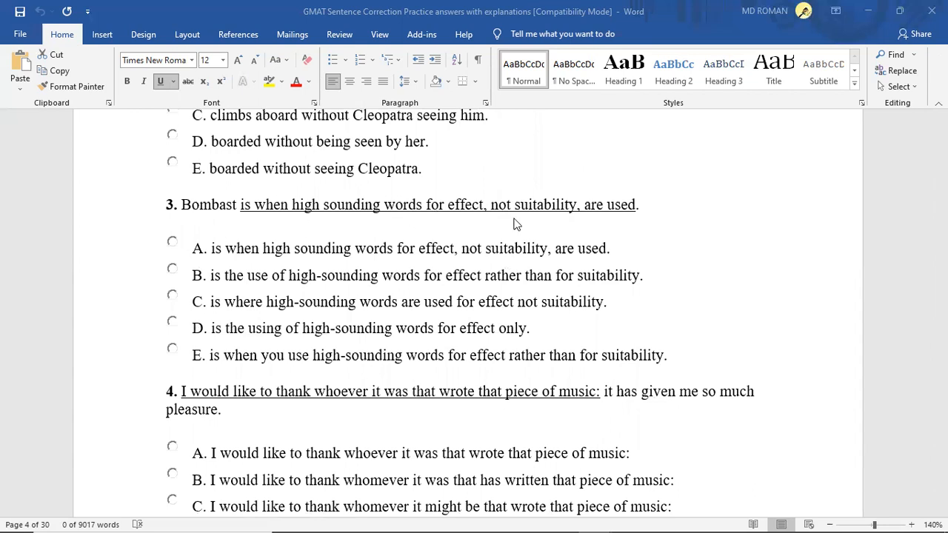
pyautogui.moveTo(623, 225)
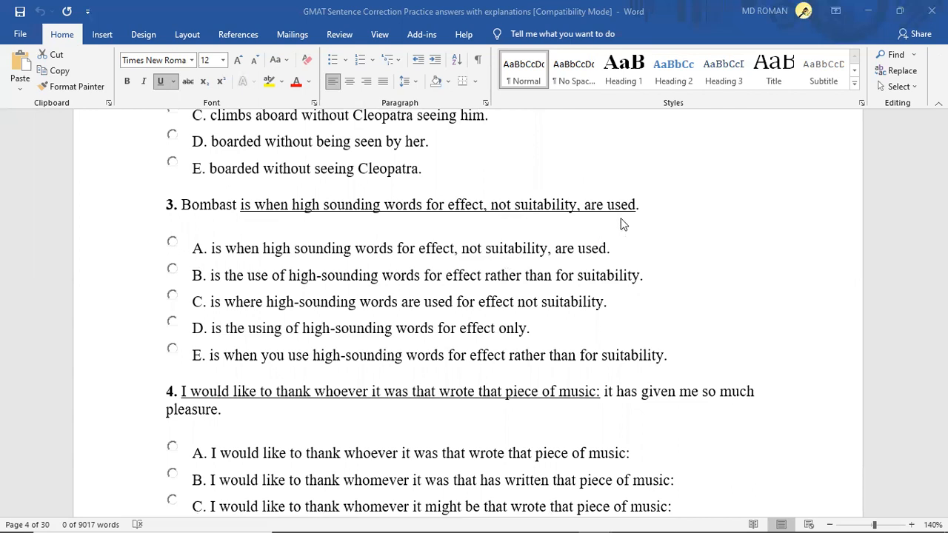
pyautogui.moveTo(291, 266)
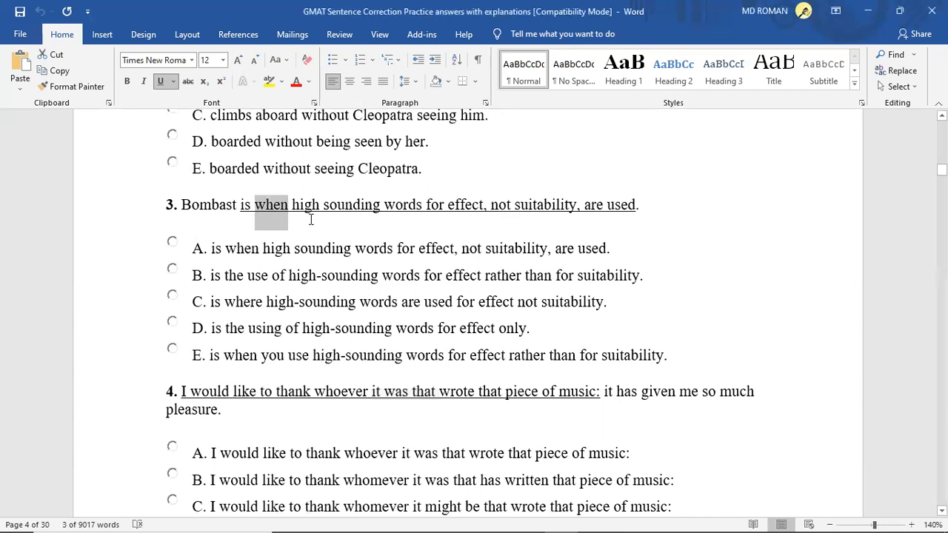
pyautogui.click(304, 204)
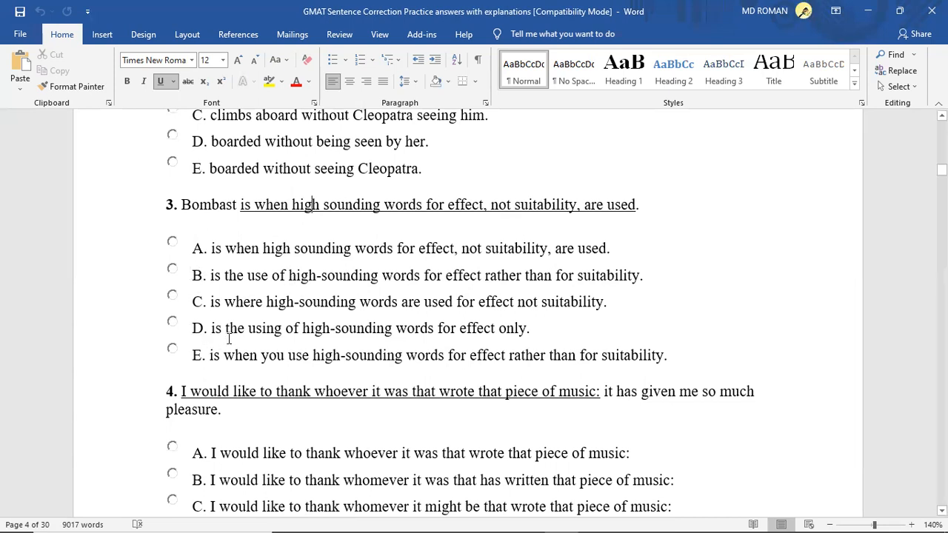
pyautogui.moveTo(358, 338)
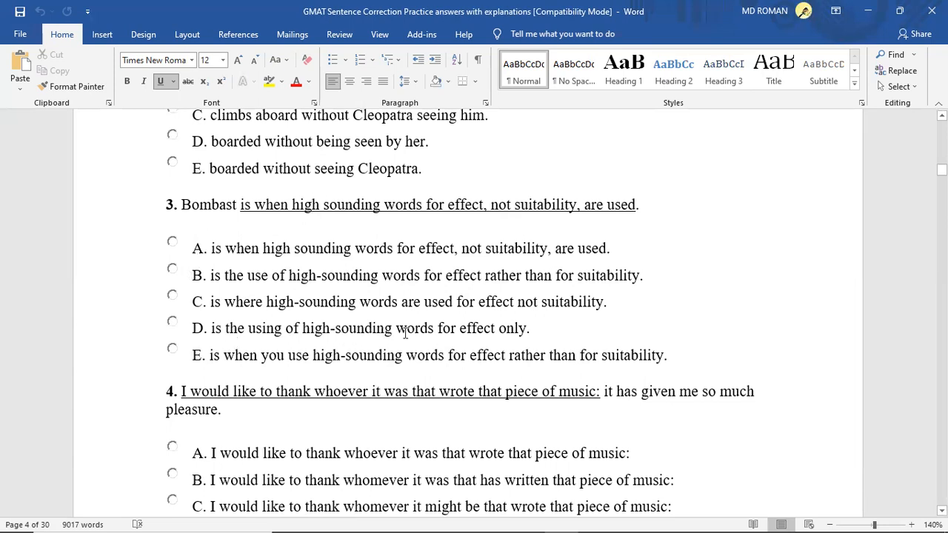
pyautogui.moveTo(524, 338)
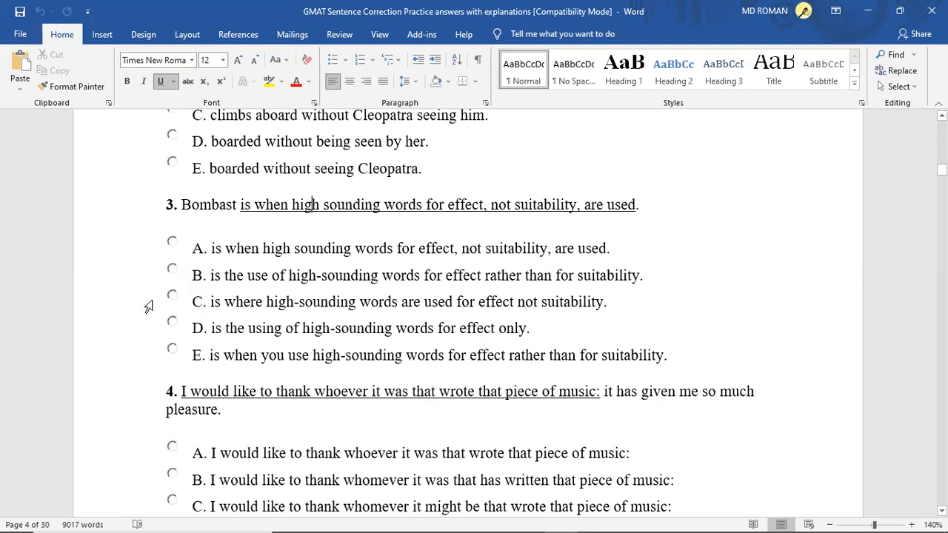
pyautogui.moveTo(314, 287)
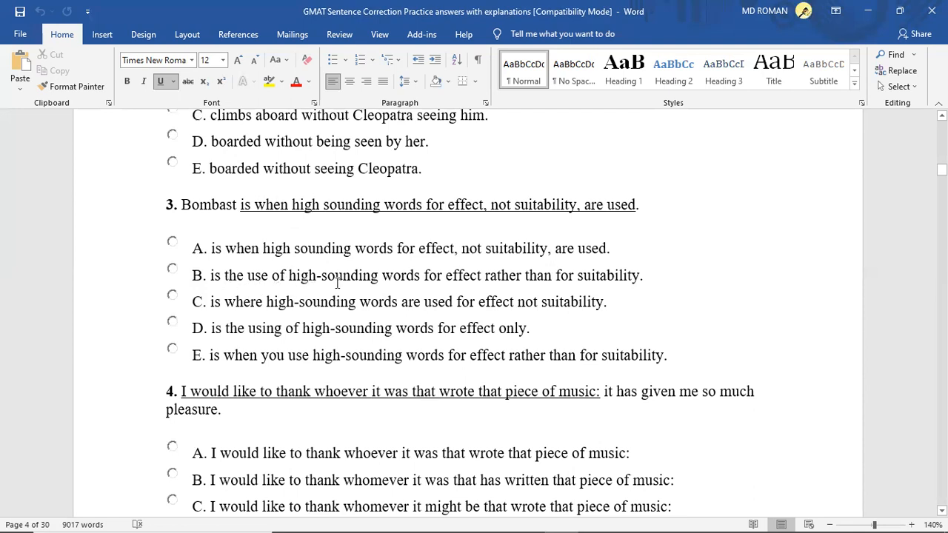
pyautogui.moveTo(526, 280)
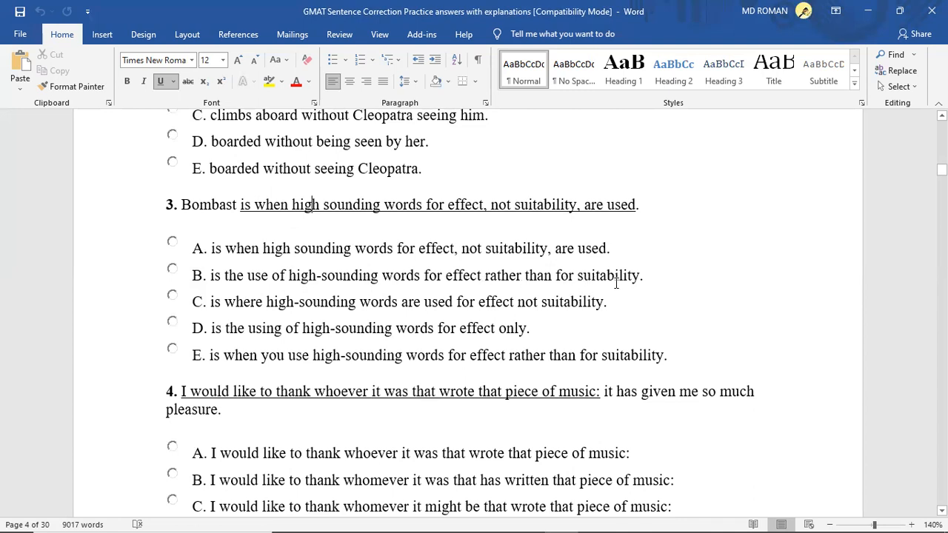
pyautogui.moveTo(663, 284)
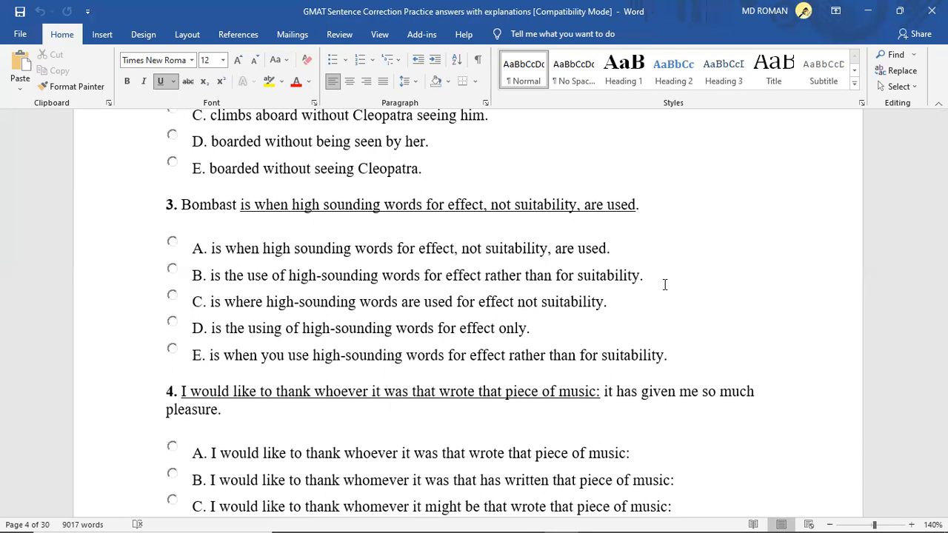
pyautogui.moveTo(753, 114)
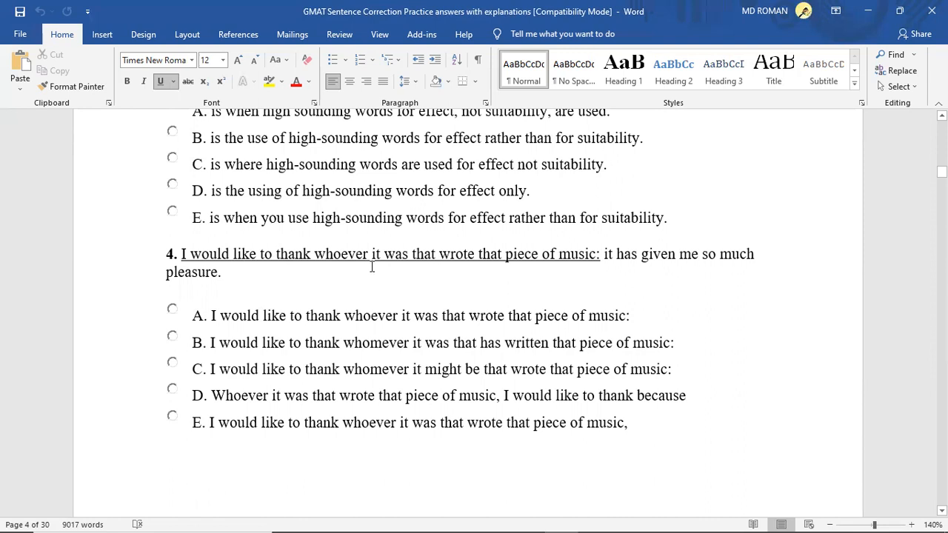
pyautogui.moveTo(445, 267)
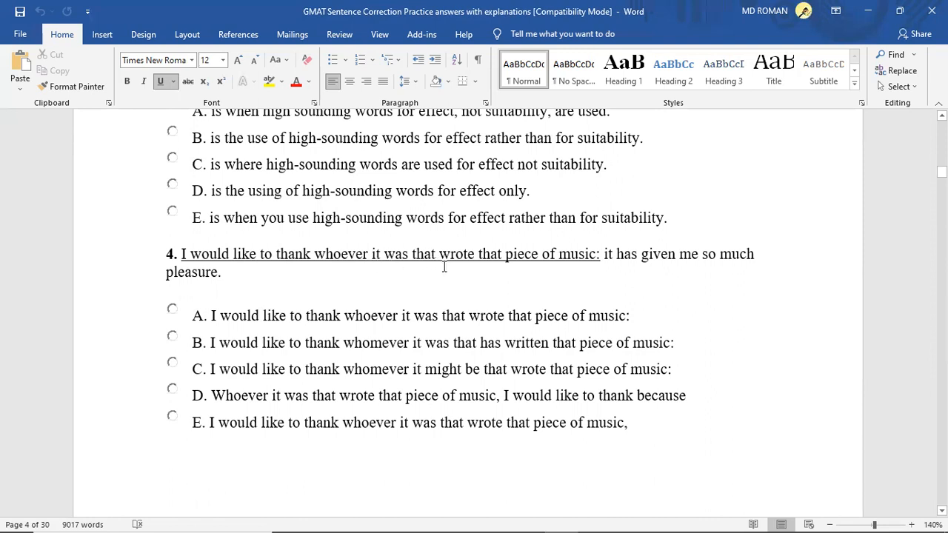
pyautogui.moveTo(471, 287)
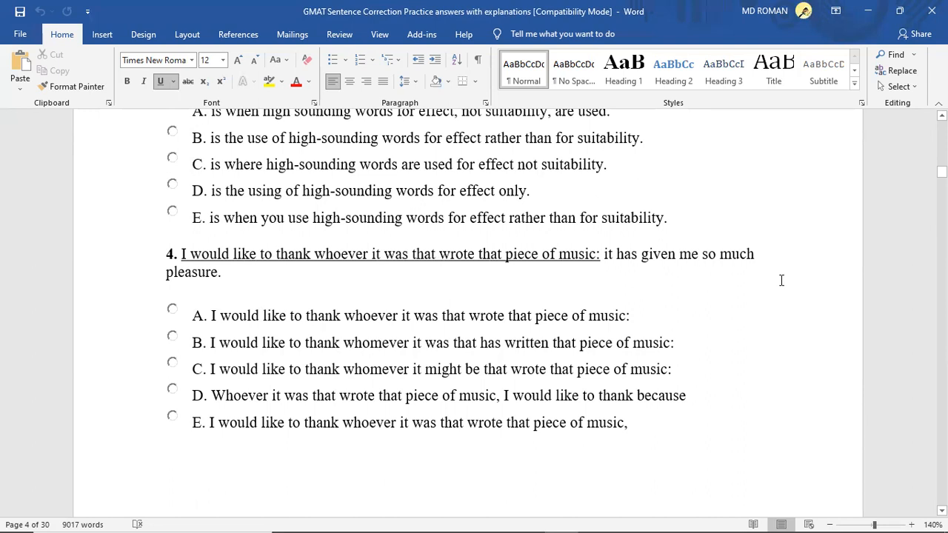
pyautogui.moveTo(366, 264)
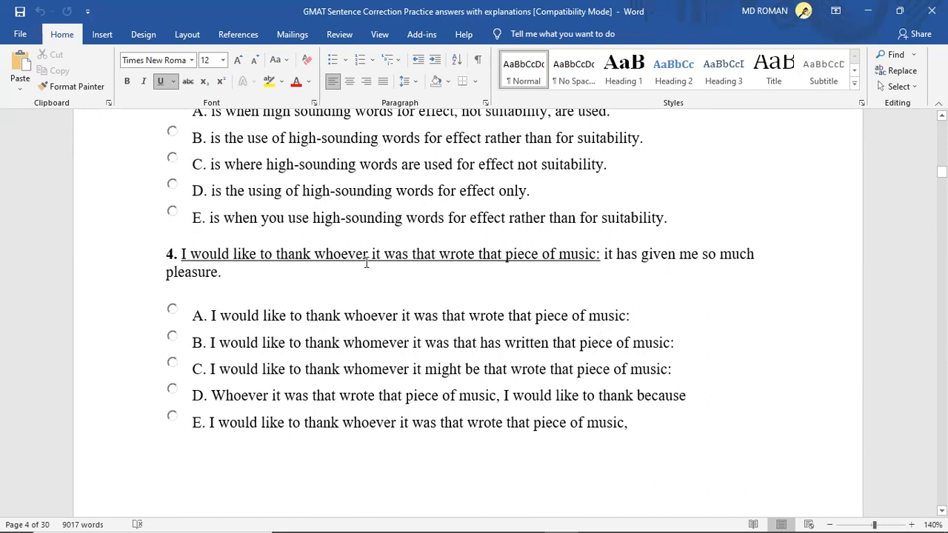
# Step: Highlight the phrase 'it was that' in question 4 twice while explaining, then clear it
pyautogui.doubleClick(339, 255)
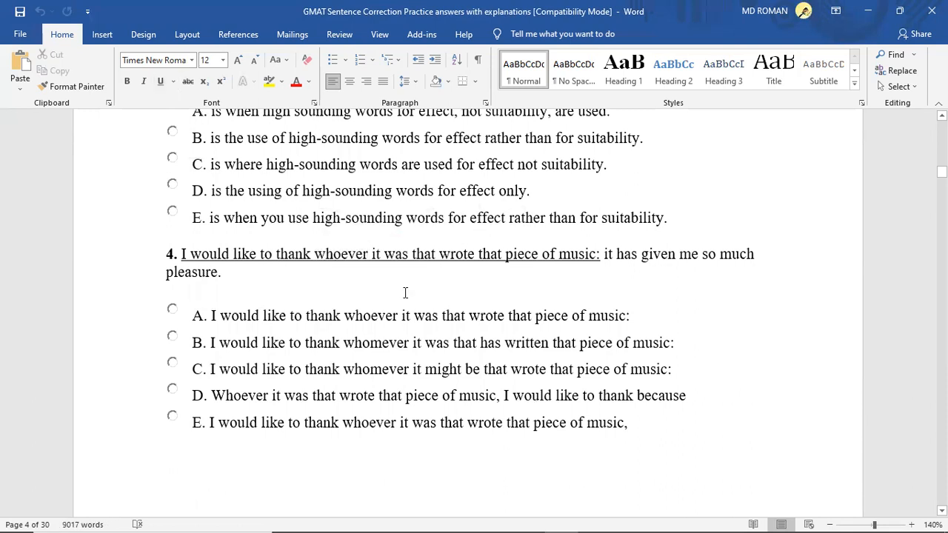
pyautogui.click(222, 273)
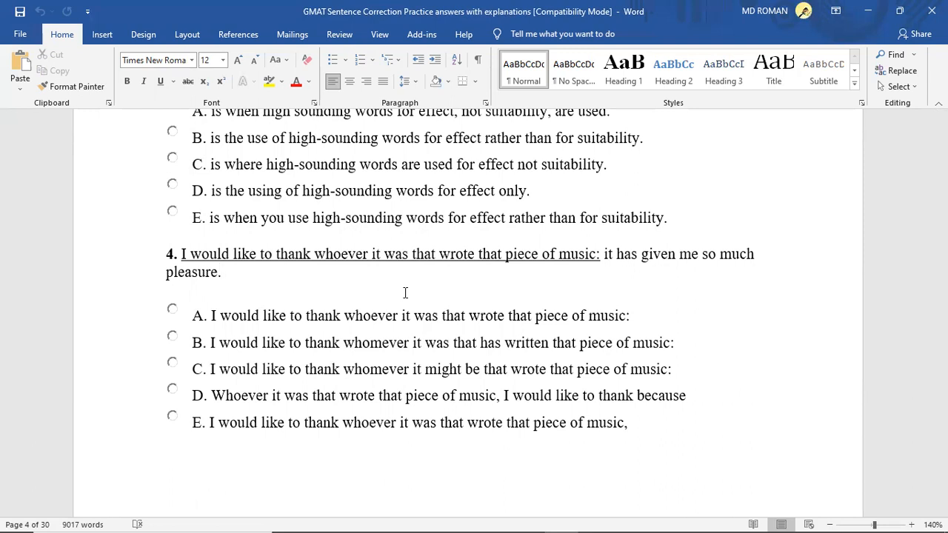
pyautogui.click(221, 272)
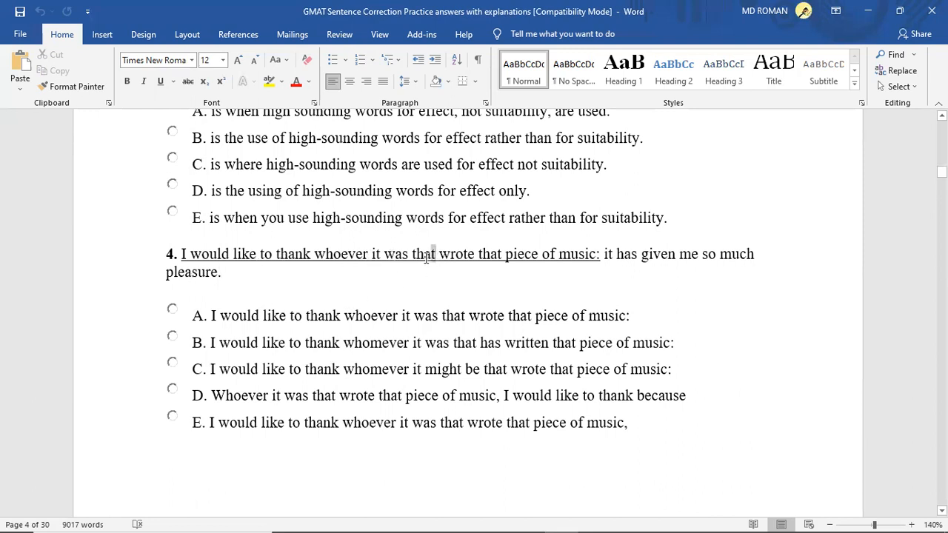
pyautogui.moveTo(371, 255); pyautogui.dragTo(439, 255)
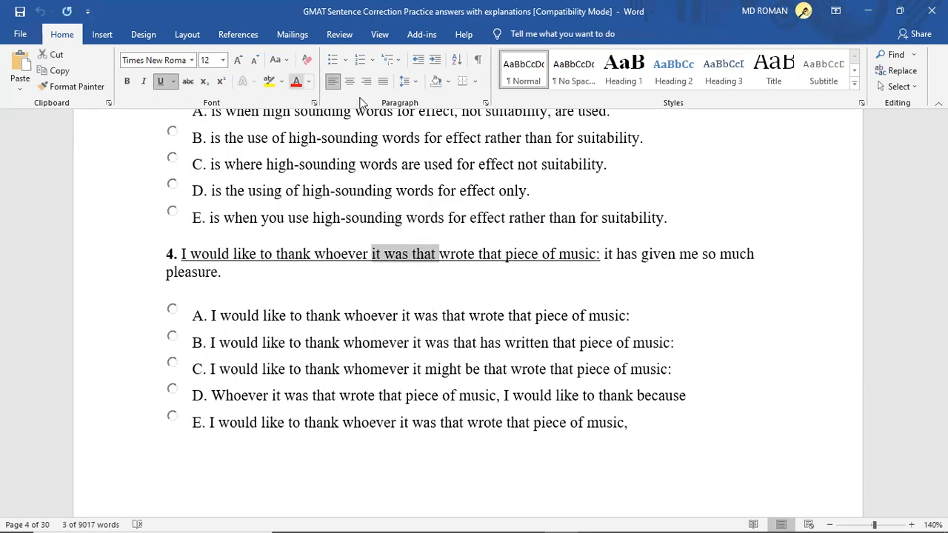
pyautogui.moveTo(388, 107)
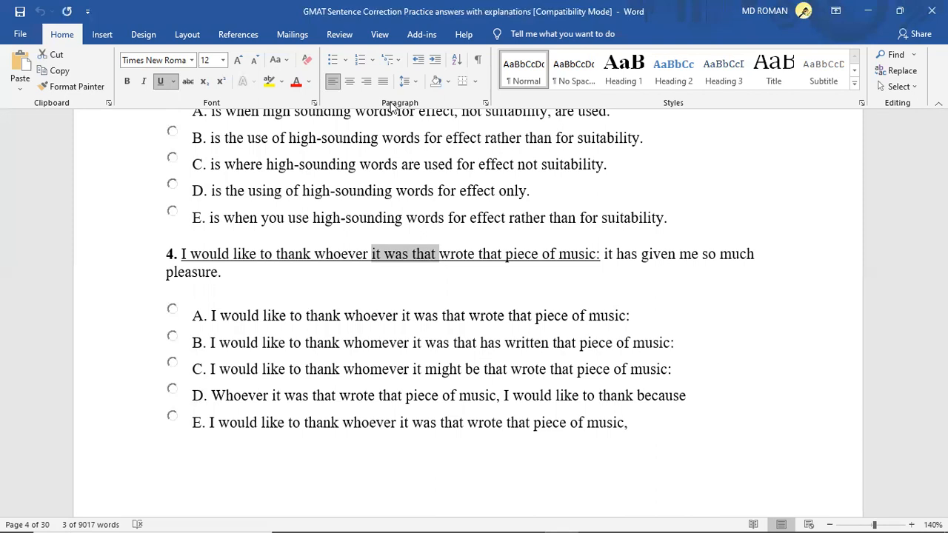
pyautogui.click(222, 273)
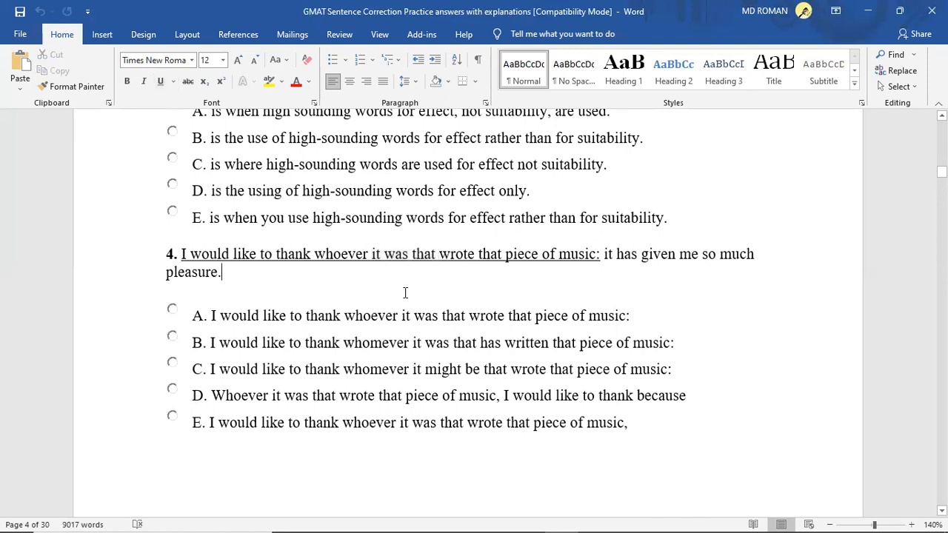
pyautogui.moveTo(370, 255); pyautogui.dragTo(439, 255)
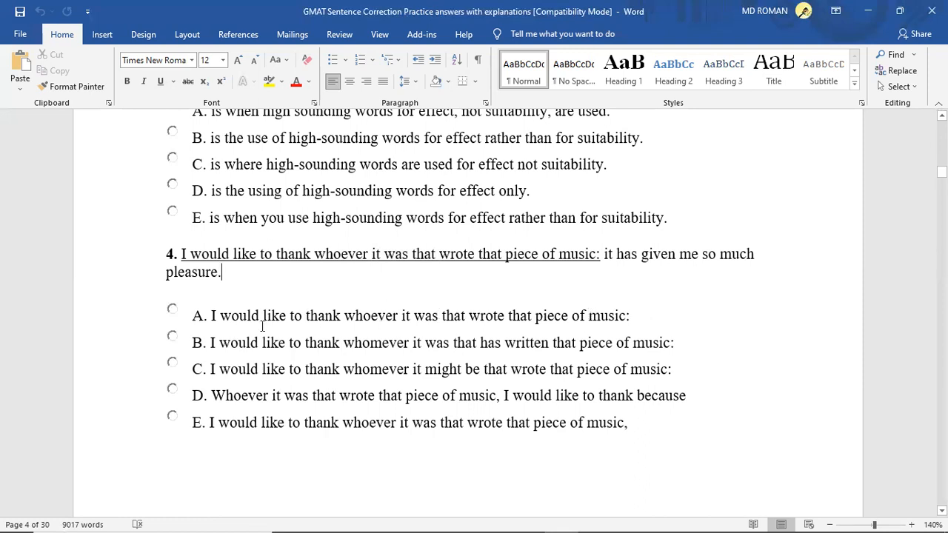
pyautogui.moveTo(319, 325)
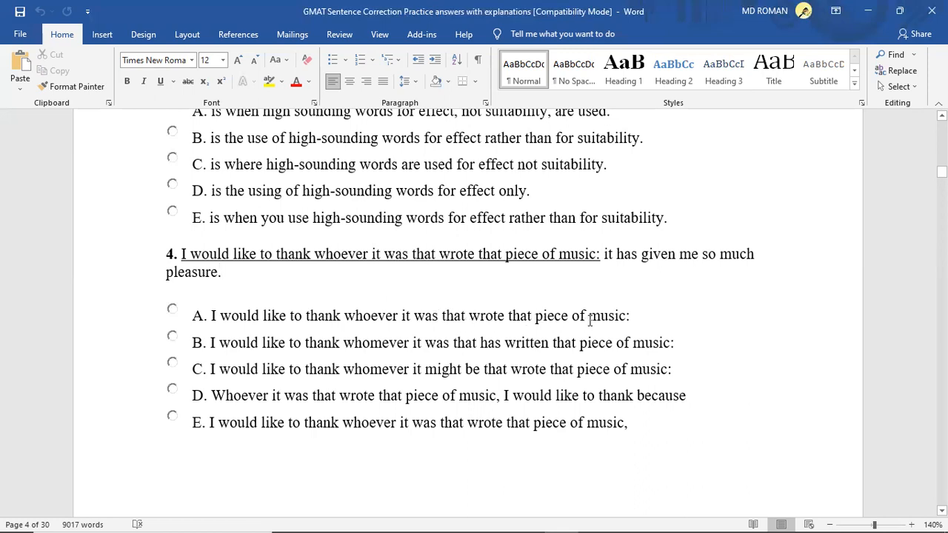
pyautogui.click(221, 273)
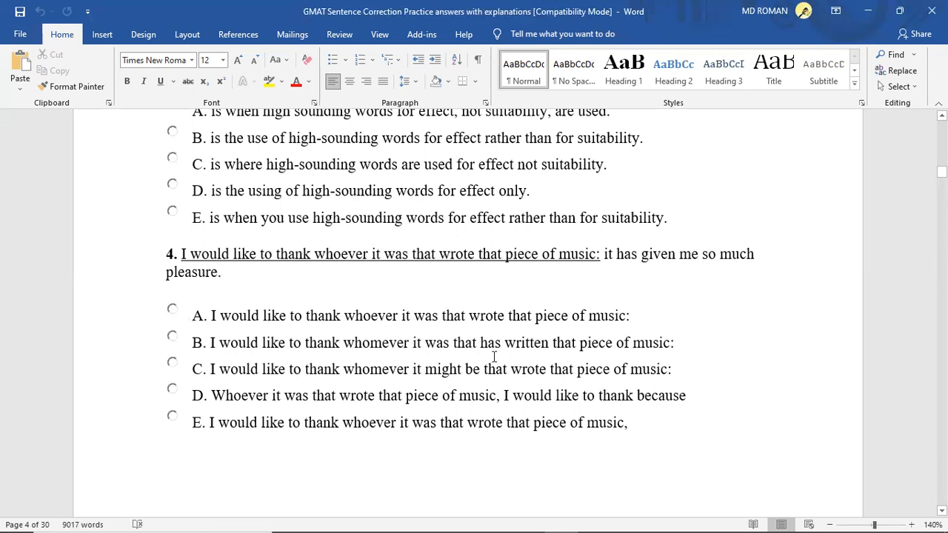
pyautogui.moveTo(379, 296)
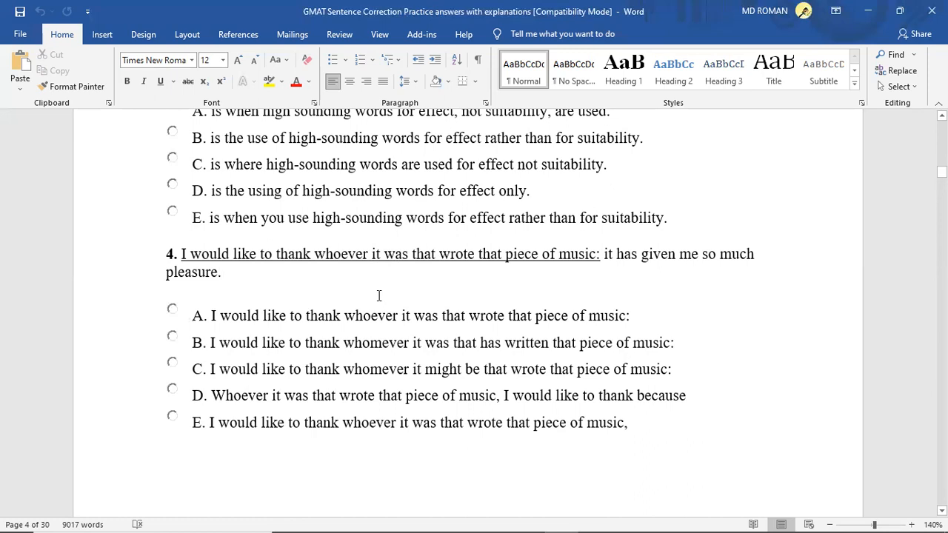
# Step: Scroll to question 5 and select across its answer choices while discussing them
pyautogui.scroll(-3)
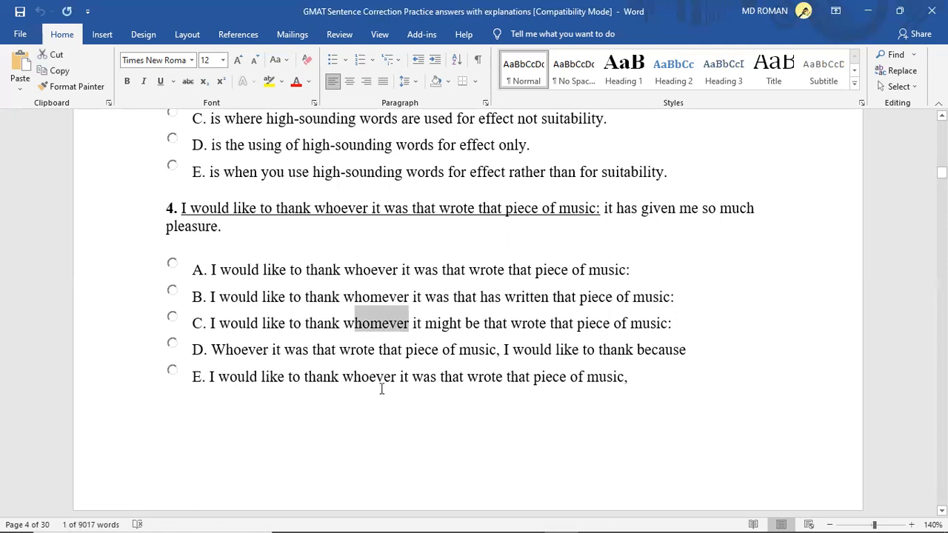
pyautogui.moveTo(200, 388)
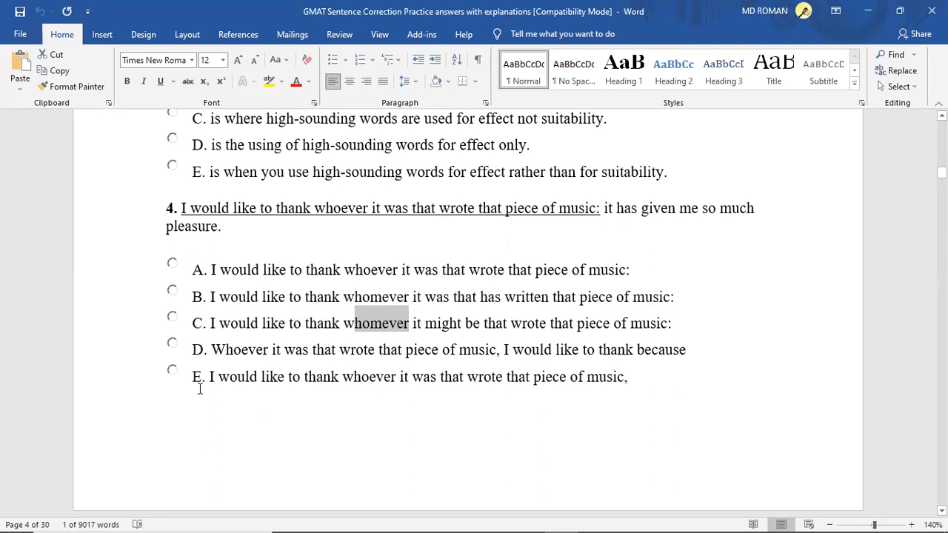
pyautogui.moveTo(465, 416)
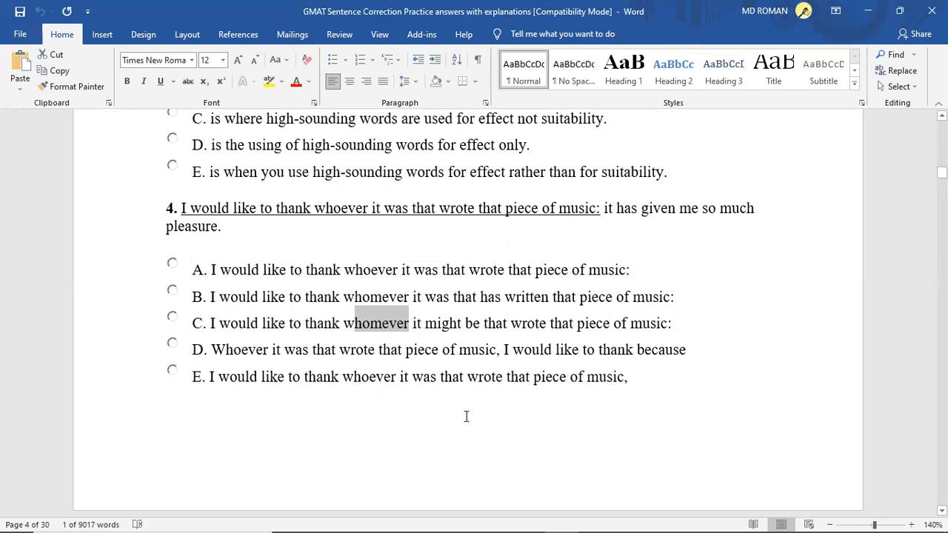
pyautogui.scroll(-3)
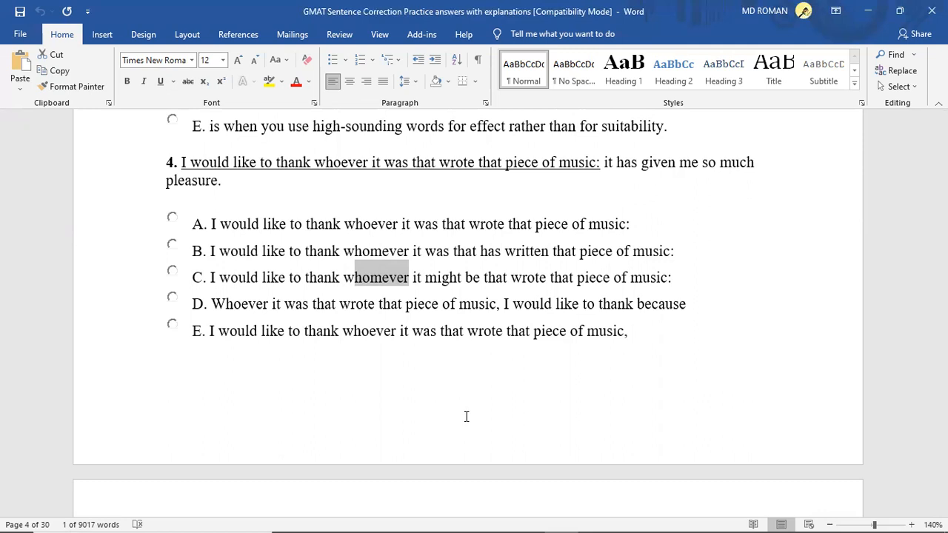
pyautogui.moveTo(484, 373)
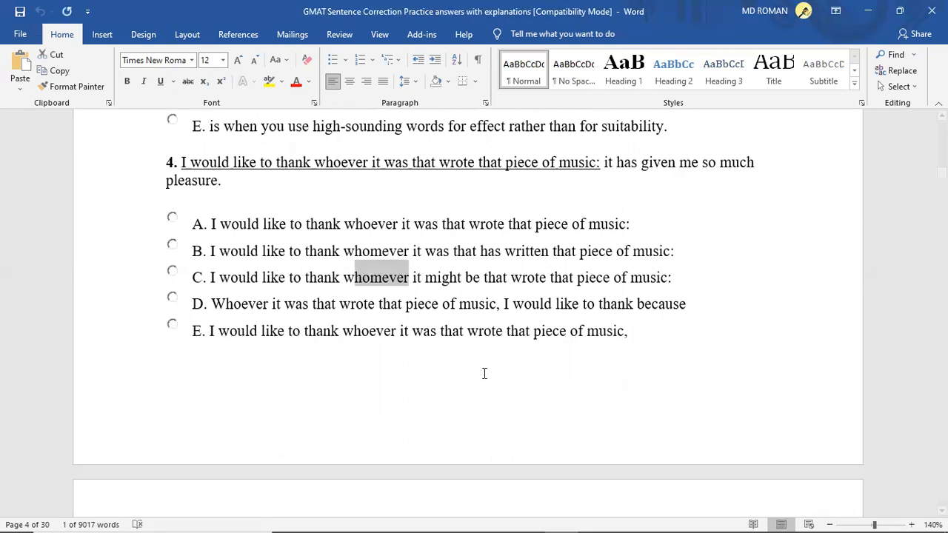
pyautogui.moveTo(591, 403)
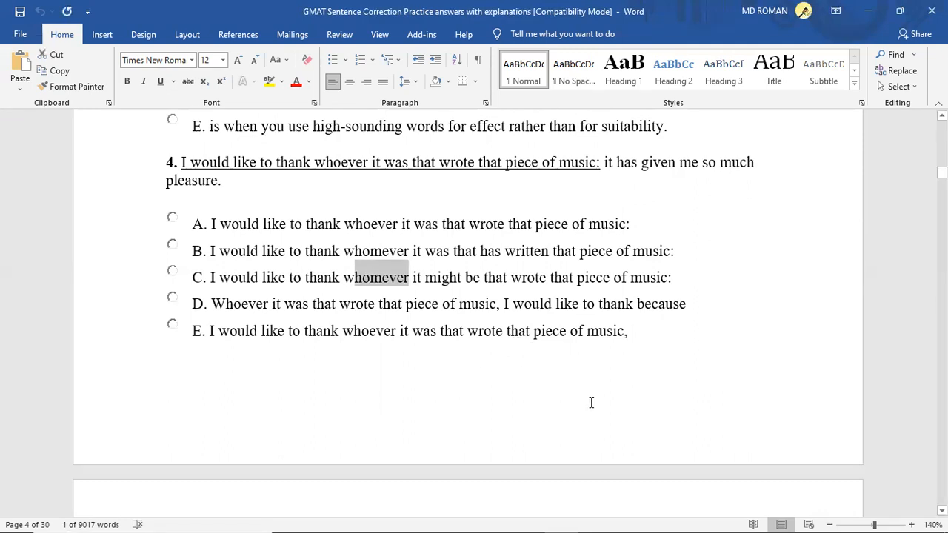
pyautogui.moveTo(466, 409)
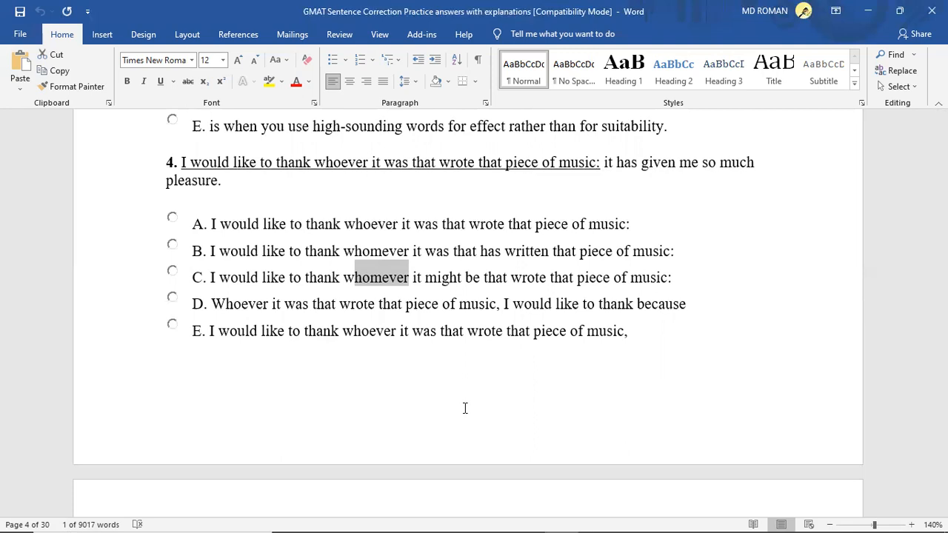
pyautogui.moveTo(655, 335)
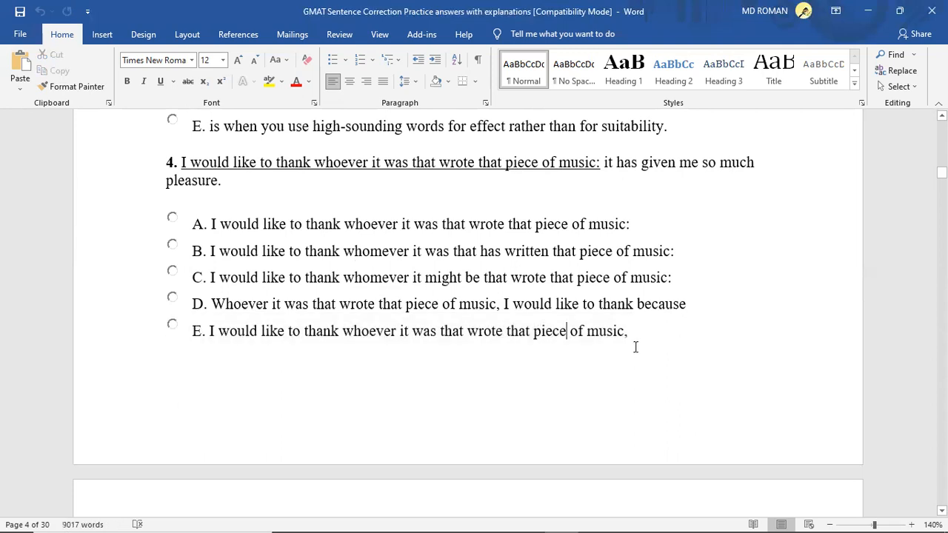
pyautogui.moveTo(566, 331); pyautogui.dragTo(171, 357)
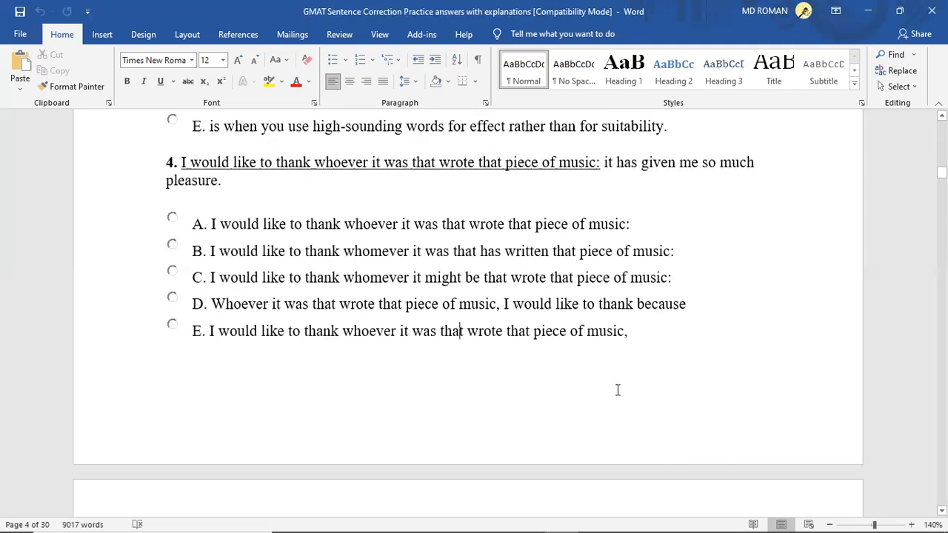
pyautogui.moveTo(273, 230)
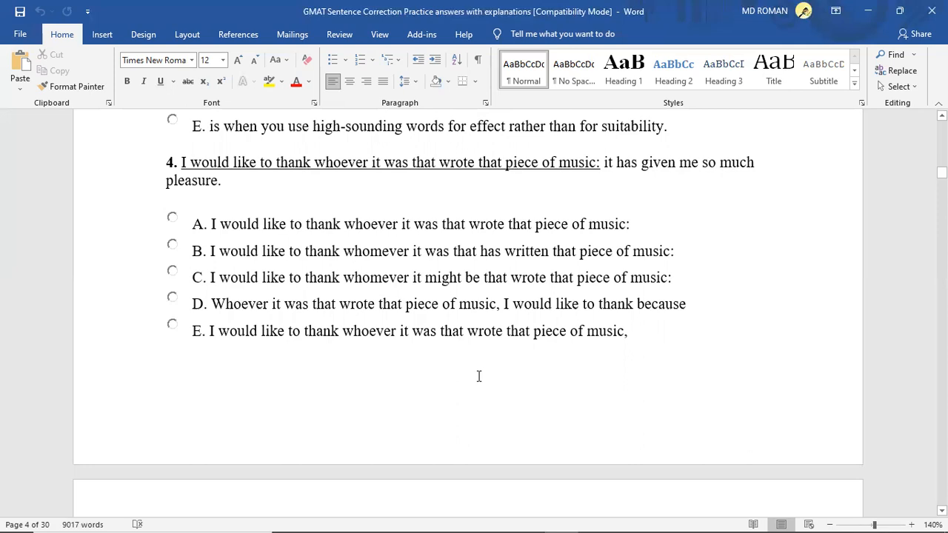
pyautogui.scroll(-3)
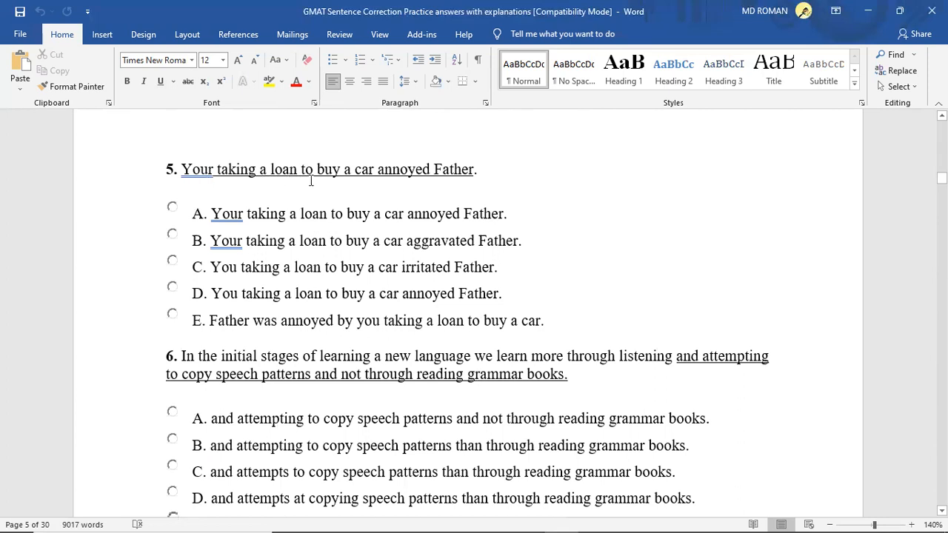
pyautogui.moveTo(350, 180)
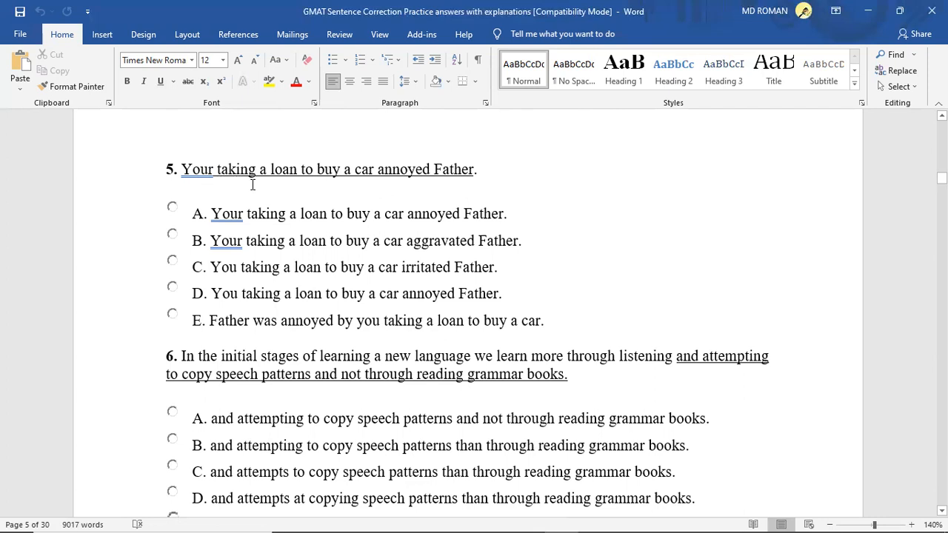
pyautogui.moveTo(305, 190)
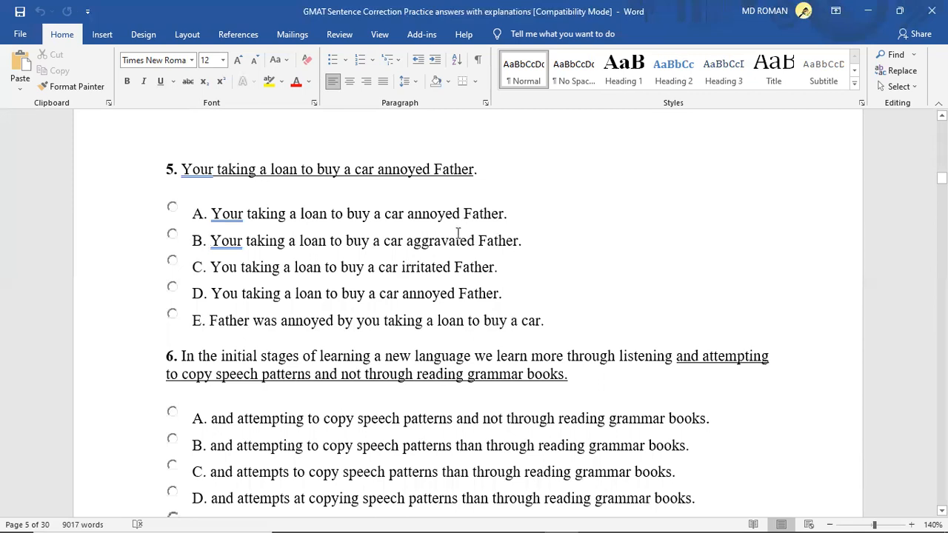
pyautogui.moveTo(194, 292)
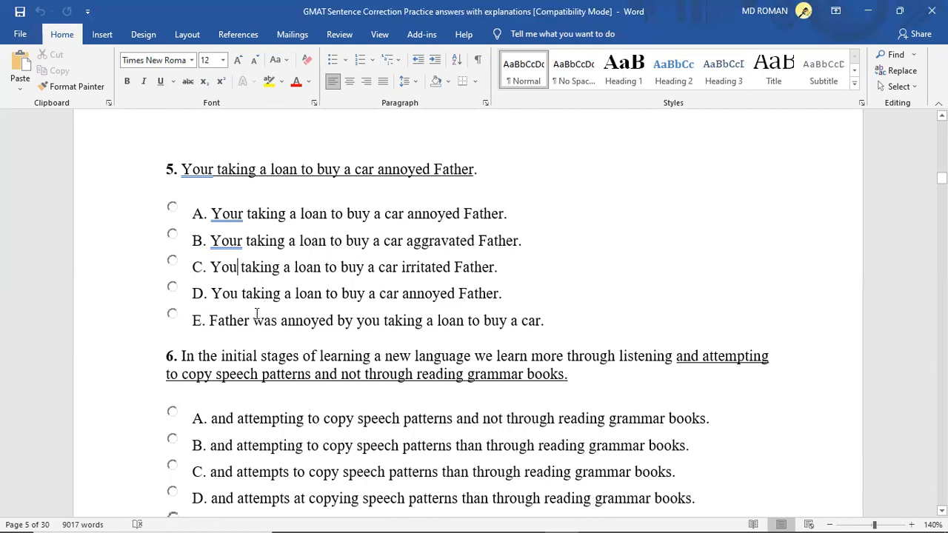
pyautogui.moveTo(338, 349)
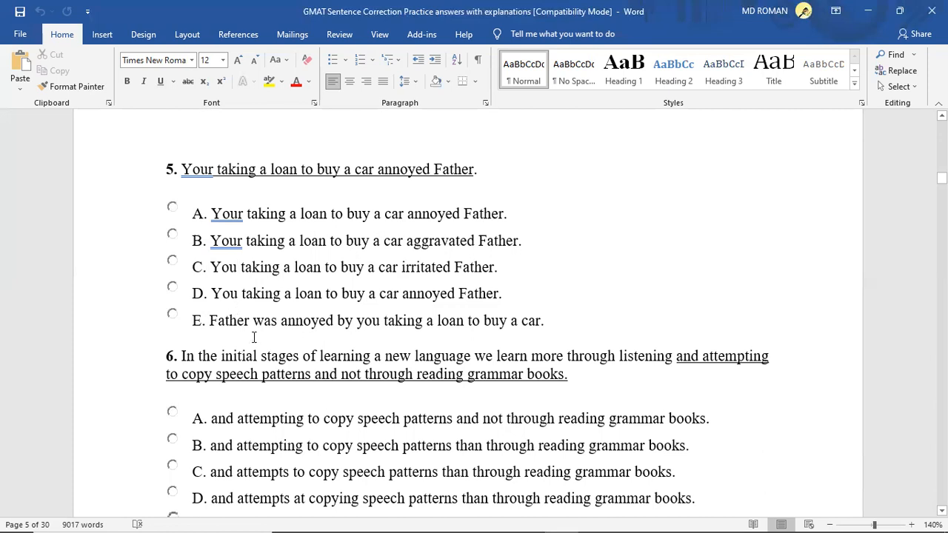
pyautogui.click(239, 266)
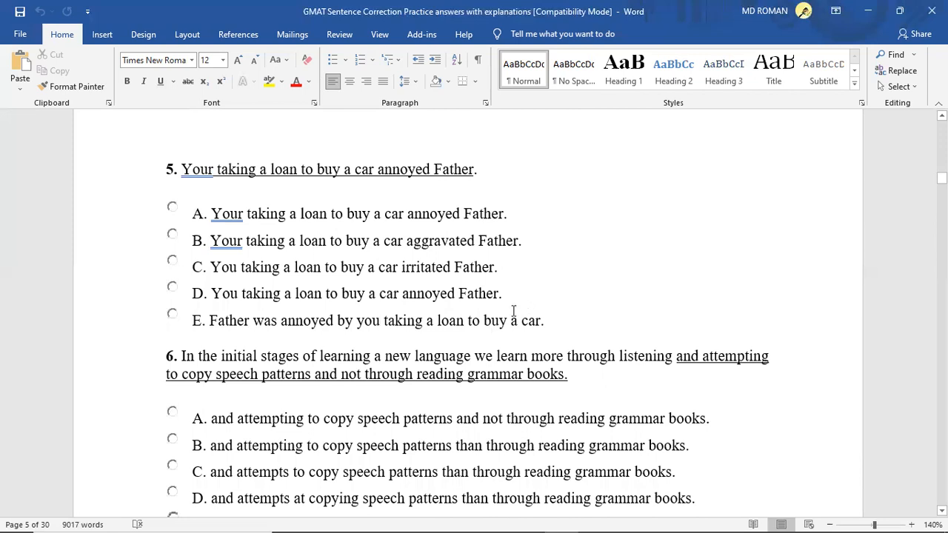
pyautogui.moveTo(512, 311)
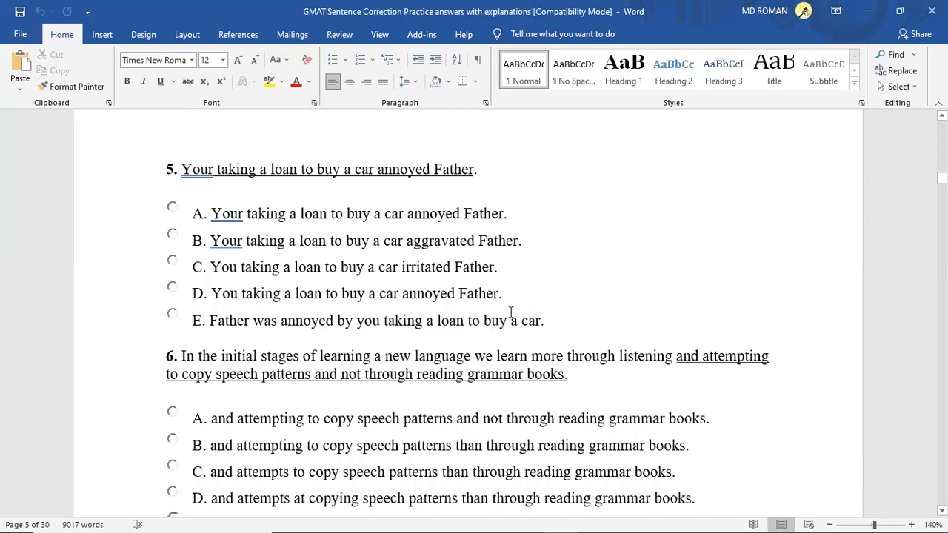
pyautogui.moveTo(326, 219)
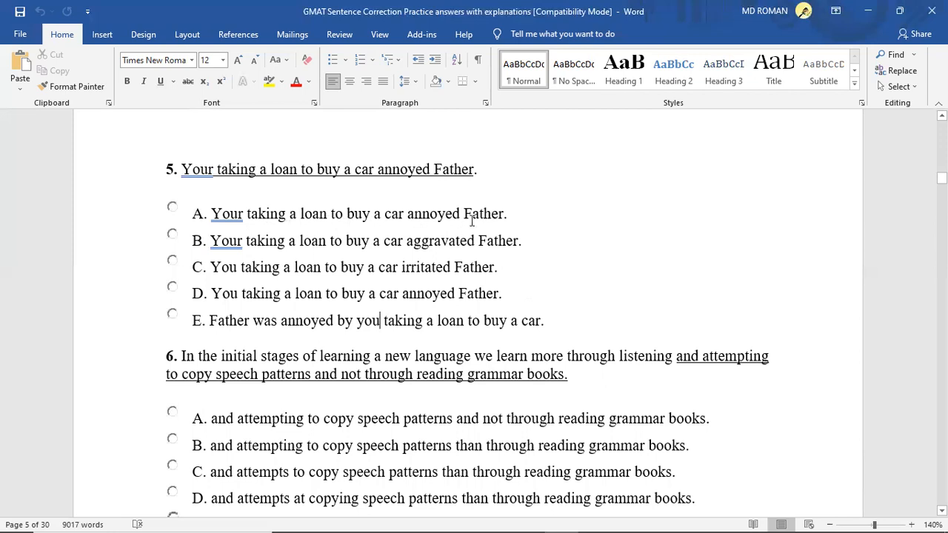
pyautogui.moveTo(607, 215)
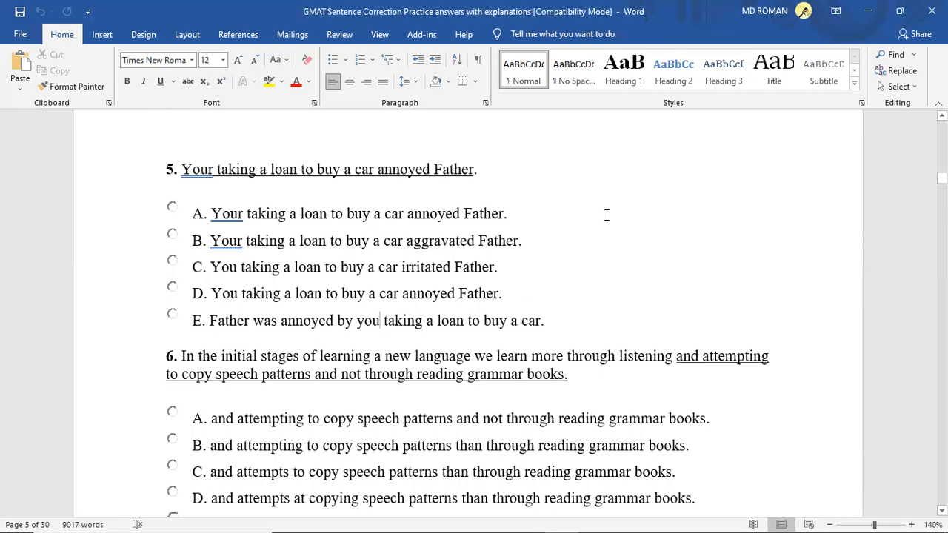
pyautogui.moveTo(249, 219)
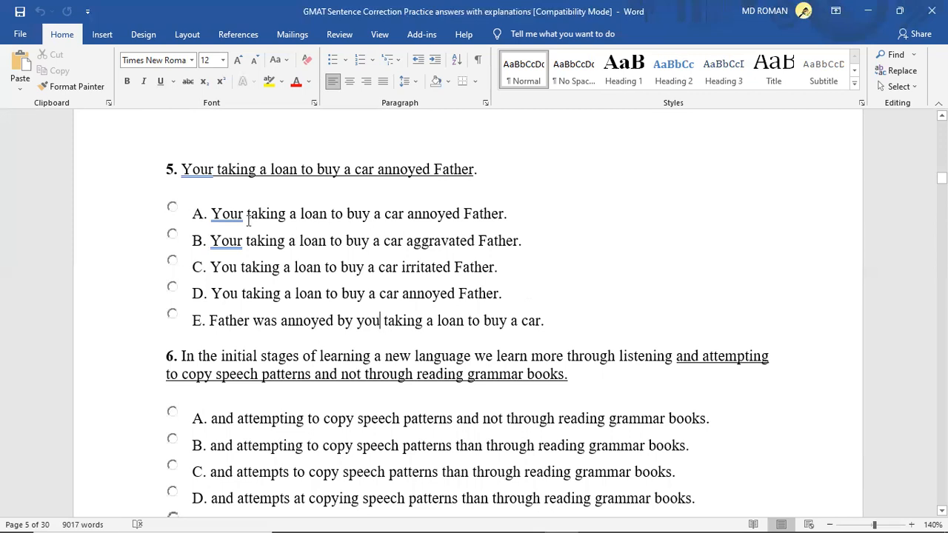
pyautogui.moveTo(630, 228)
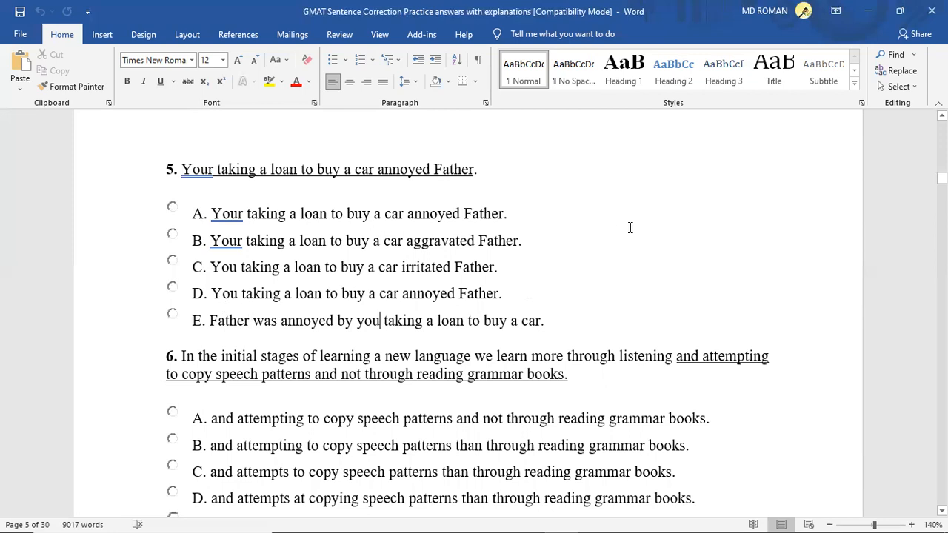
pyautogui.moveTo(632, 238)
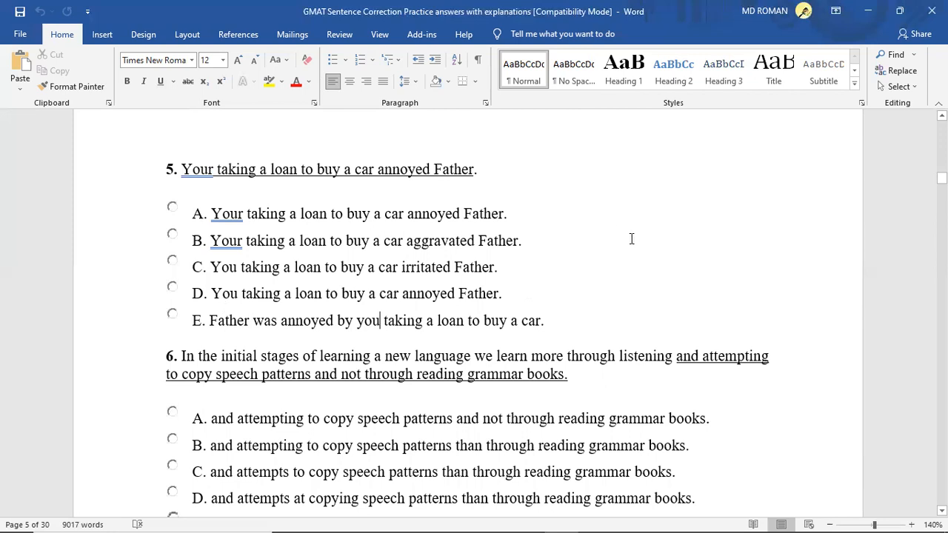
# Step: Bring question 6 on learning a new language into view and mark words in its choices
pyautogui.scroll(-3)
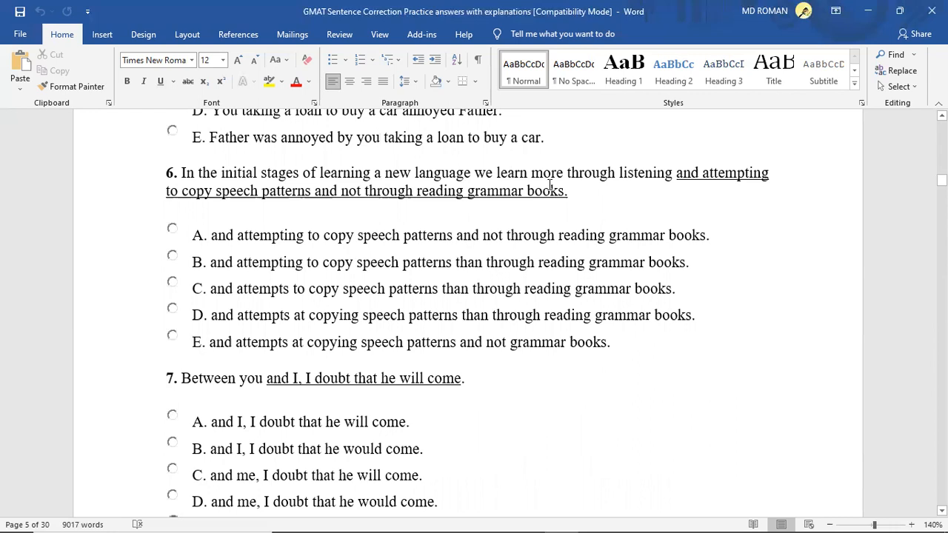
pyautogui.moveTo(643, 184)
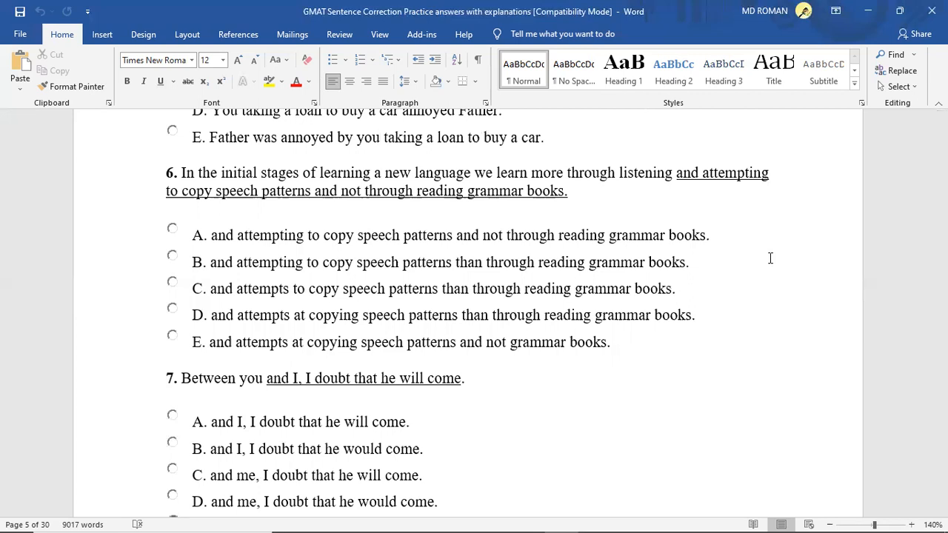
pyautogui.click(379, 137)
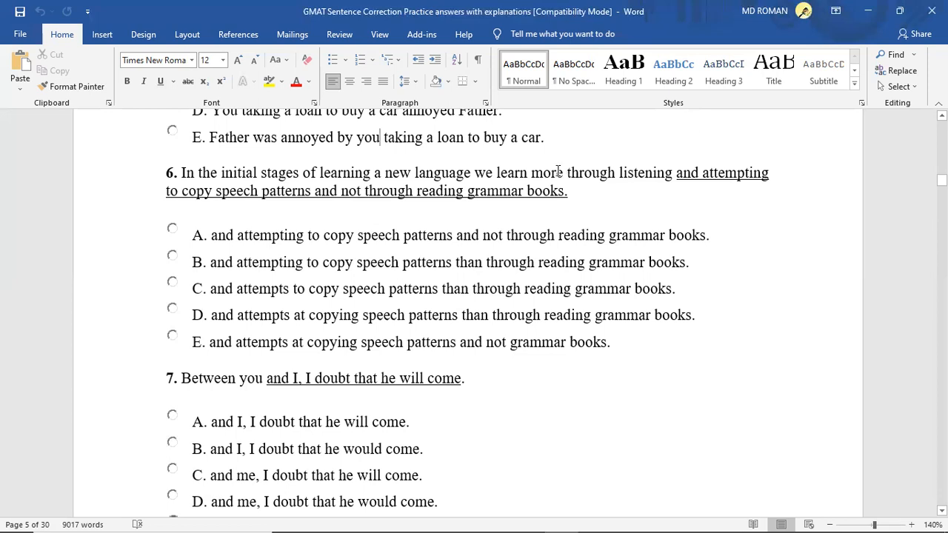
pyautogui.doubleClick(546, 172)
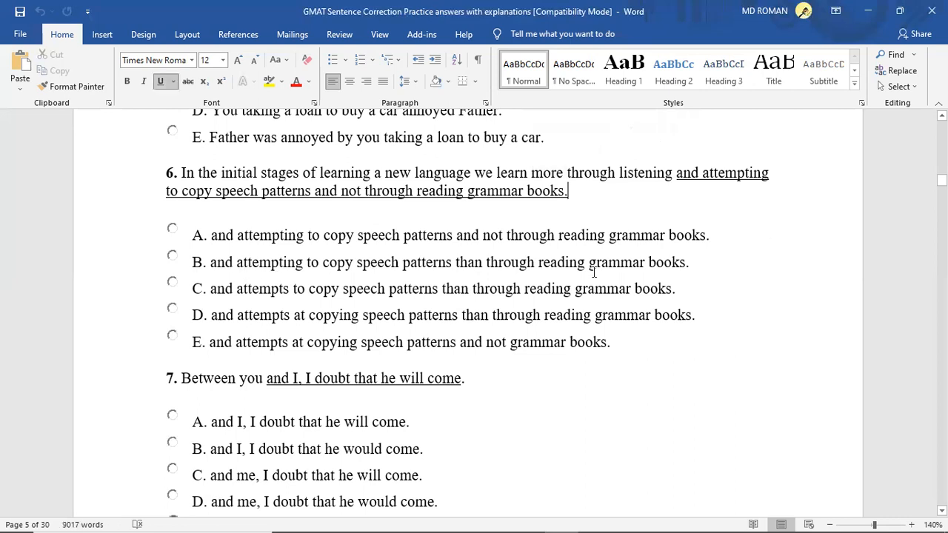
pyautogui.moveTo(477, 266)
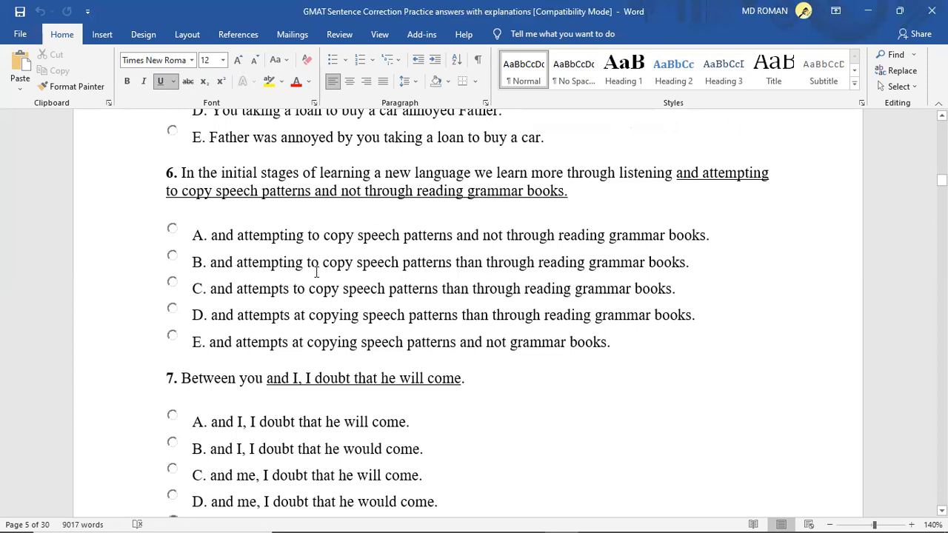
pyautogui.moveTo(364, 303)
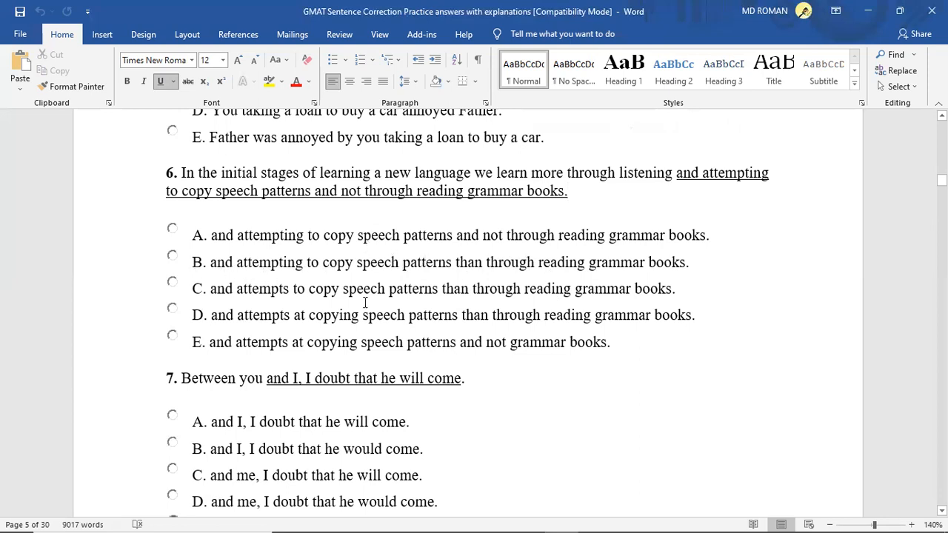
pyautogui.click(567, 189)
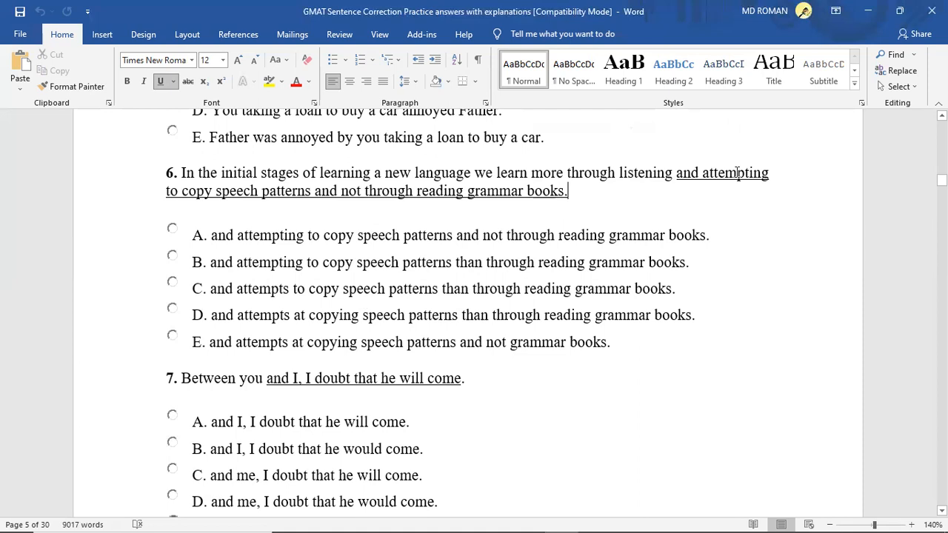
pyautogui.moveTo(252, 320)
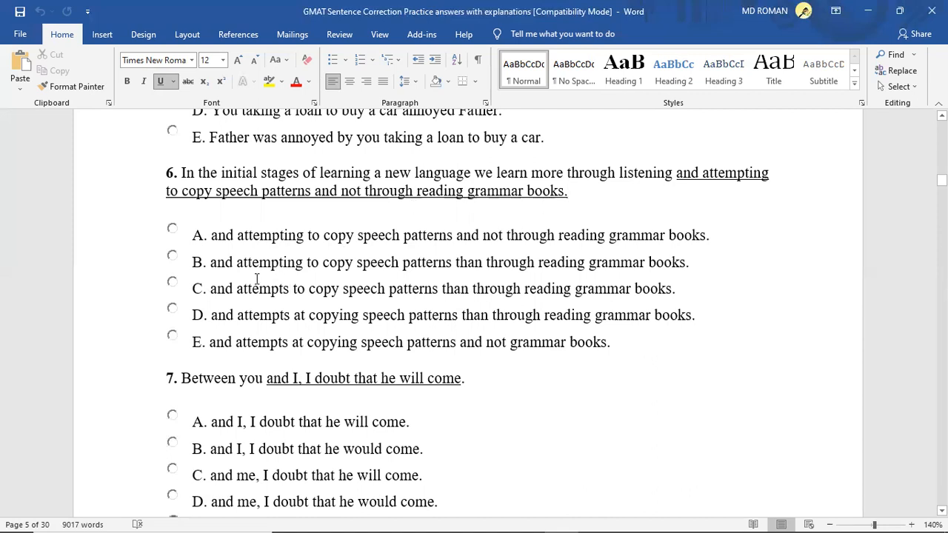
pyautogui.moveTo(895, 291)
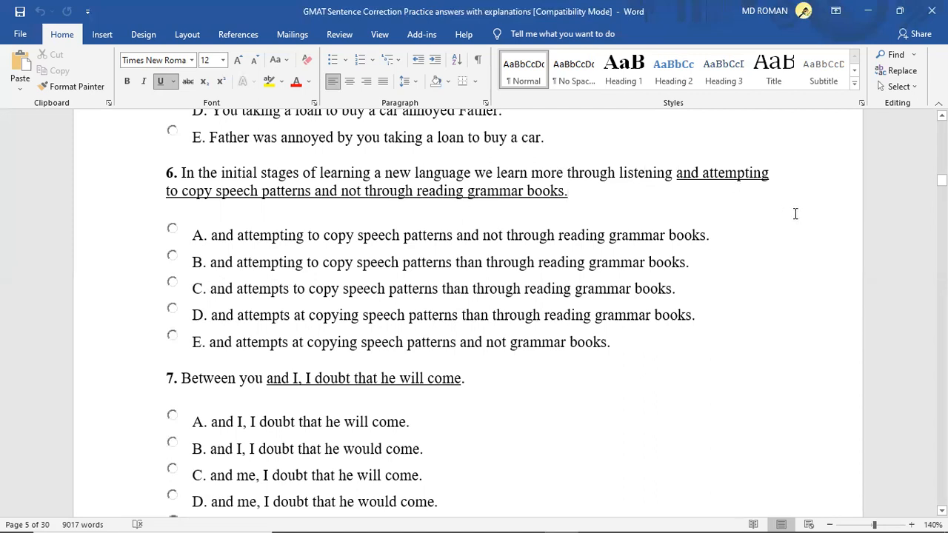
pyautogui.moveTo(747, 246)
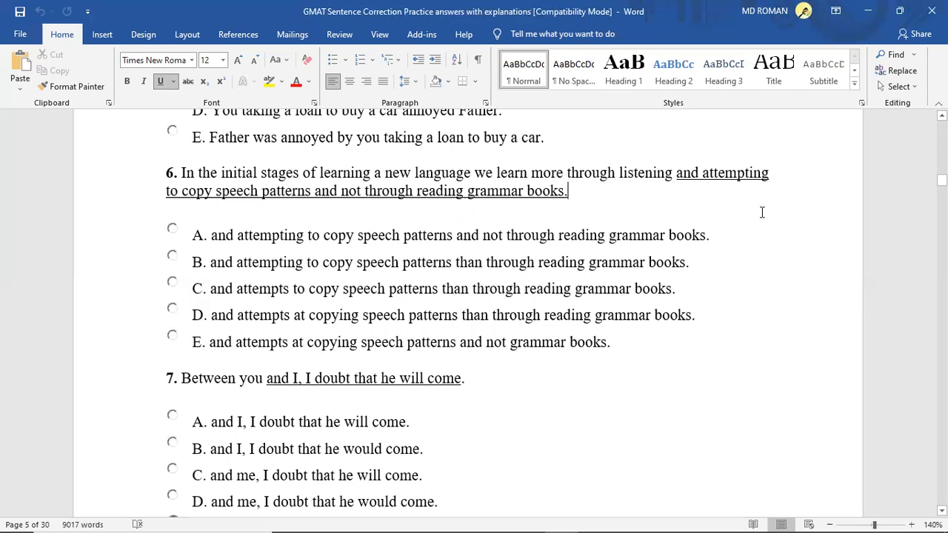
pyautogui.scroll(-3)
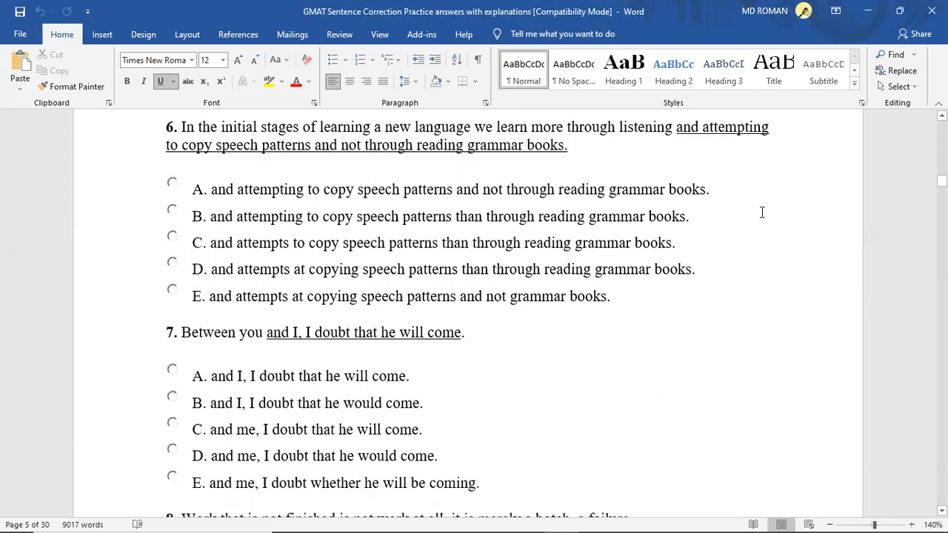
# Step: Scroll to question 7 'Between you and I' and select a word among its choices
pyautogui.scroll(-3)
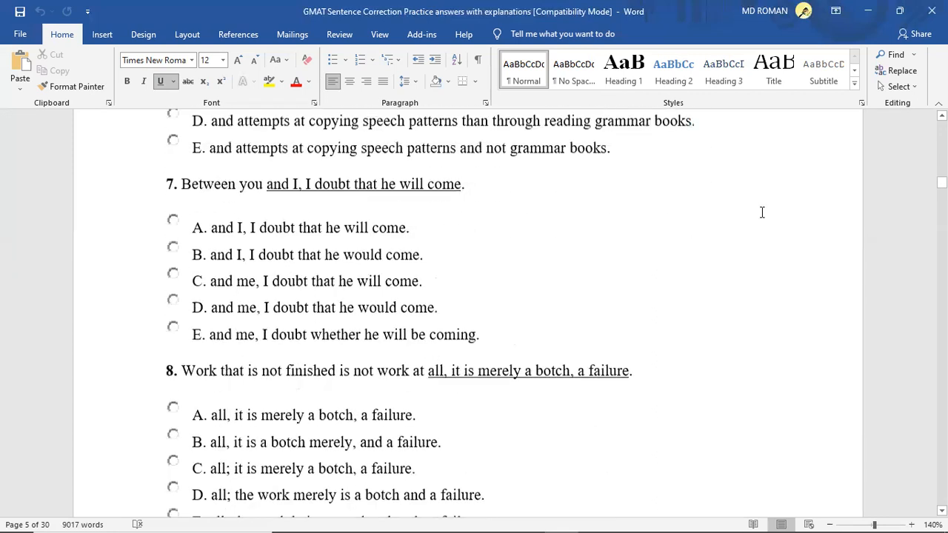
pyautogui.scroll(-3)
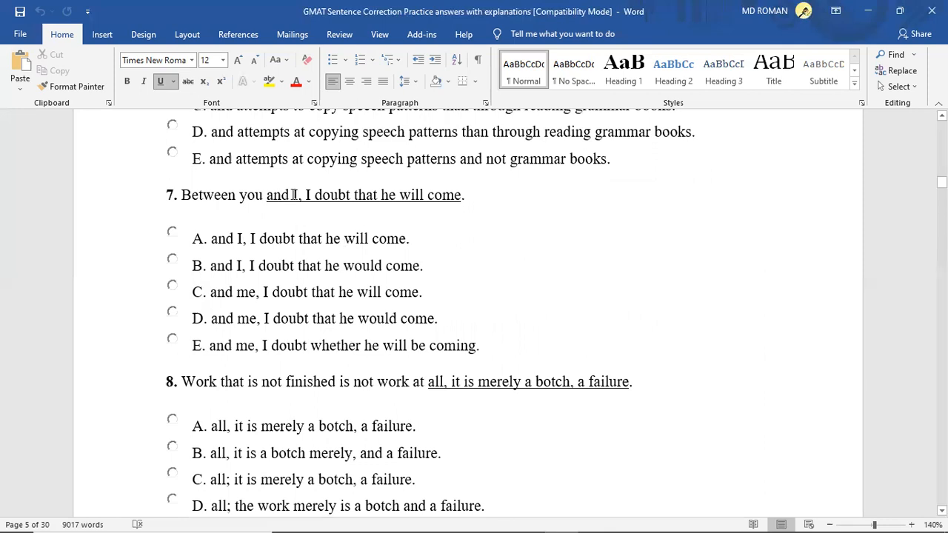
pyautogui.moveTo(395, 225)
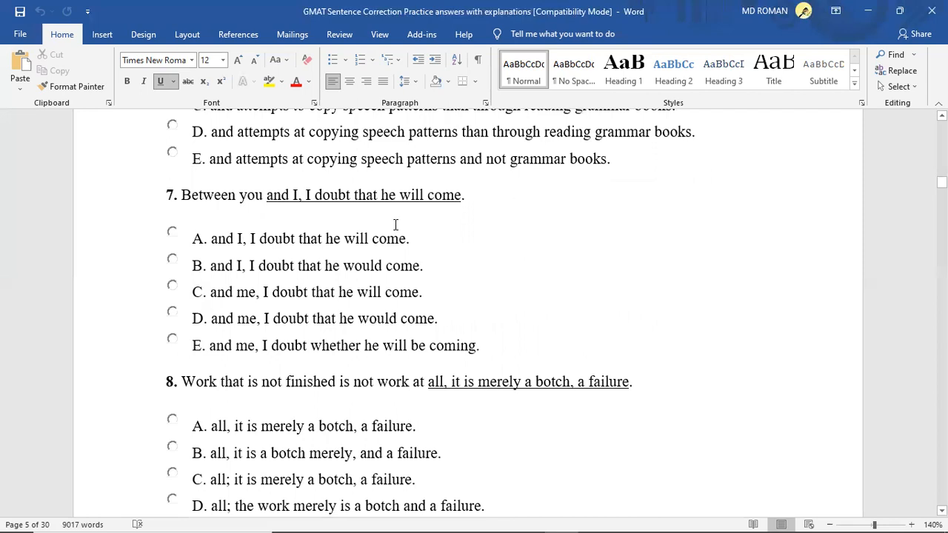
pyautogui.moveTo(210, 278)
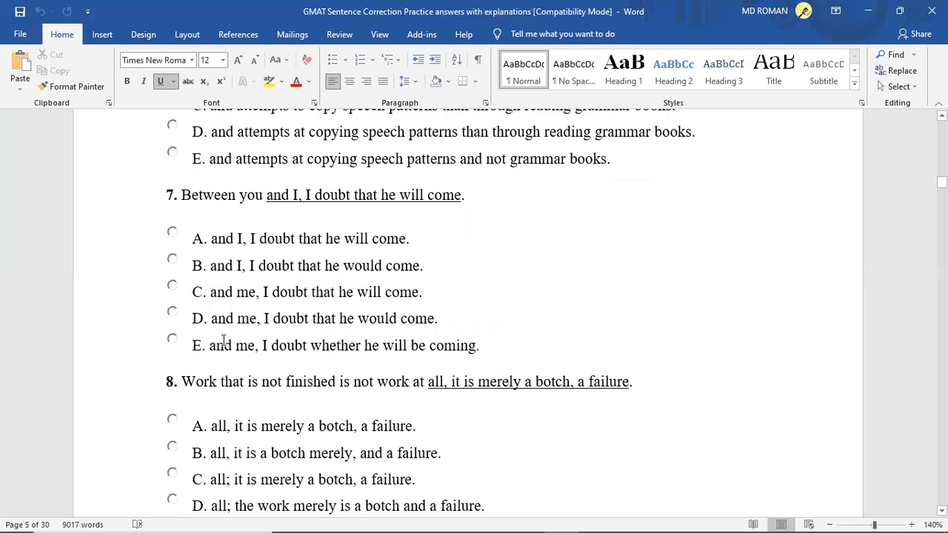
pyautogui.moveTo(185, 284)
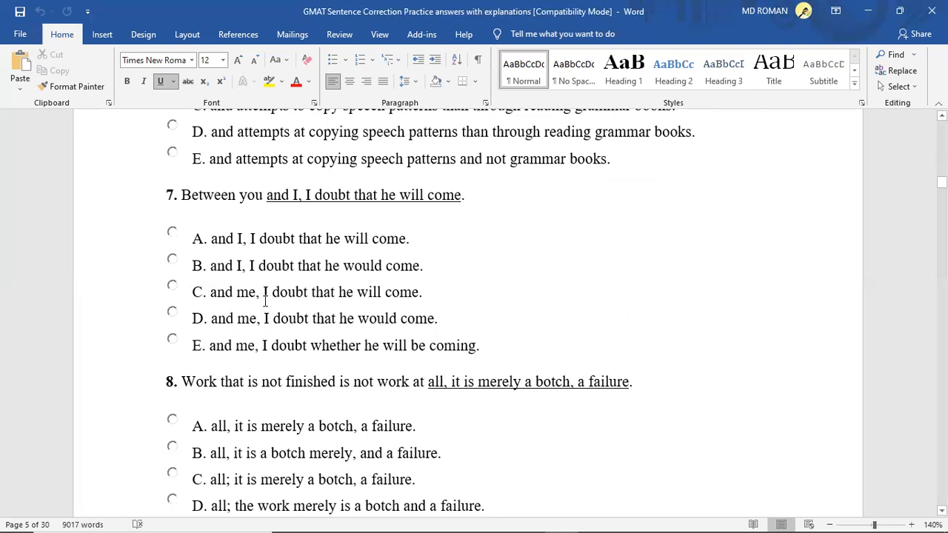
pyautogui.moveTo(341, 320)
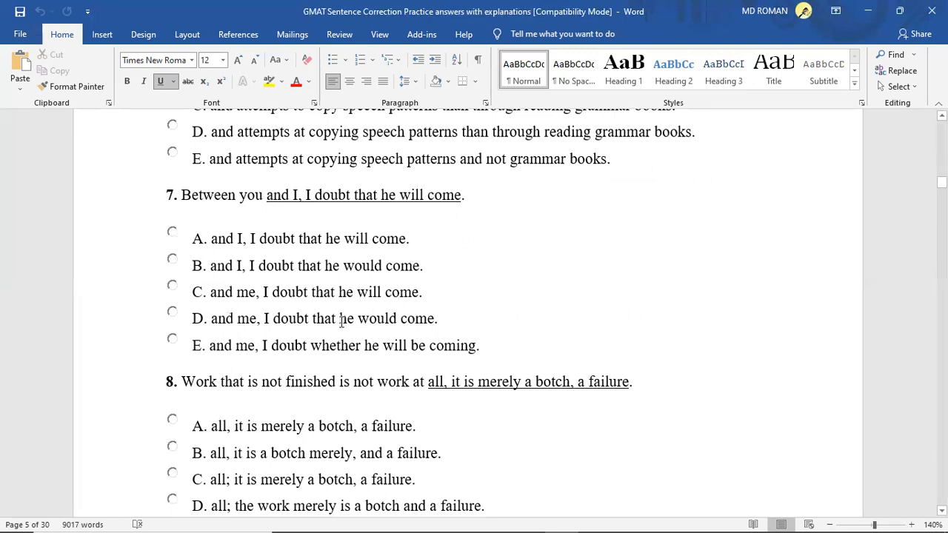
pyautogui.doubleClick(380, 318)
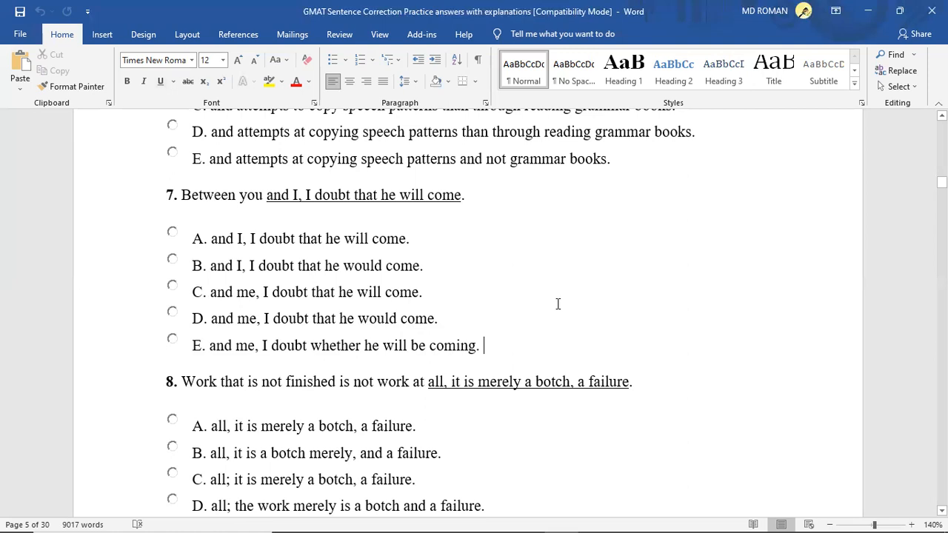
pyautogui.moveTo(528, 305)
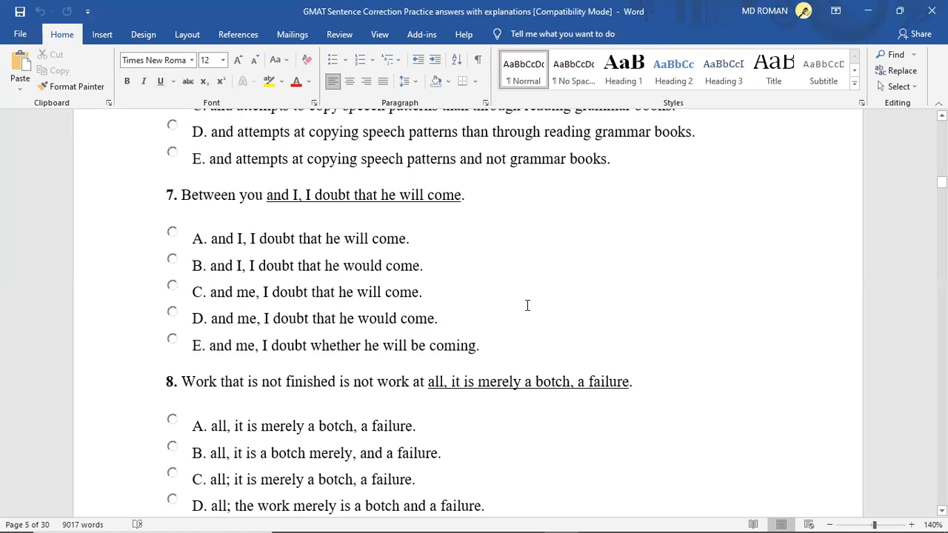
pyautogui.scroll(-3)
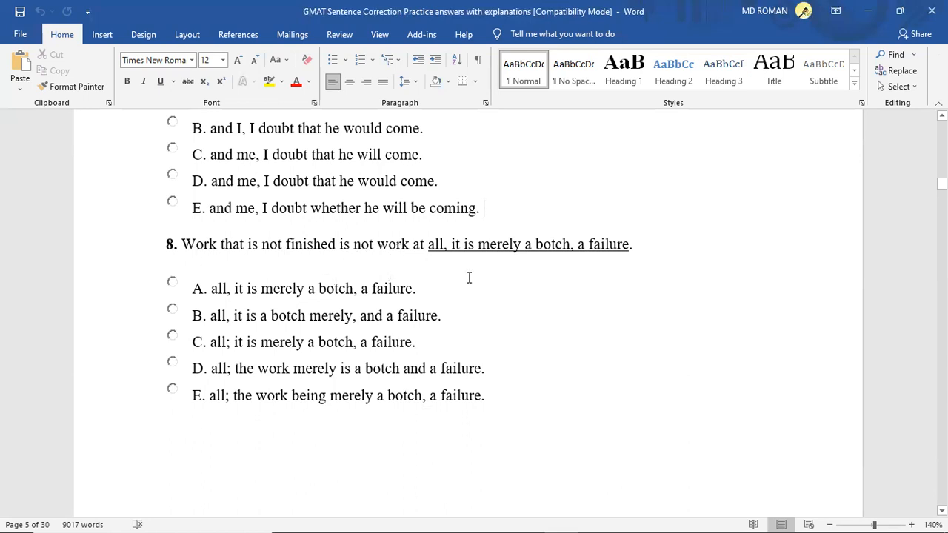
pyautogui.moveTo(539, 255)
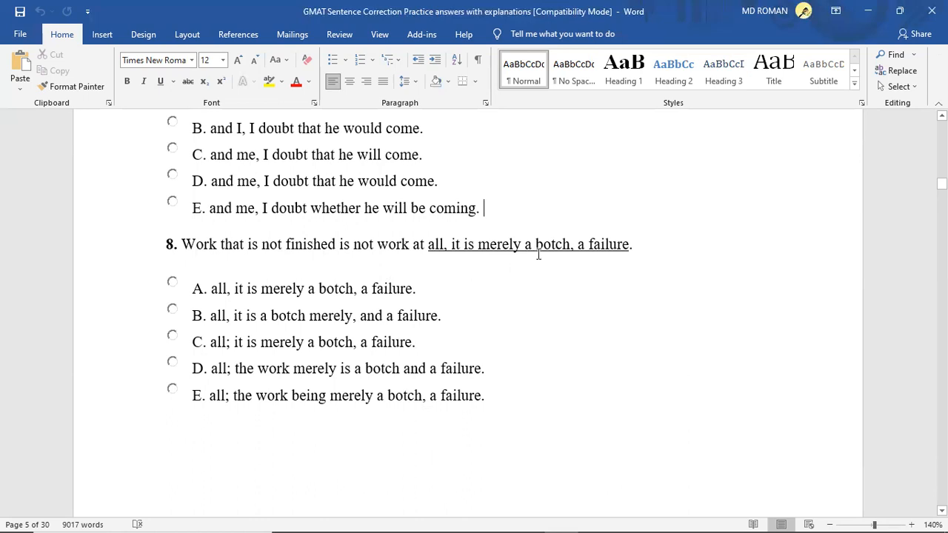
pyautogui.moveTo(569, 261)
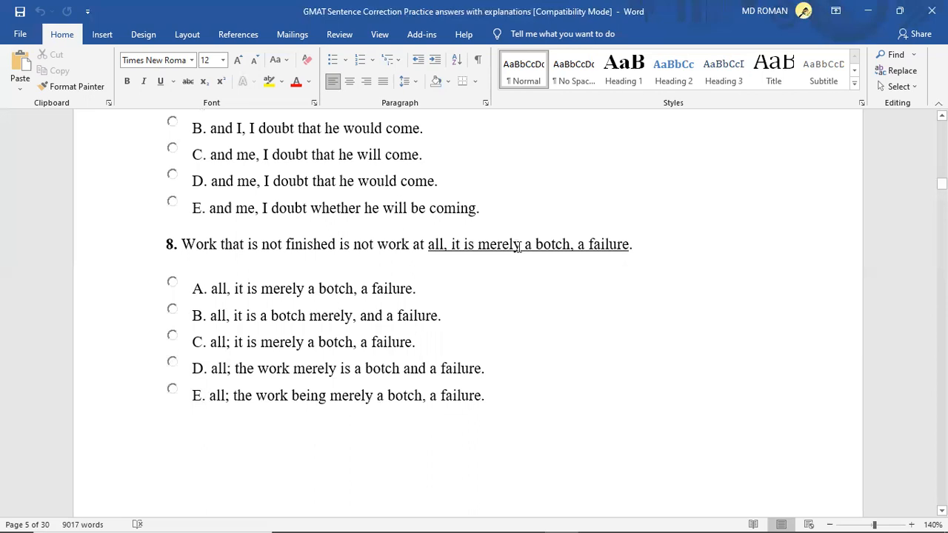
pyautogui.doubleClick(504, 245)
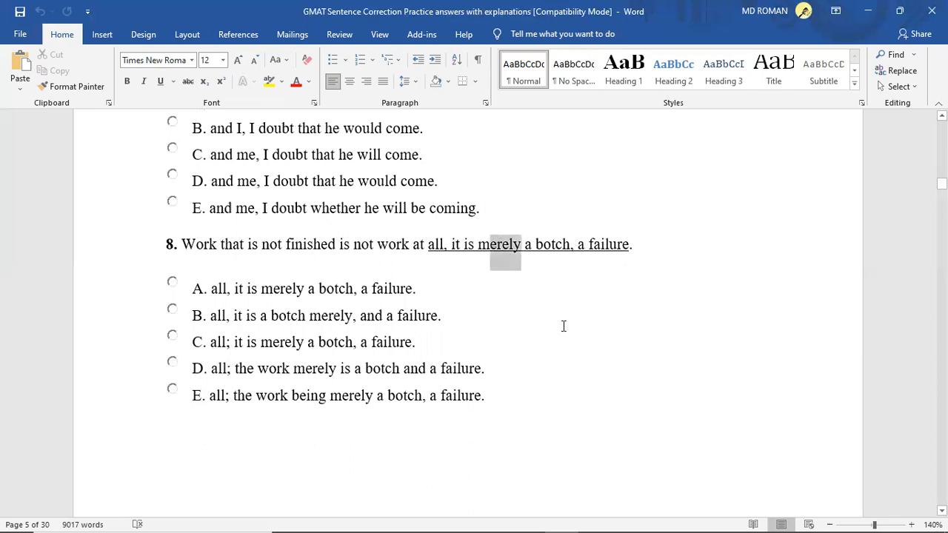
pyautogui.click(418, 342)
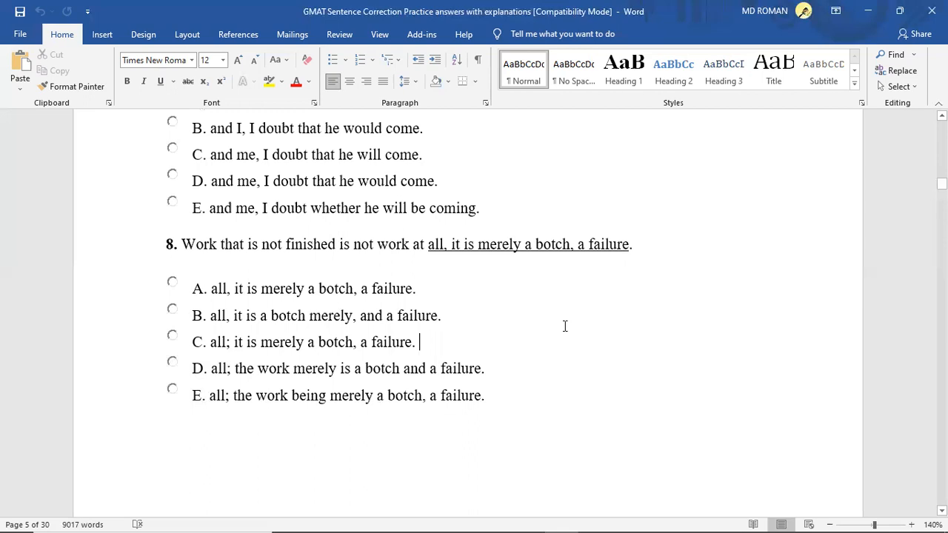
pyautogui.moveTo(576, 311)
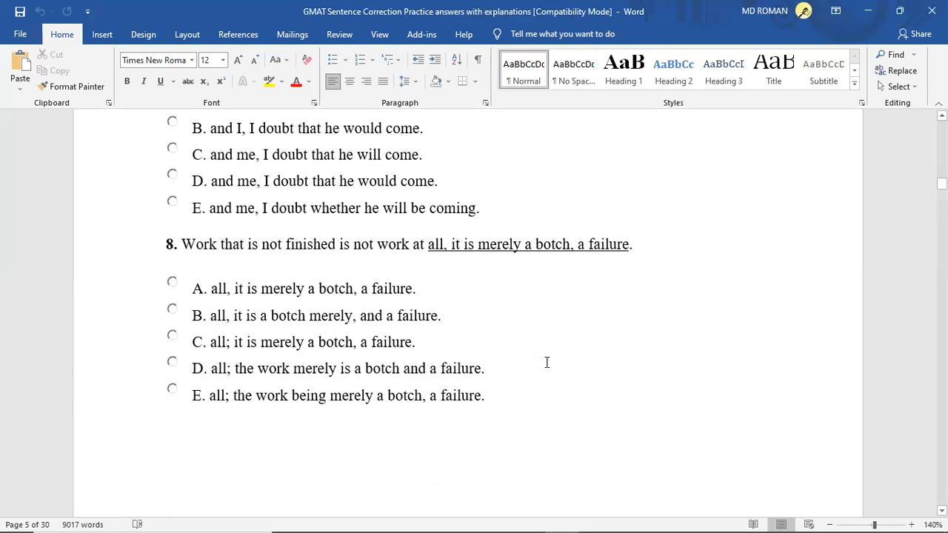
pyautogui.click(418, 342)
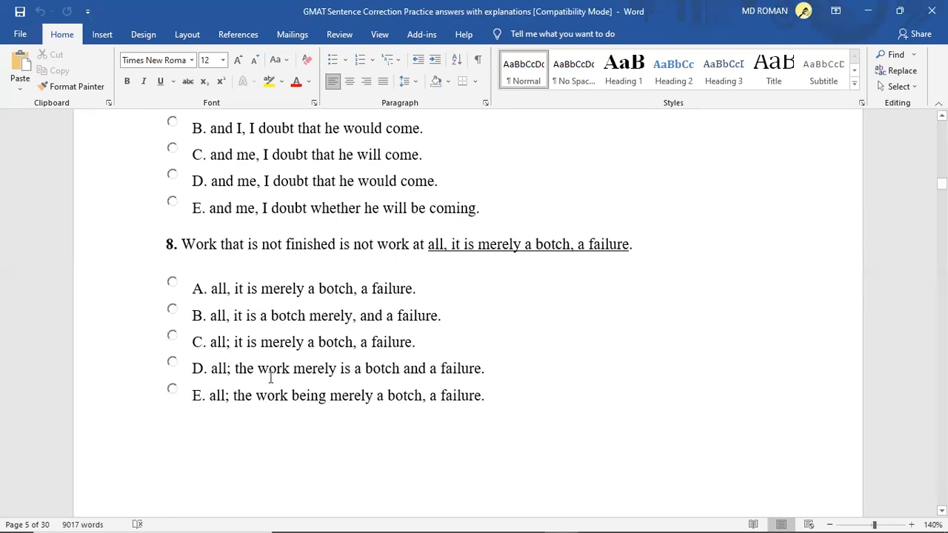
pyautogui.doubleClick(321, 367)
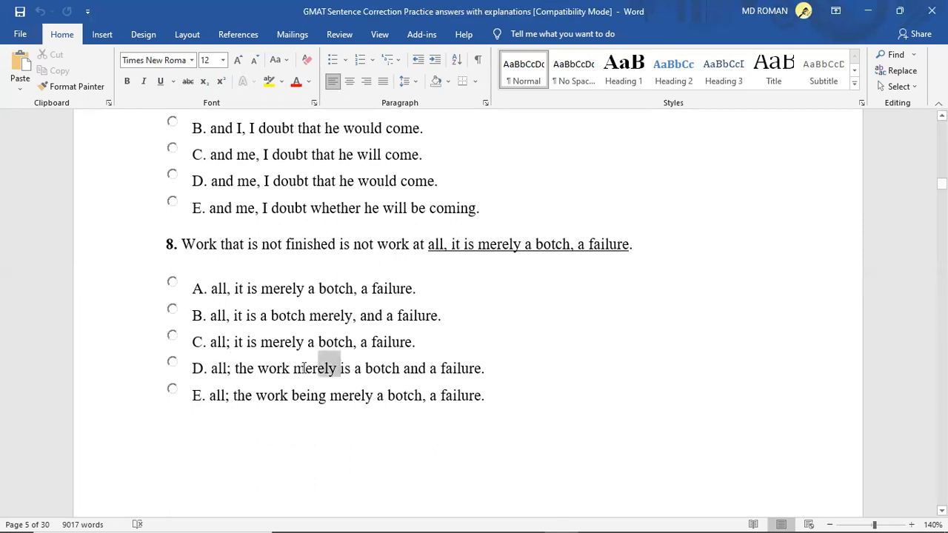
pyautogui.doubleClick(314, 367)
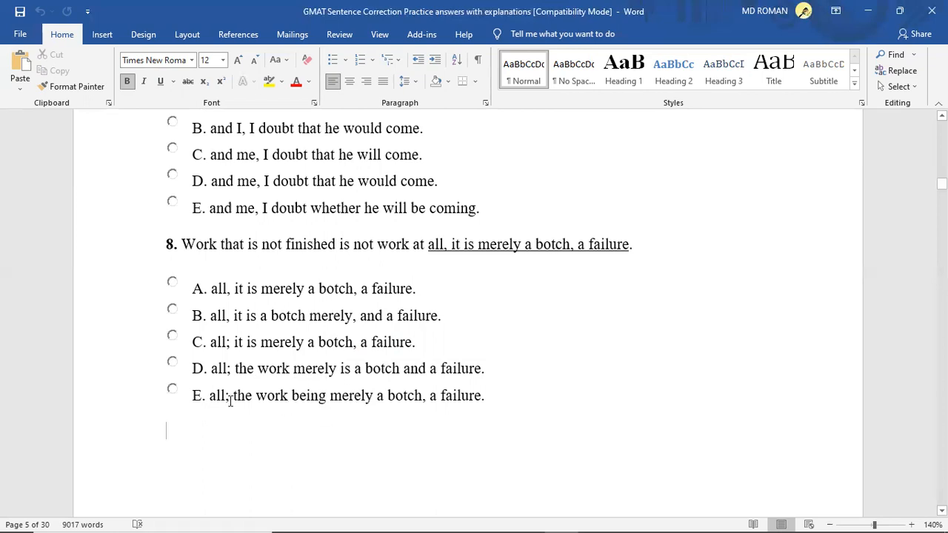
pyautogui.moveTo(233, 395); pyautogui.dragTo(376, 396)
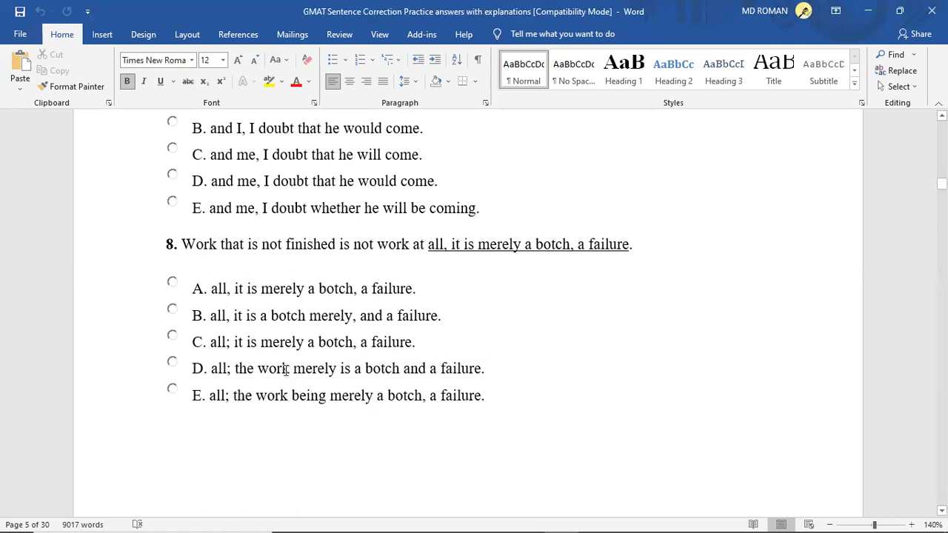
pyautogui.doubleClick(311, 367)
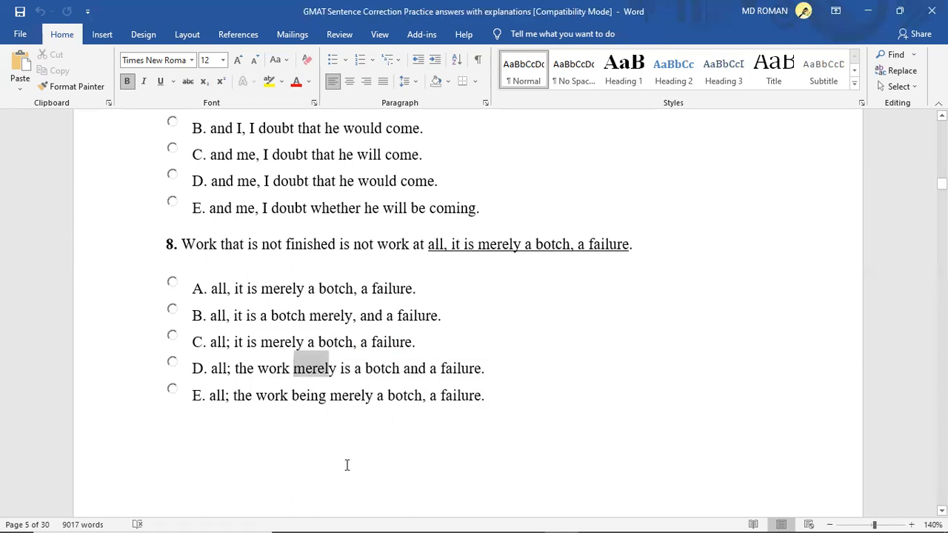
pyautogui.click(285, 367)
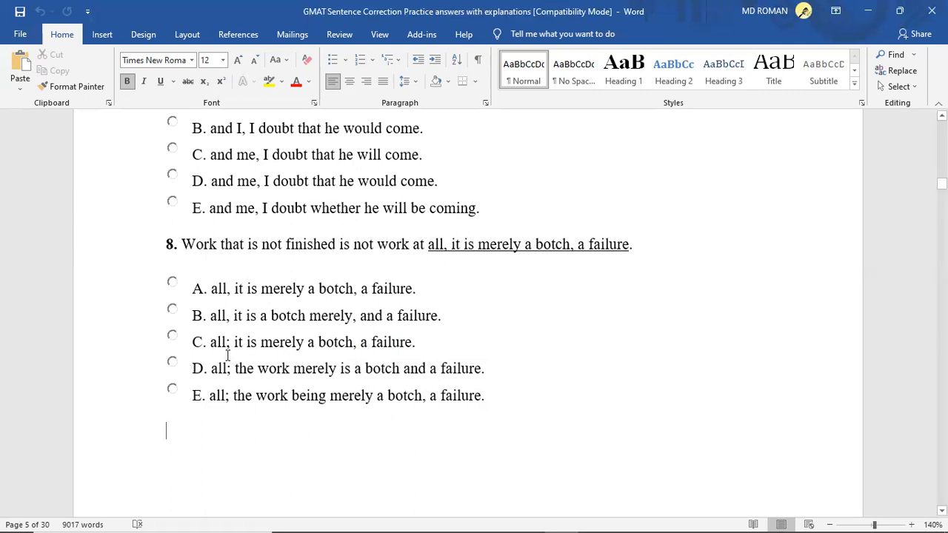
pyautogui.moveTo(343, 350)
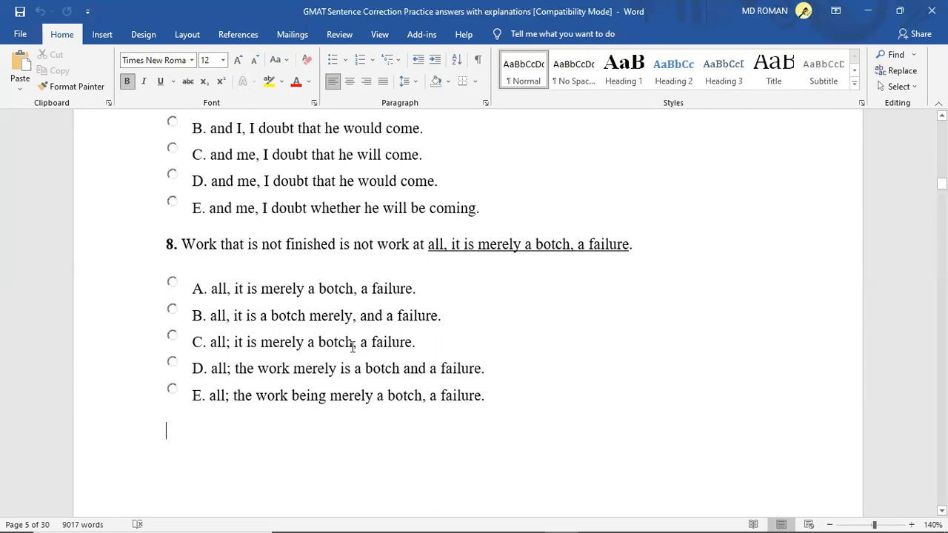
pyautogui.moveTo(278, 356)
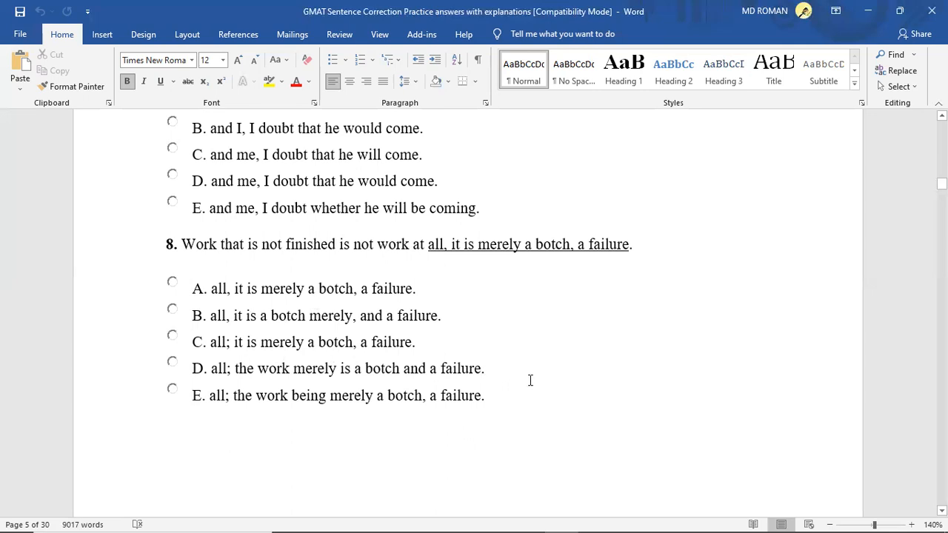
pyautogui.click(166, 431)
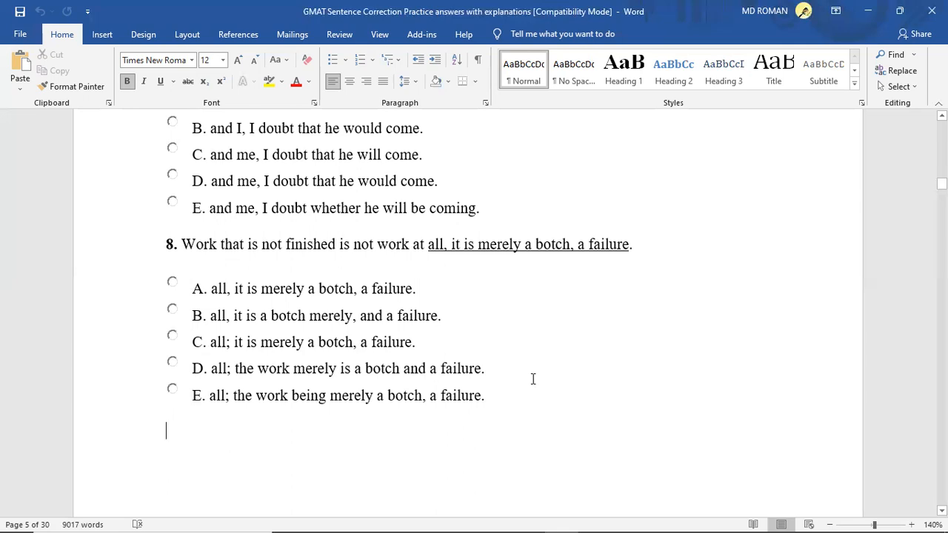
pyautogui.moveTo(202, 374)
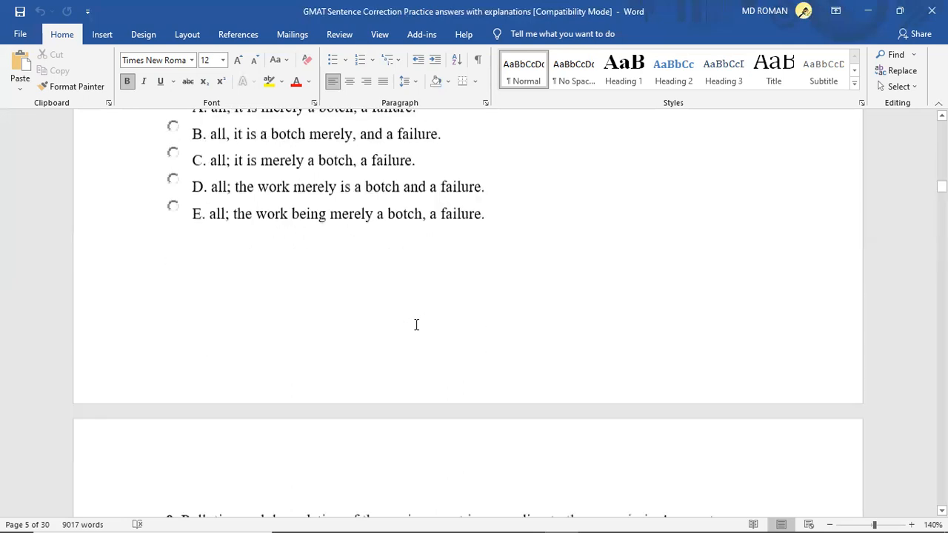
# Step: Highlight the verb 'is' in question 9 and the word 'universally' in choice D
pyautogui.scroll(-3)
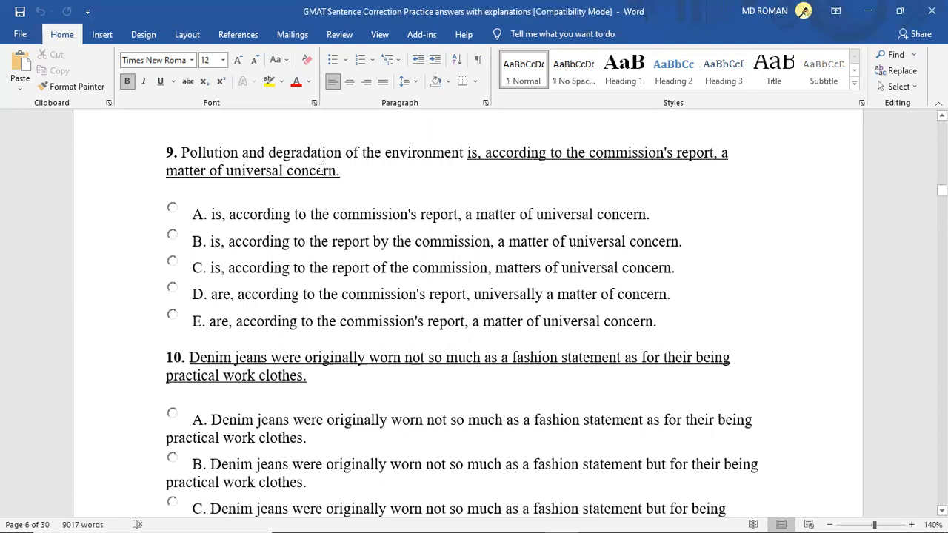
pyautogui.moveTo(471, 182)
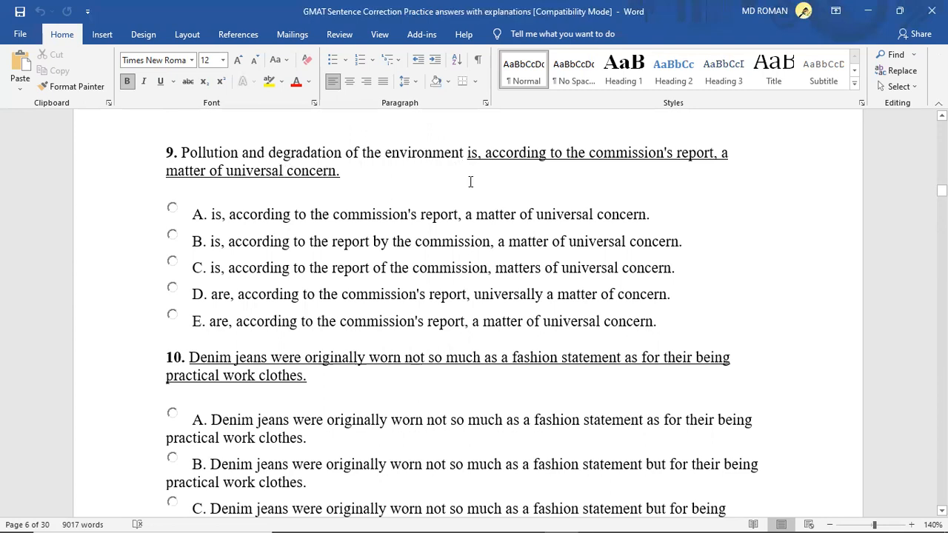
pyautogui.moveTo(458, 169)
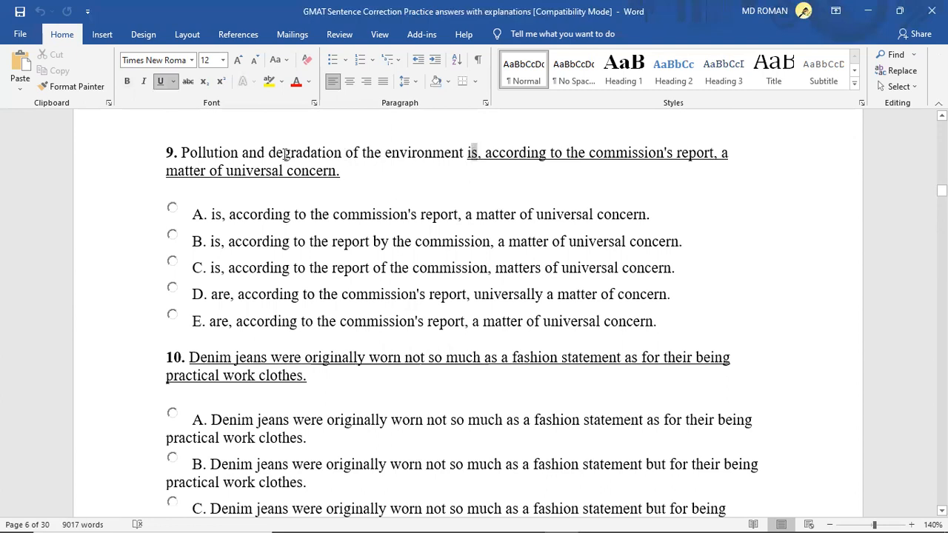
pyautogui.moveTo(182, 152); pyautogui.dragTo(345, 152)
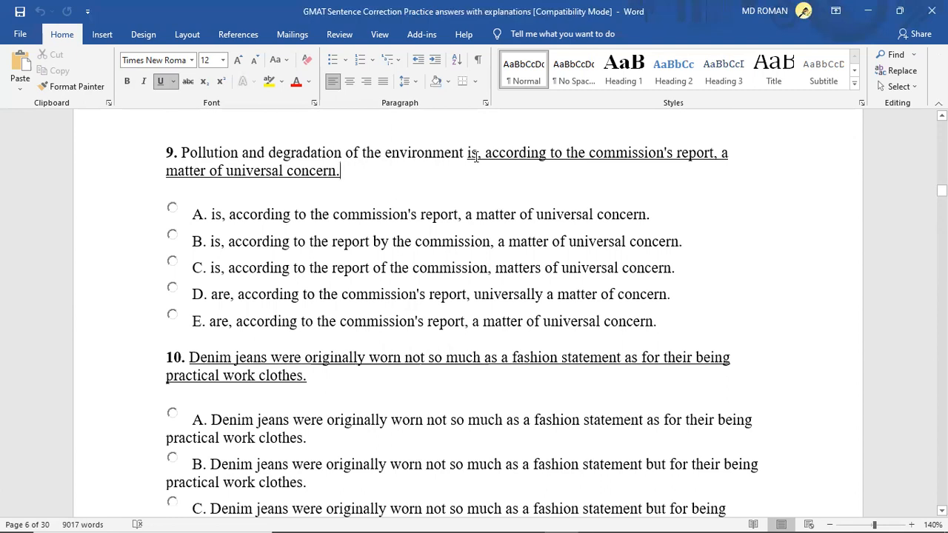
pyautogui.moveTo(289, 211)
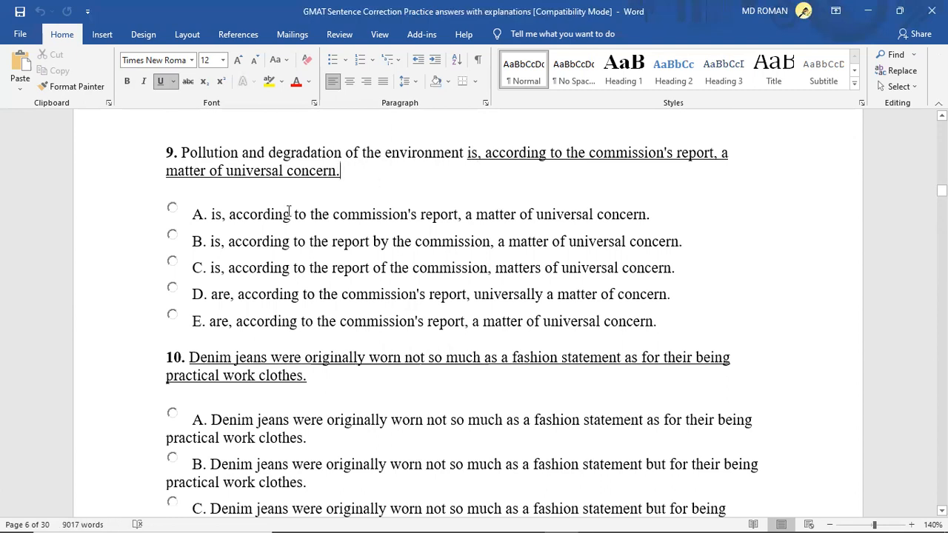
pyautogui.moveTo(173, 277)
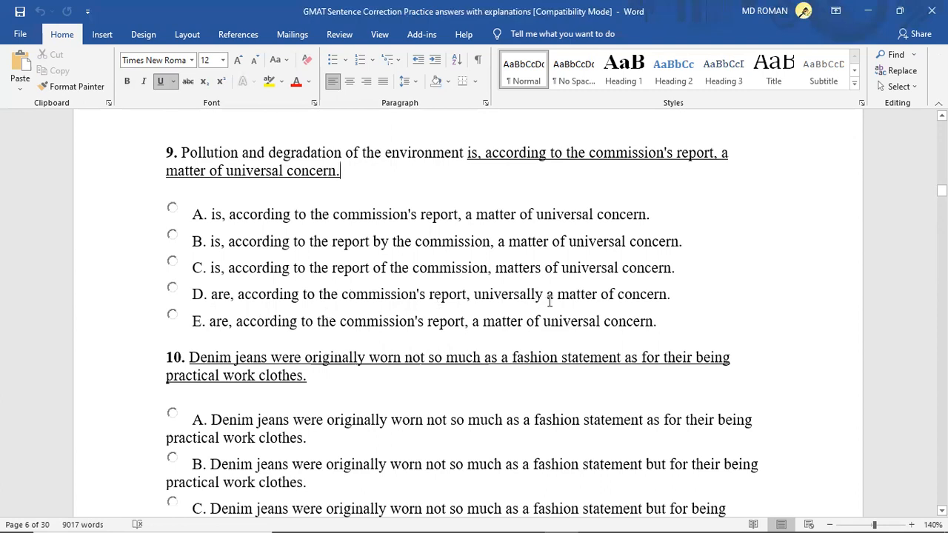
pyautogui.doubleClick(510, 294)
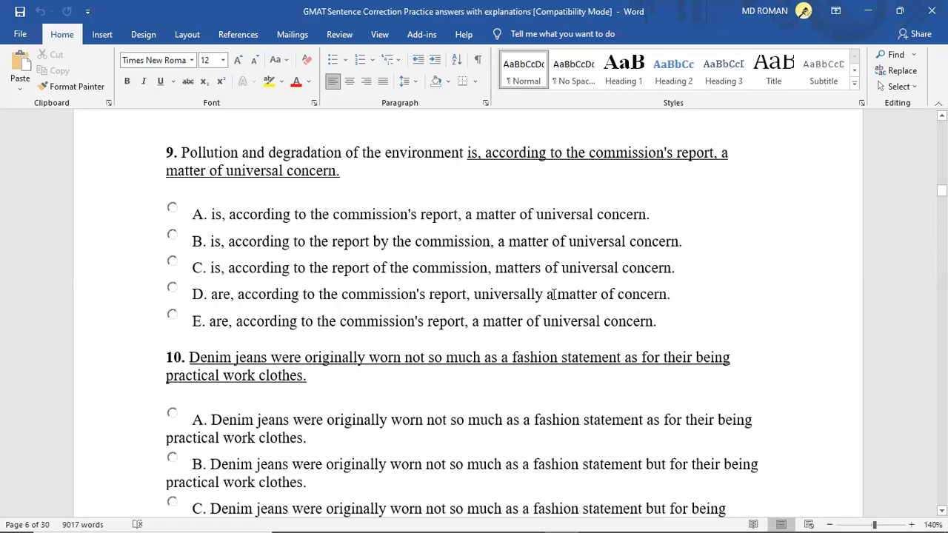
pyautogui.doubleClick(507, 293)
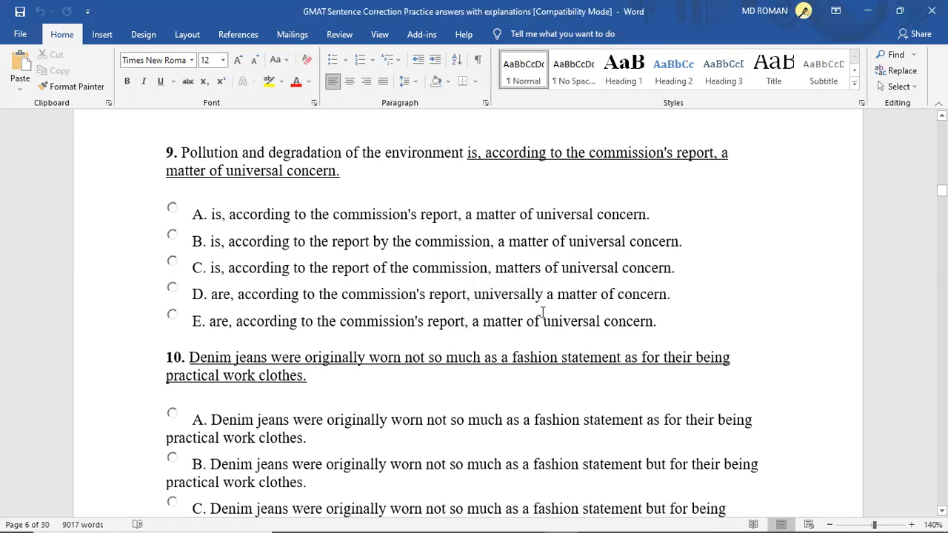
pyautogui.moveTo(655, 304)
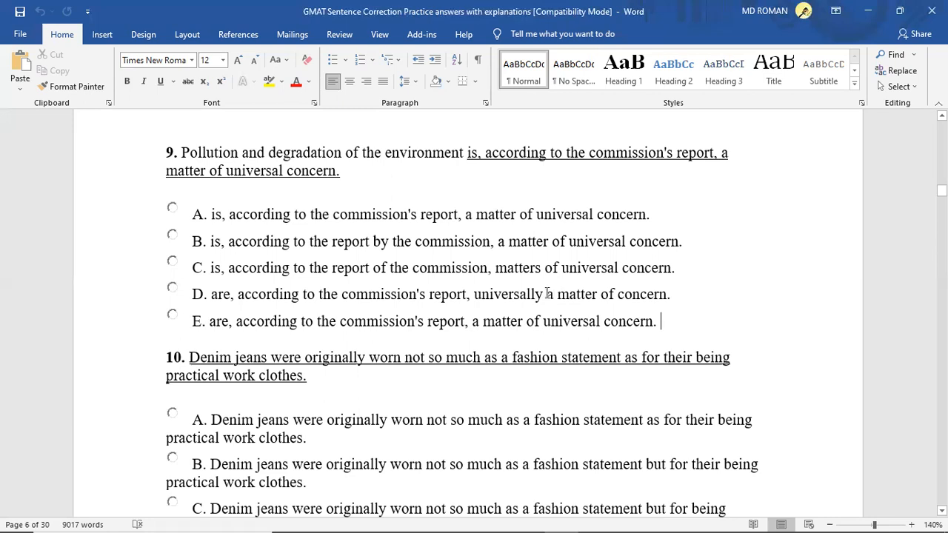
pyautogui.doubleClick(506, 294)
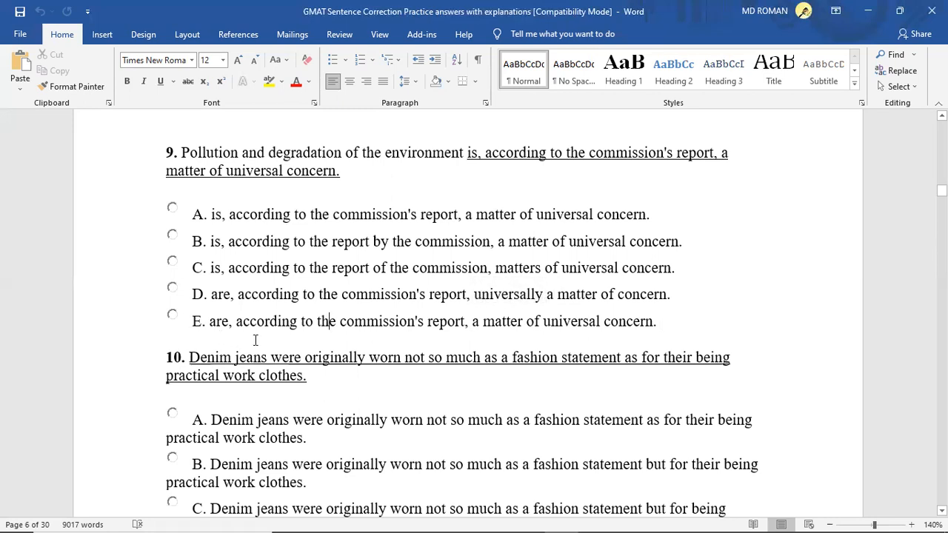
pyautogui.moveTo(473, 332)
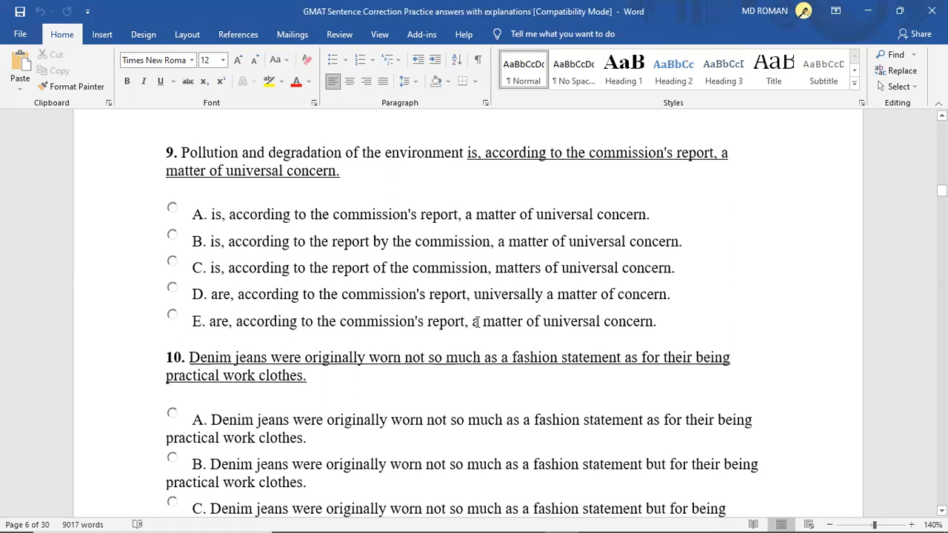
# Step: Highlight 'a matter of universal concern' in choice E, then clear the selection
pyautogui.moveTo(474, 322); pyautogui.dragTo(655, 322)
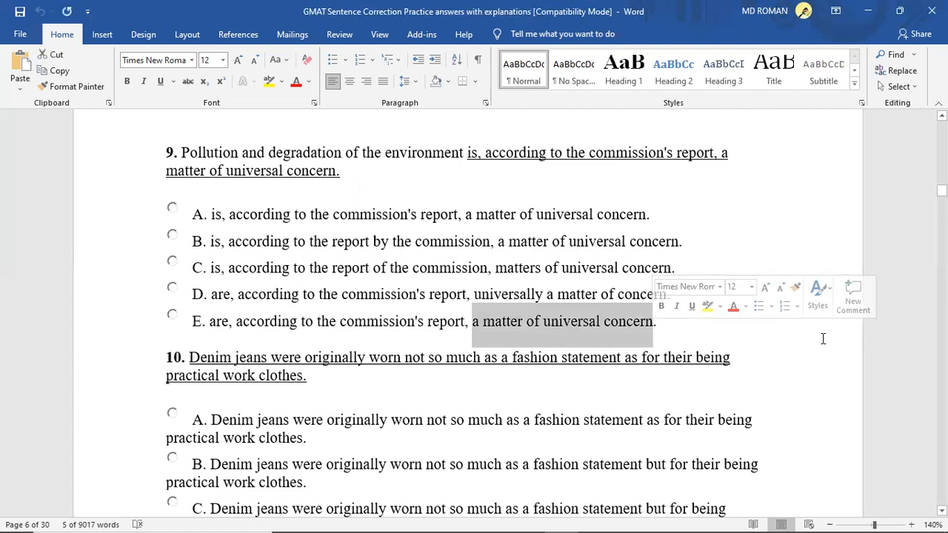
pyautogui.click(770, 273)
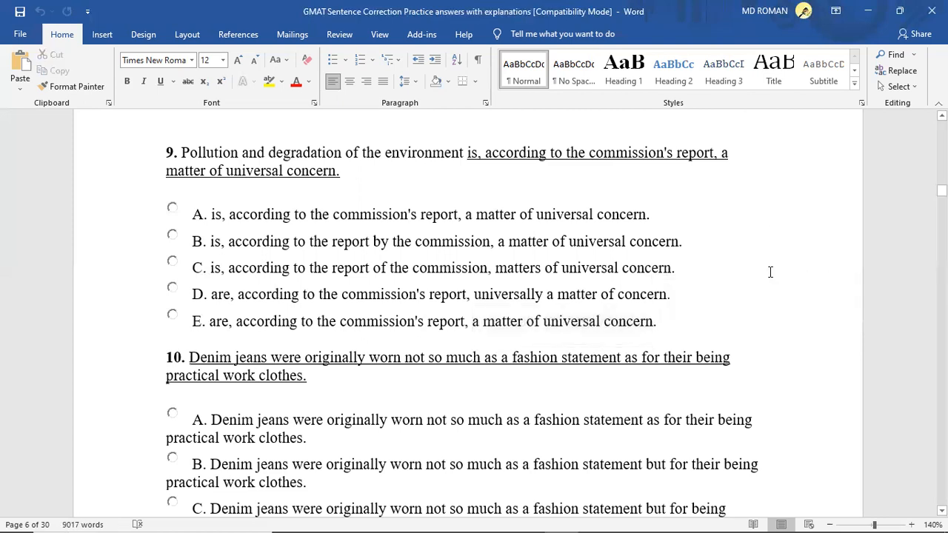
# Step: Scroll down so question 10 on denim jeans and its five choices show
pyautogui.scroll(-3)
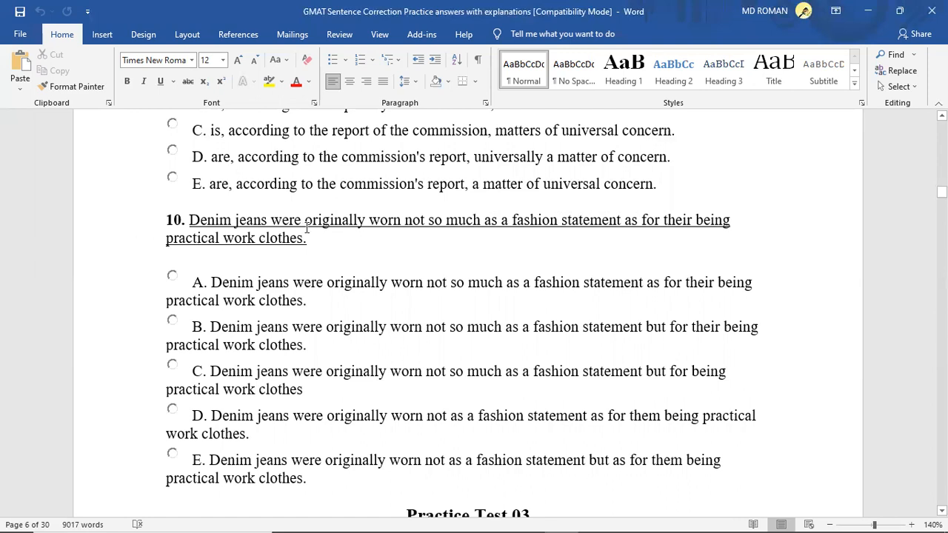
pyautogui.moveTo(392, 234)
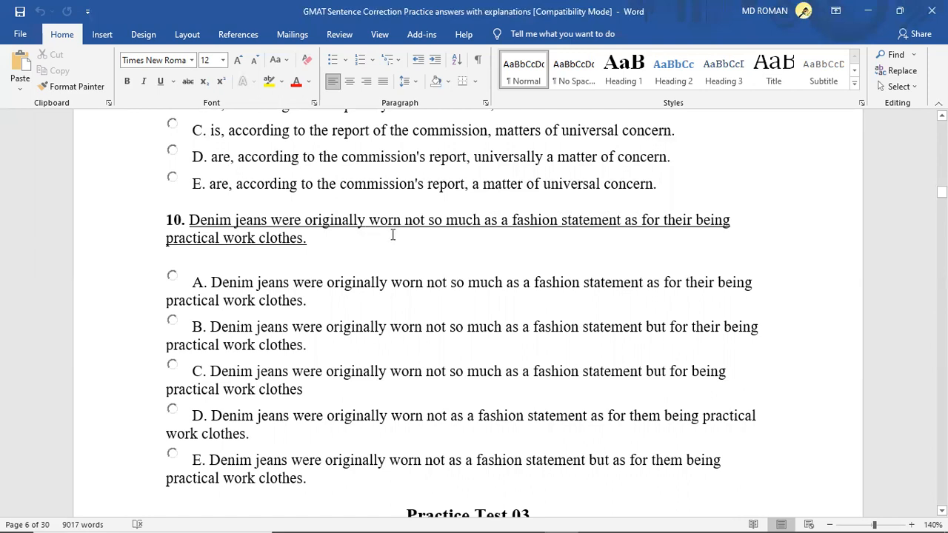
pyautogui.moveTo(477, 225)
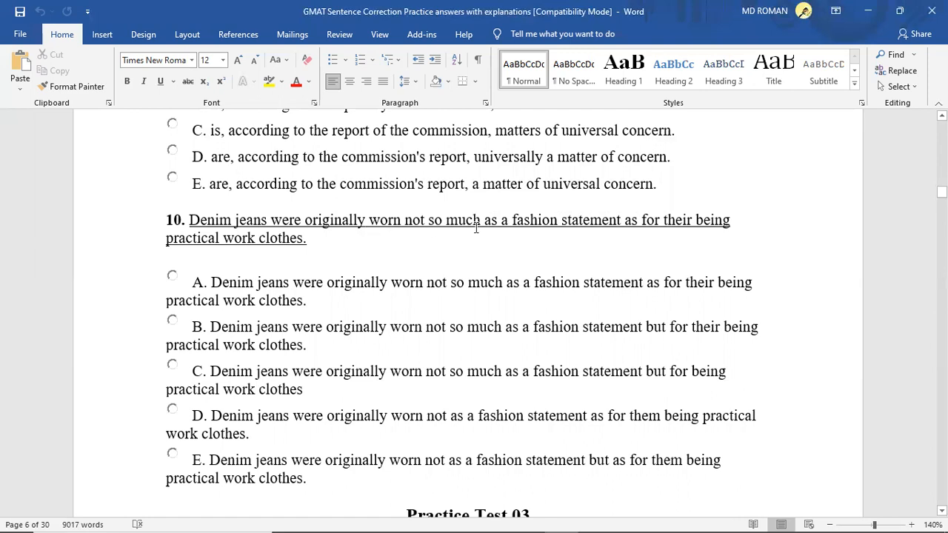
pyautogui.moveTo(606, 231)
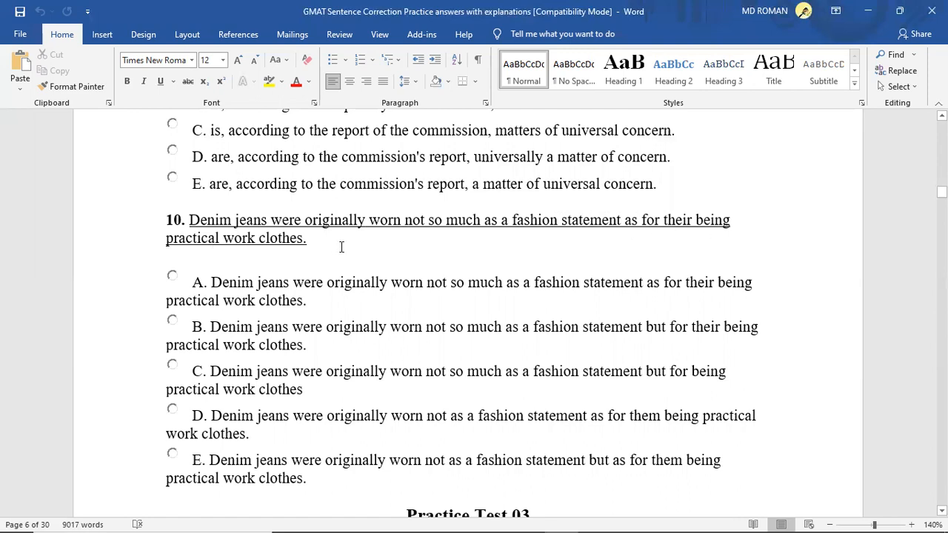
pyautogui.moveTo(500, 267)
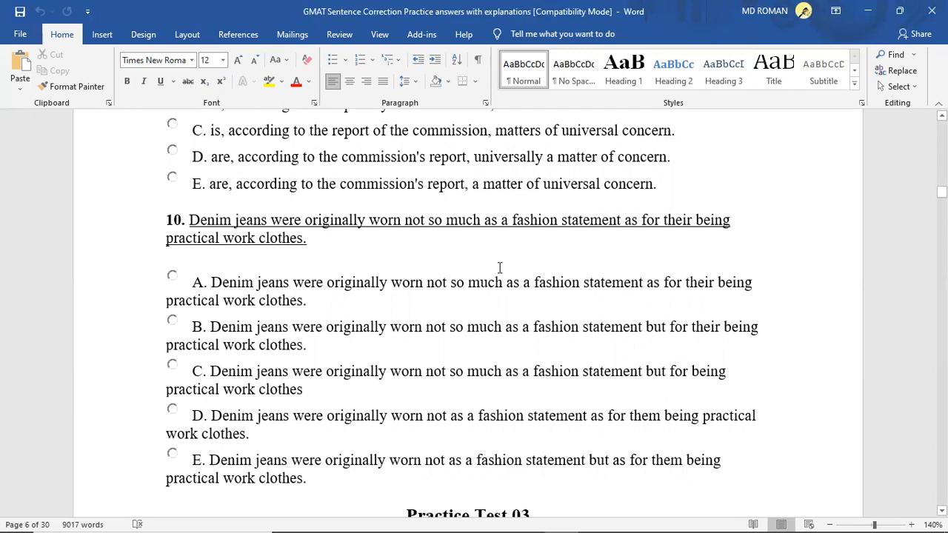
pyautogui.moveTo(363, 244)
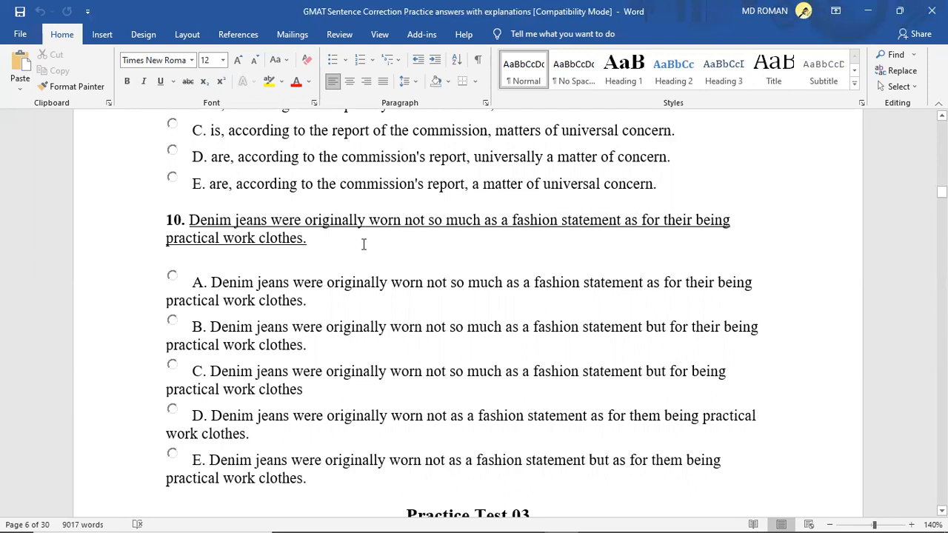
pyautogui.moveTo(439, 231)
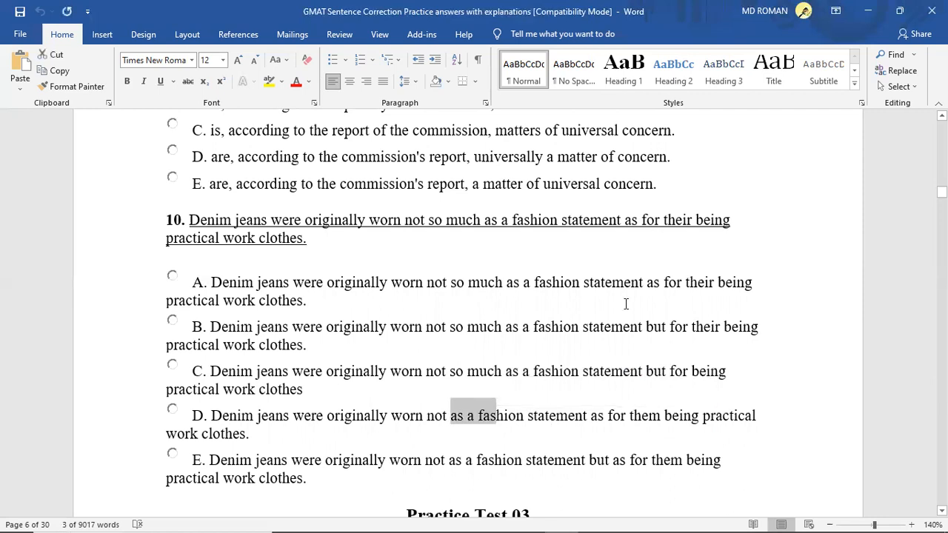
pyautogui.moveTo(611, 360)
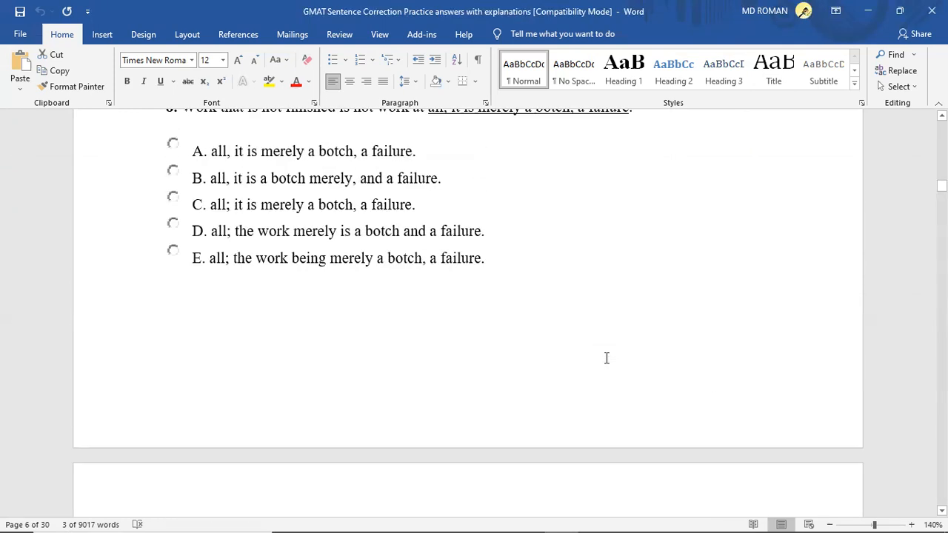
# Step: Scroll with the mouse wheel to the page break between questions 8 and 9
pyautogui.scroll(-3)
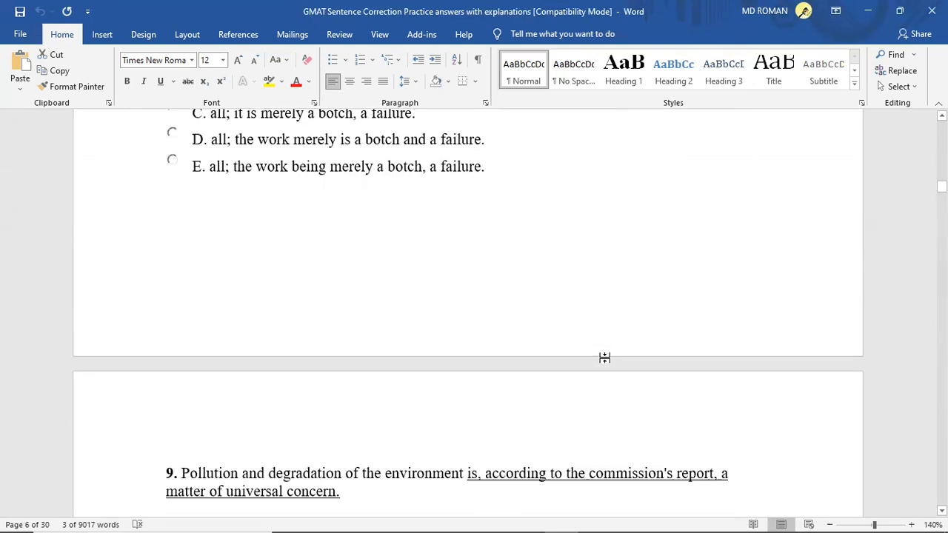